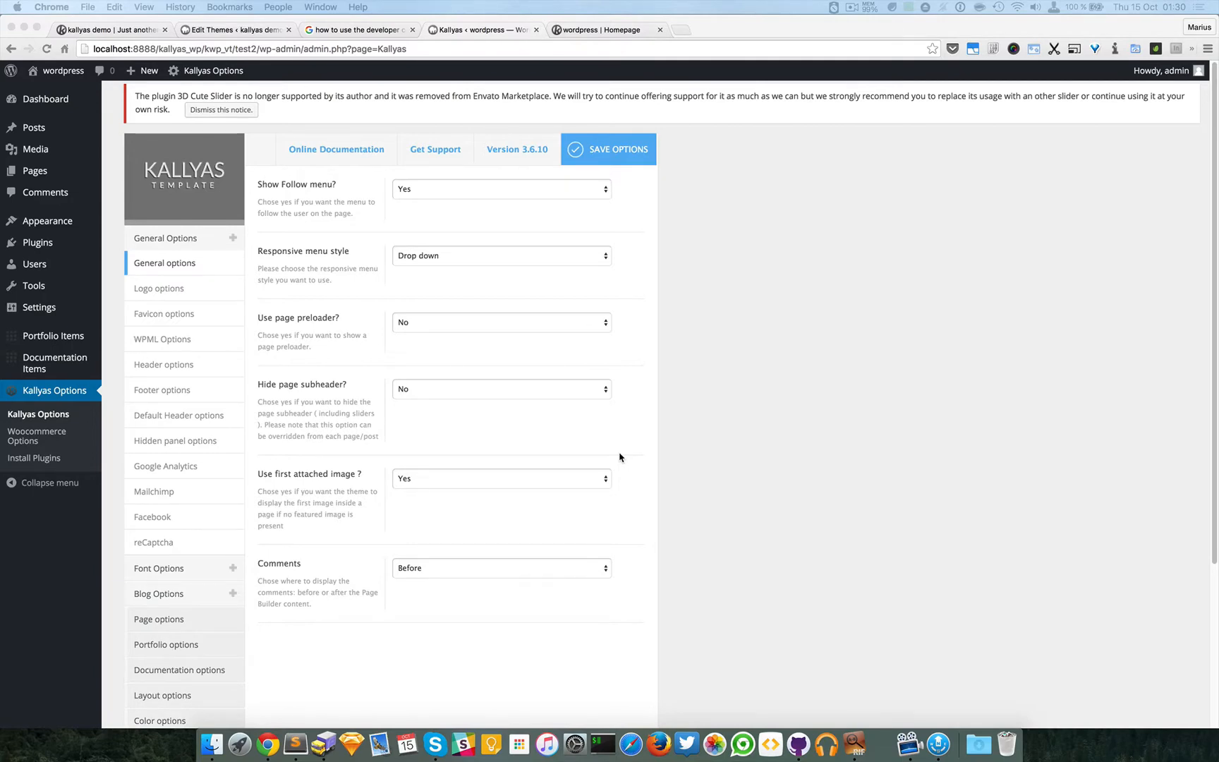
{"action": "mouse_move", "coordinate": [215, 390]}
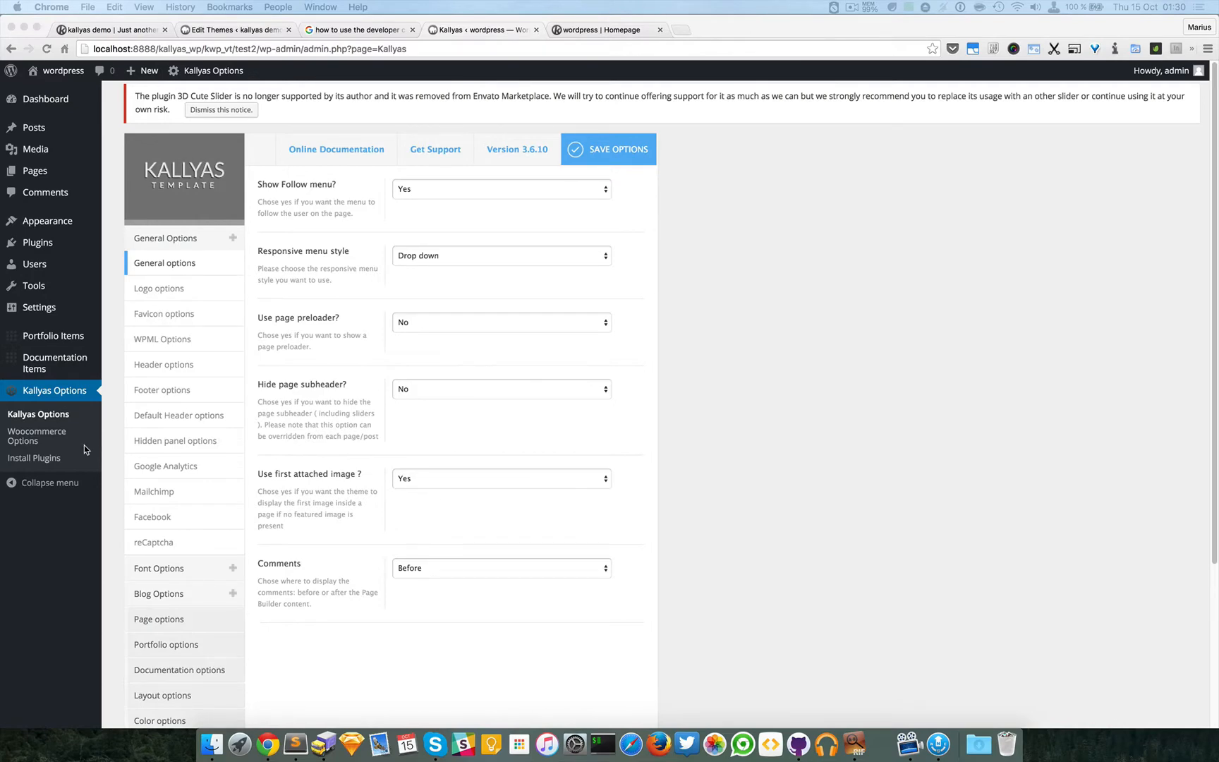
Show the Advanced section of Kallyas Options with Themeforest credentials, caching and custom CSS fields
{"action": "scroll", "scroll_direction": "down", "scroll_amount": 3}
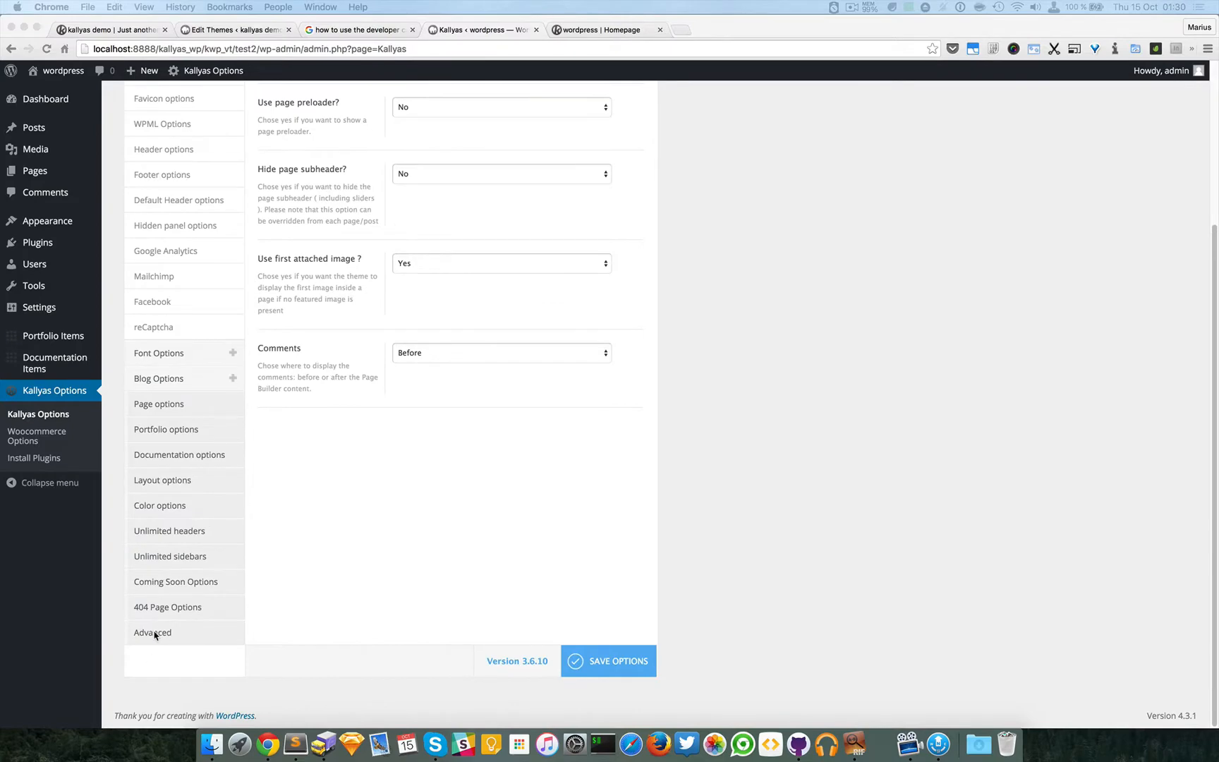
{"action": "left_click", "coordinate": [153, 632]}
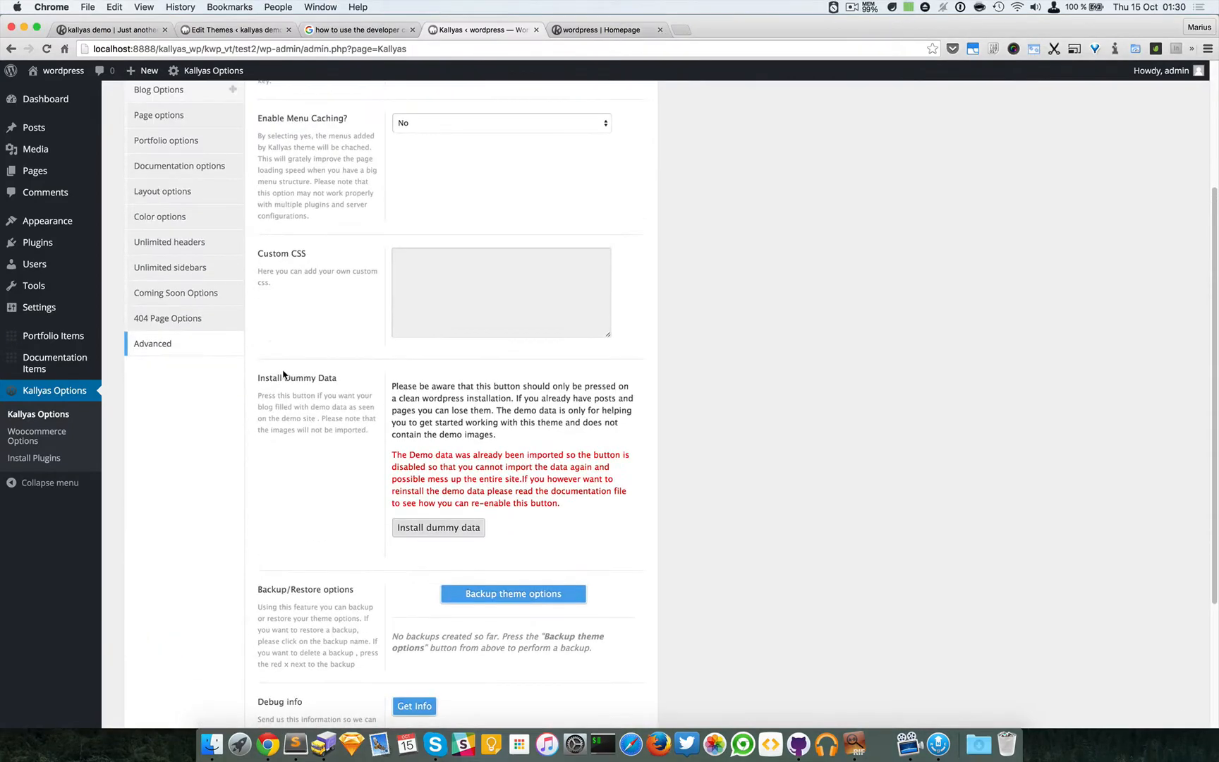
{"action": "scroll", "scroll_direction": "up", "scroll_amount": 3}
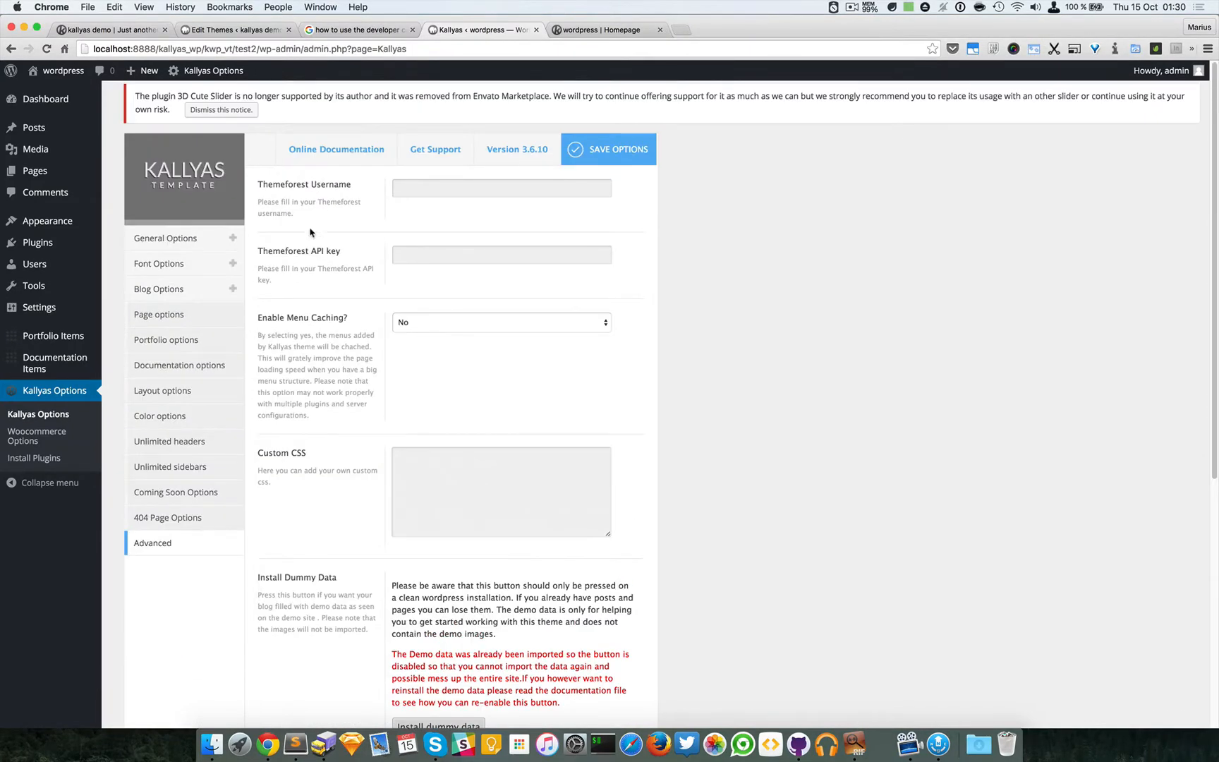
{"action": "mouse_move", "coordinate": [295, 256]}
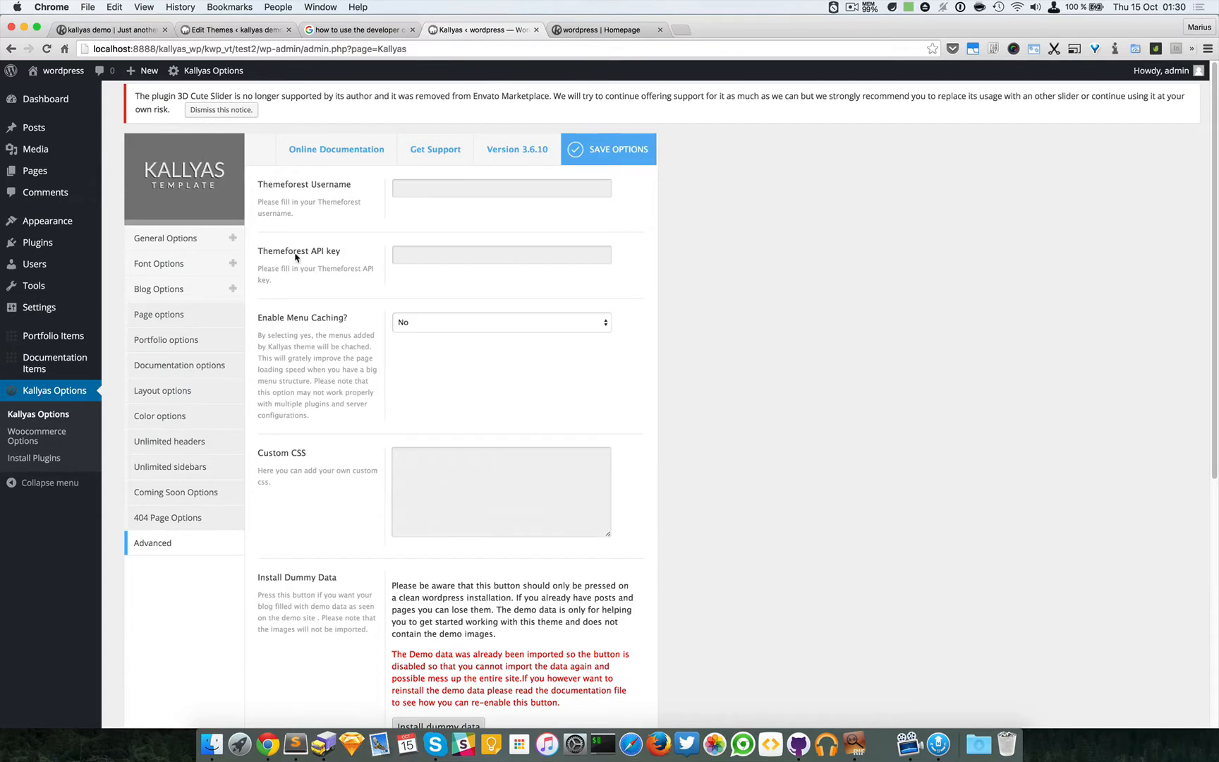
{"action": "mouse_move", "coordinate": [385, 300]}
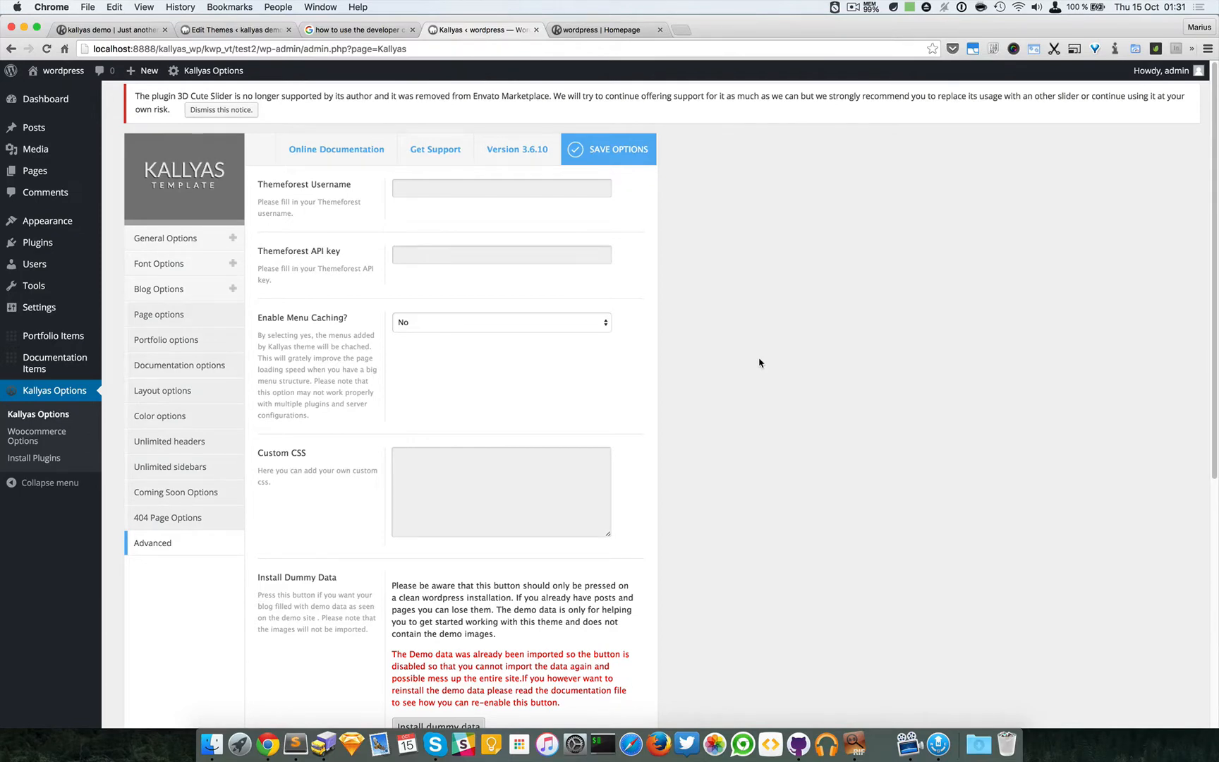
{"action": "mouse_move", "coordinate": [586, 342]}
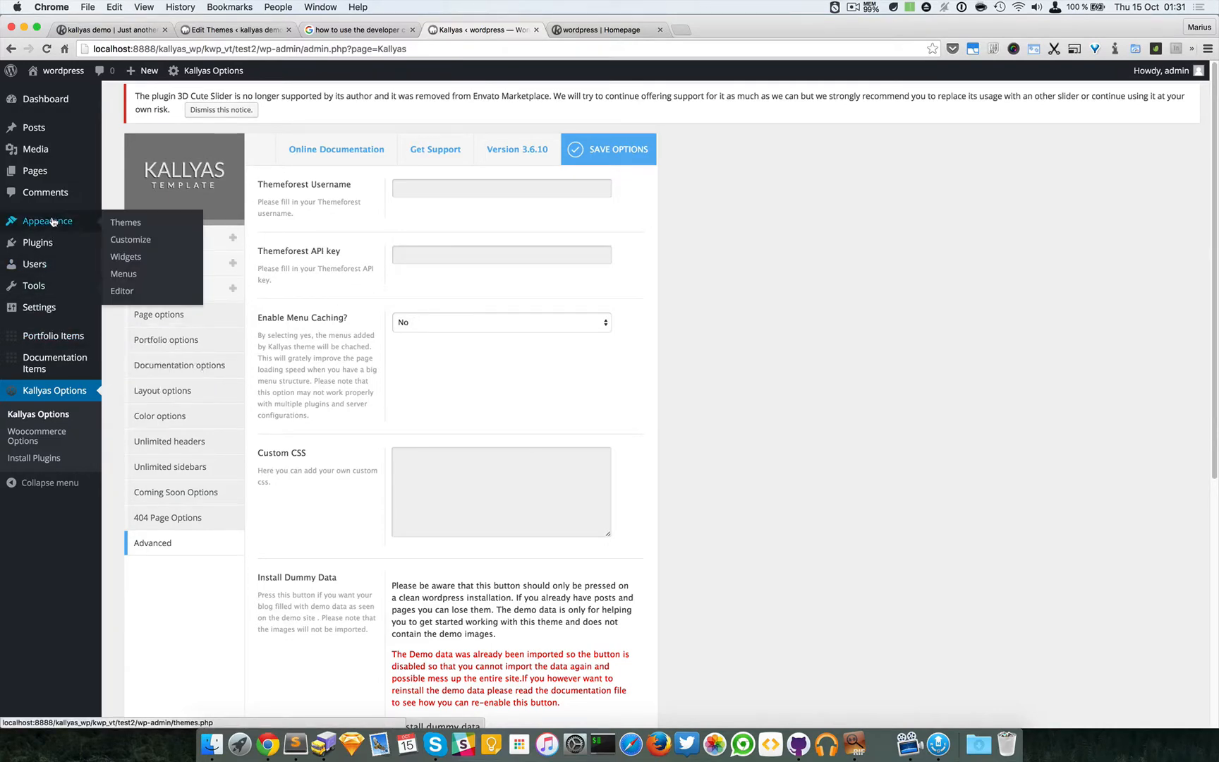
View the Kallyas style.css header in the theme editor, confirming version 3.6.10
{"action": "left_click", "coordinate": [125, 223]}
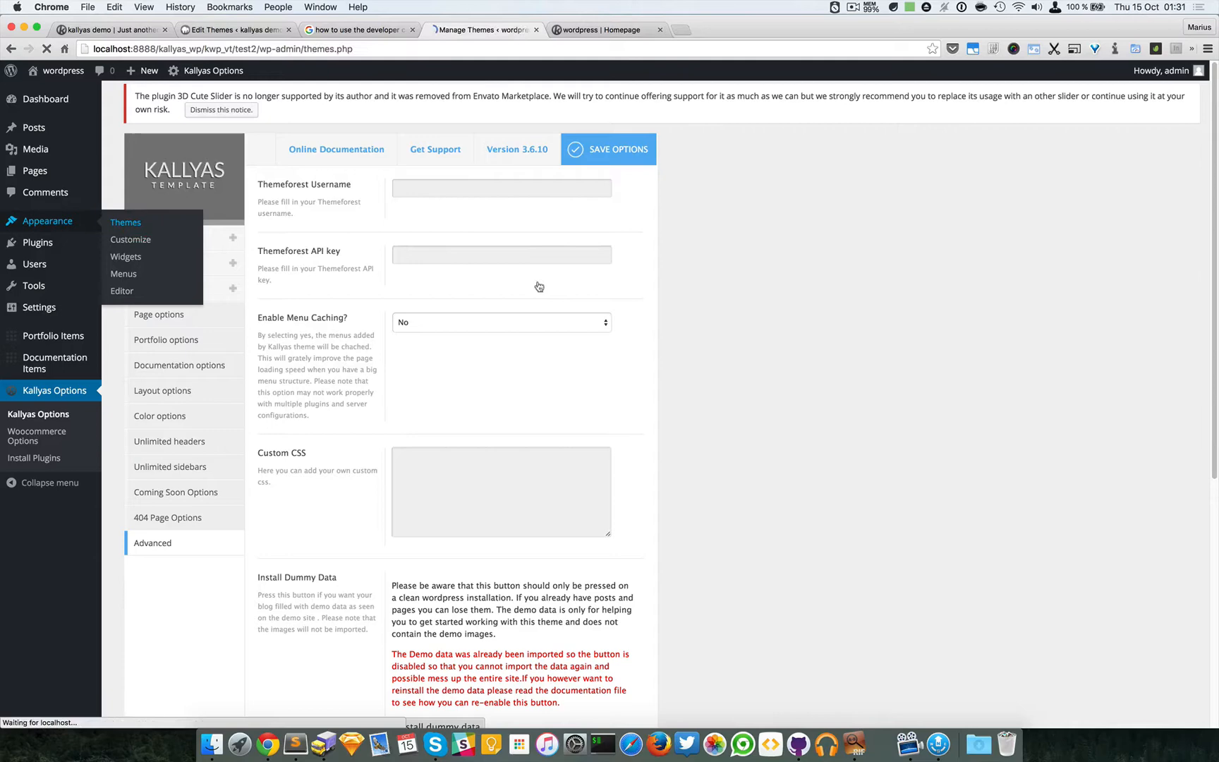
{"action": "left_click", "coordinate": [126, 223]}
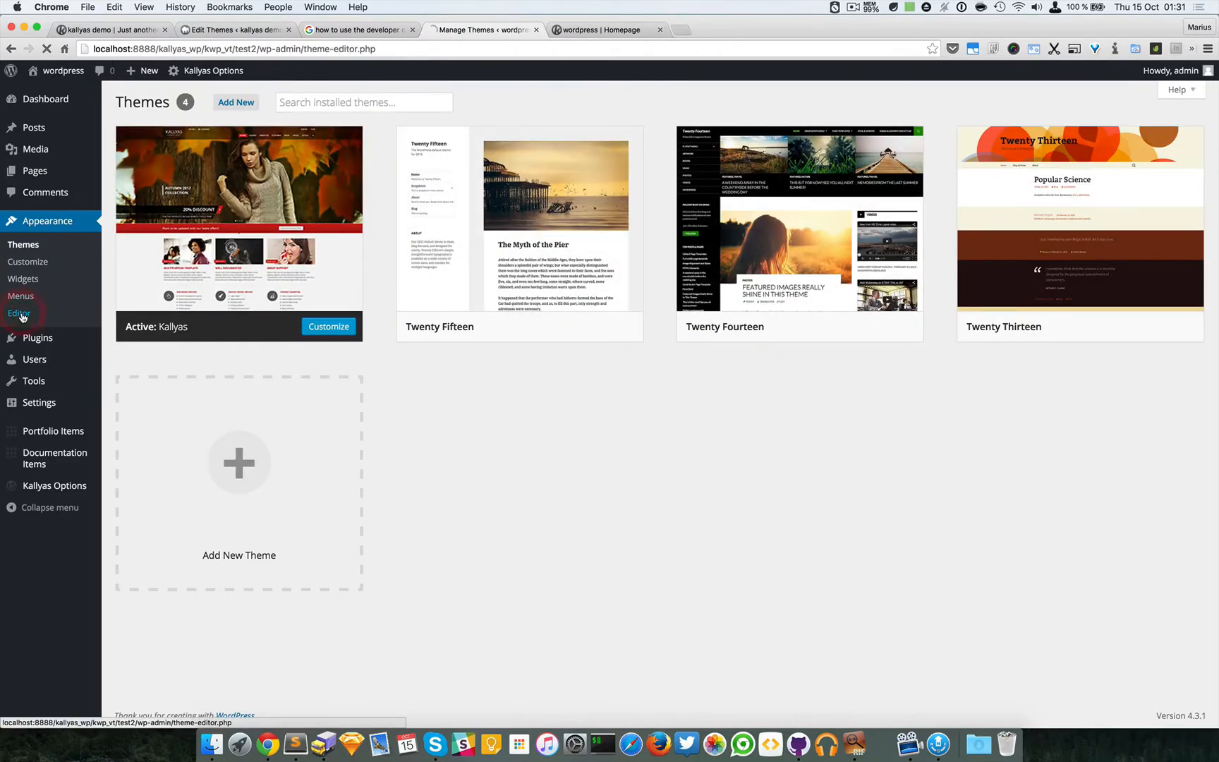
{"action": "left_click", "coordinate": [20, 313]}
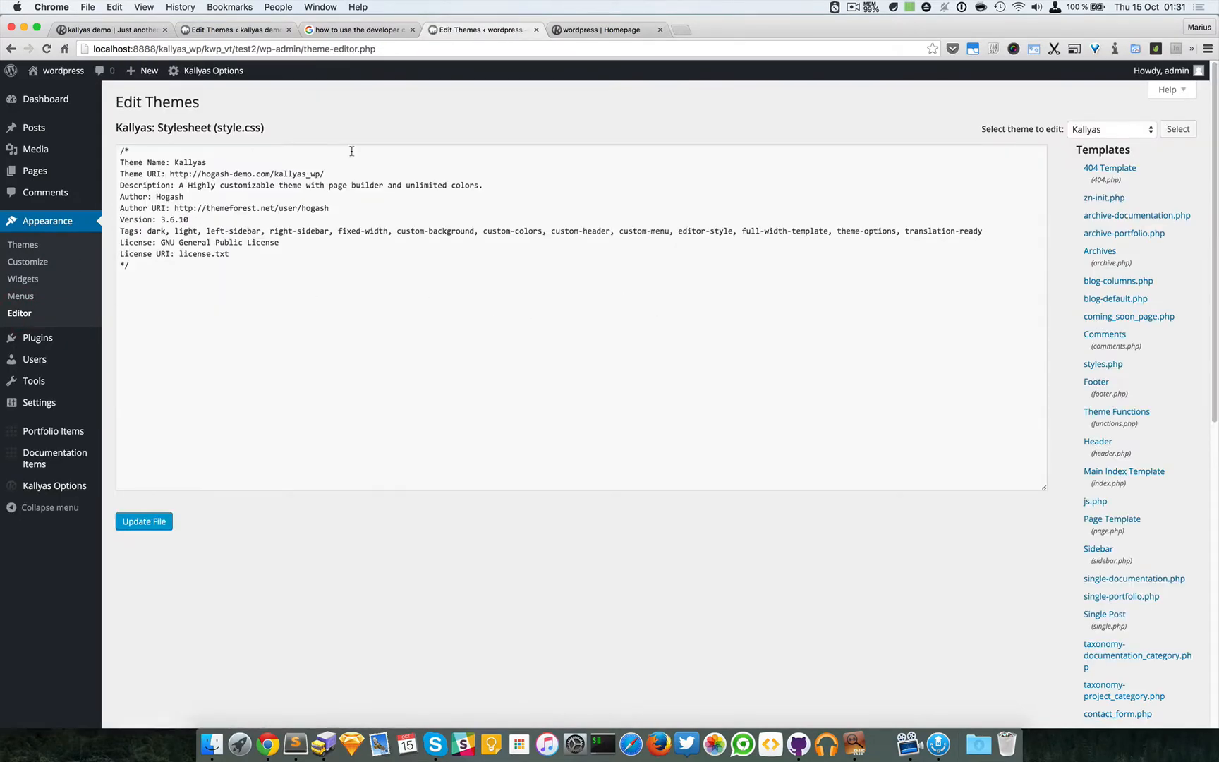
{"action": "double_click", "coordinate": [237, 127]}
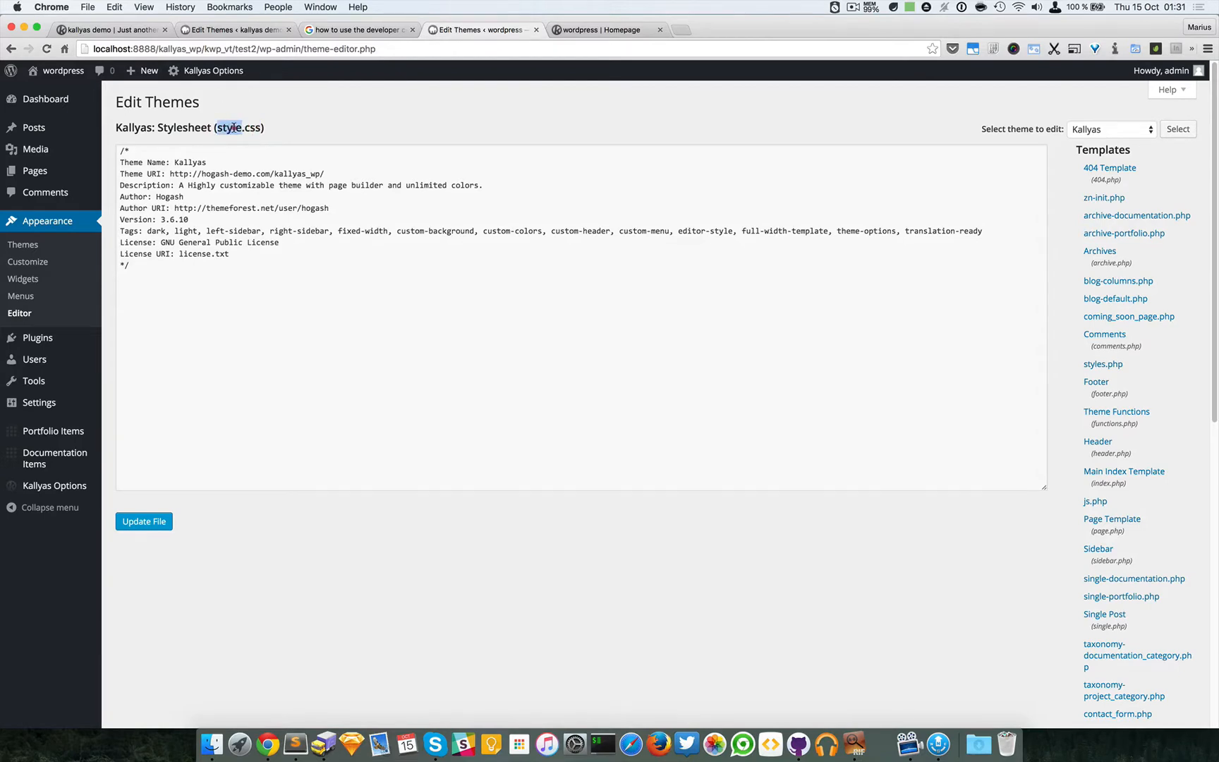
{"action": "left_click", "coordinate": [362, 383]}
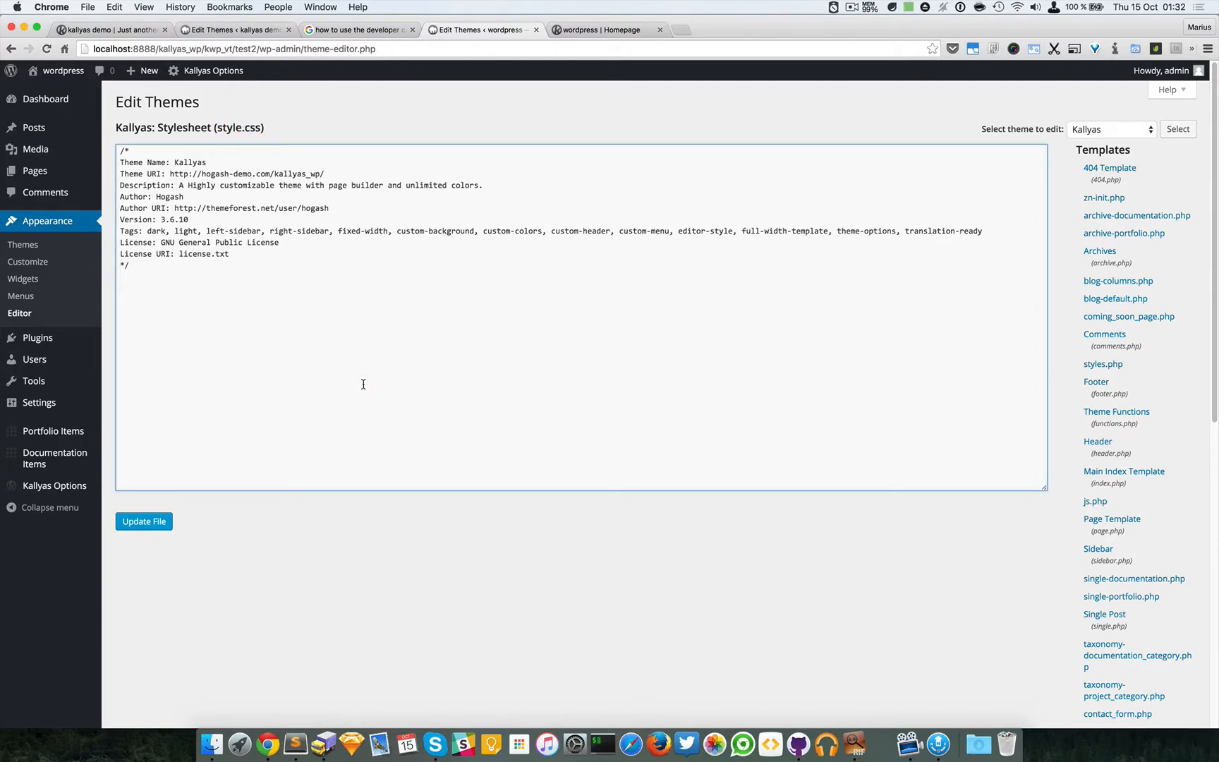
{"action": "mouse_move", "coordinate": [404, 370]}
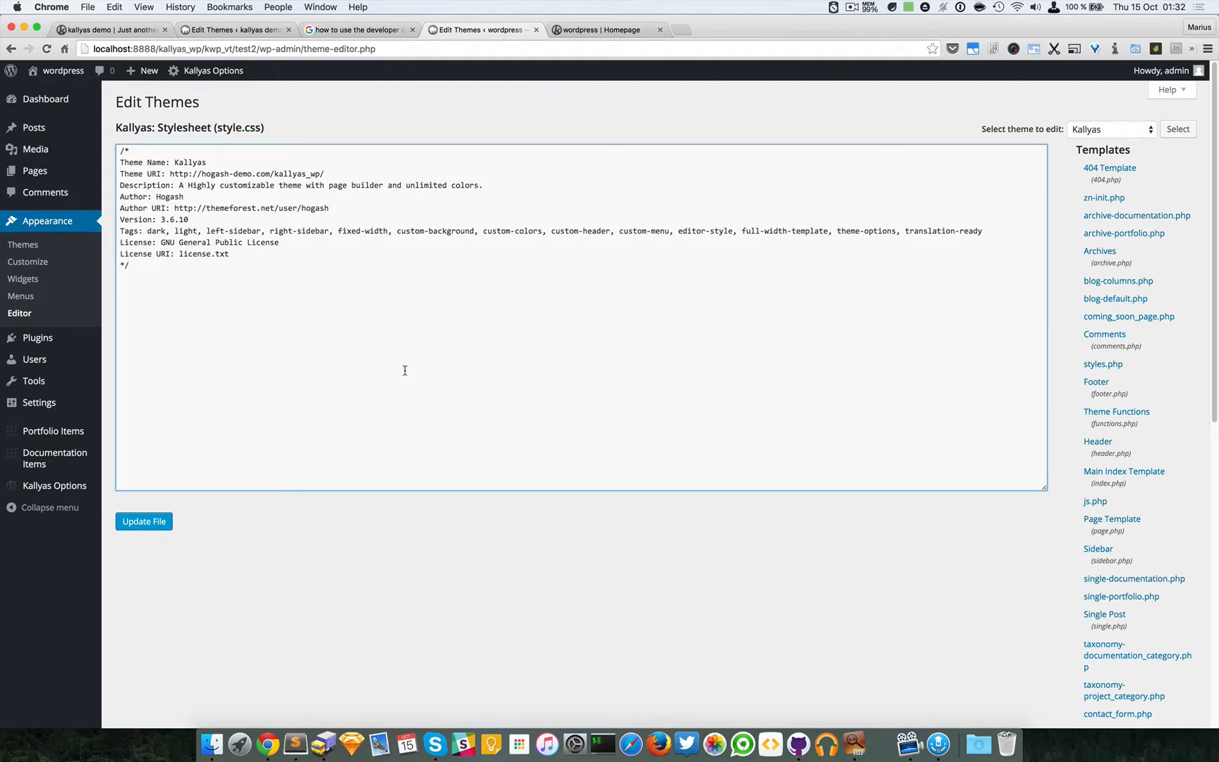
{"action": "mouse_move", "coordinate": [400, 434]}
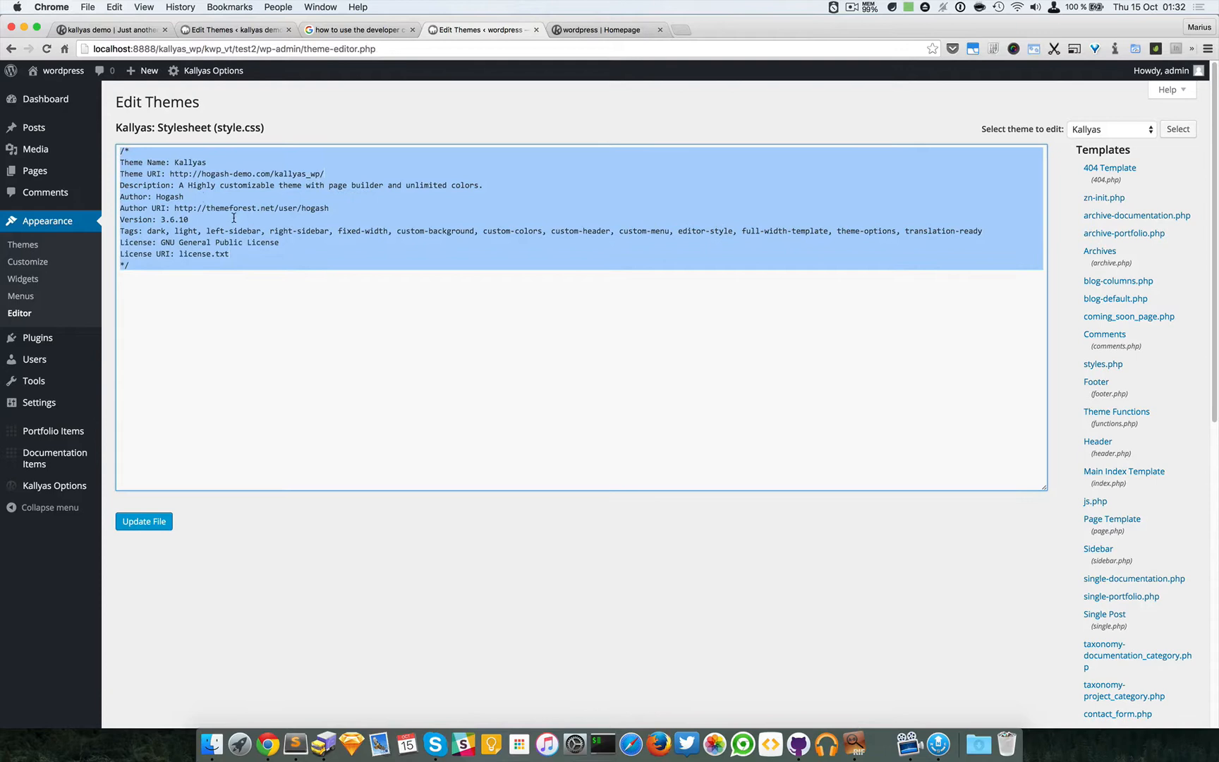
{"action": "left_click", "coordinate": [941, 358]}
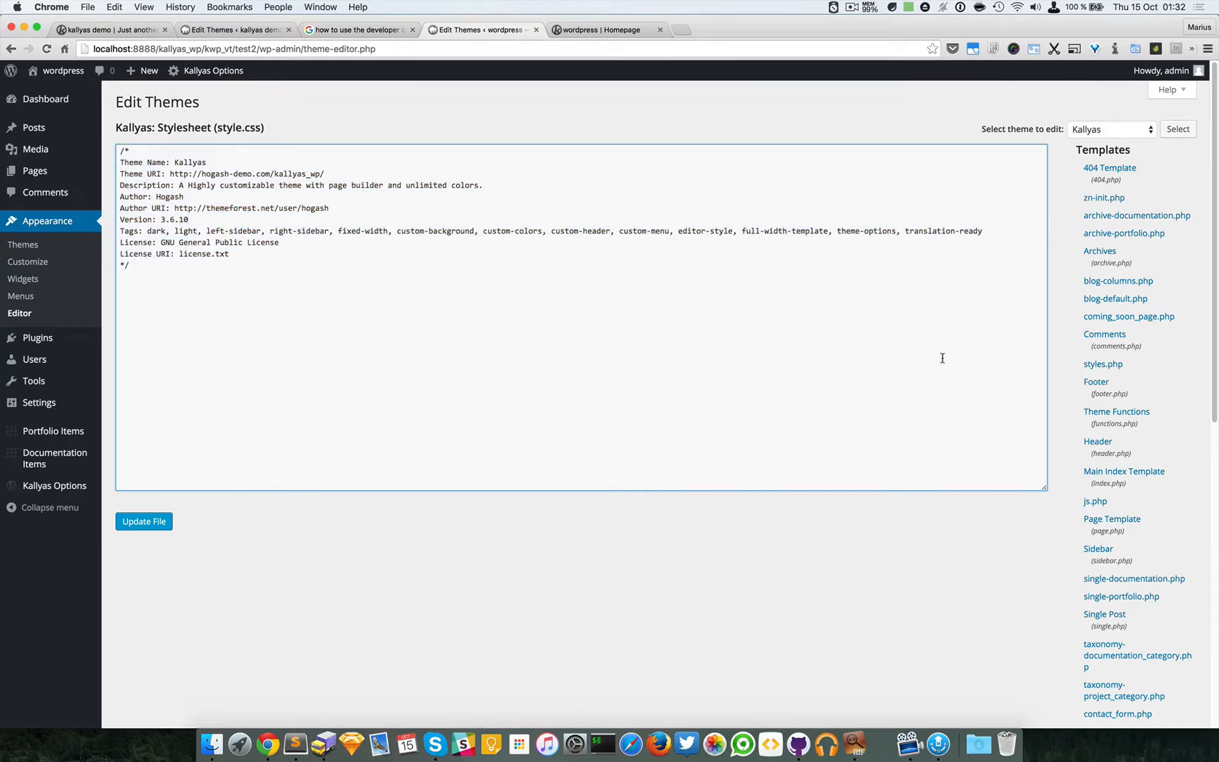
{"action": "mouse_move", "coordinate": [345, 304]}
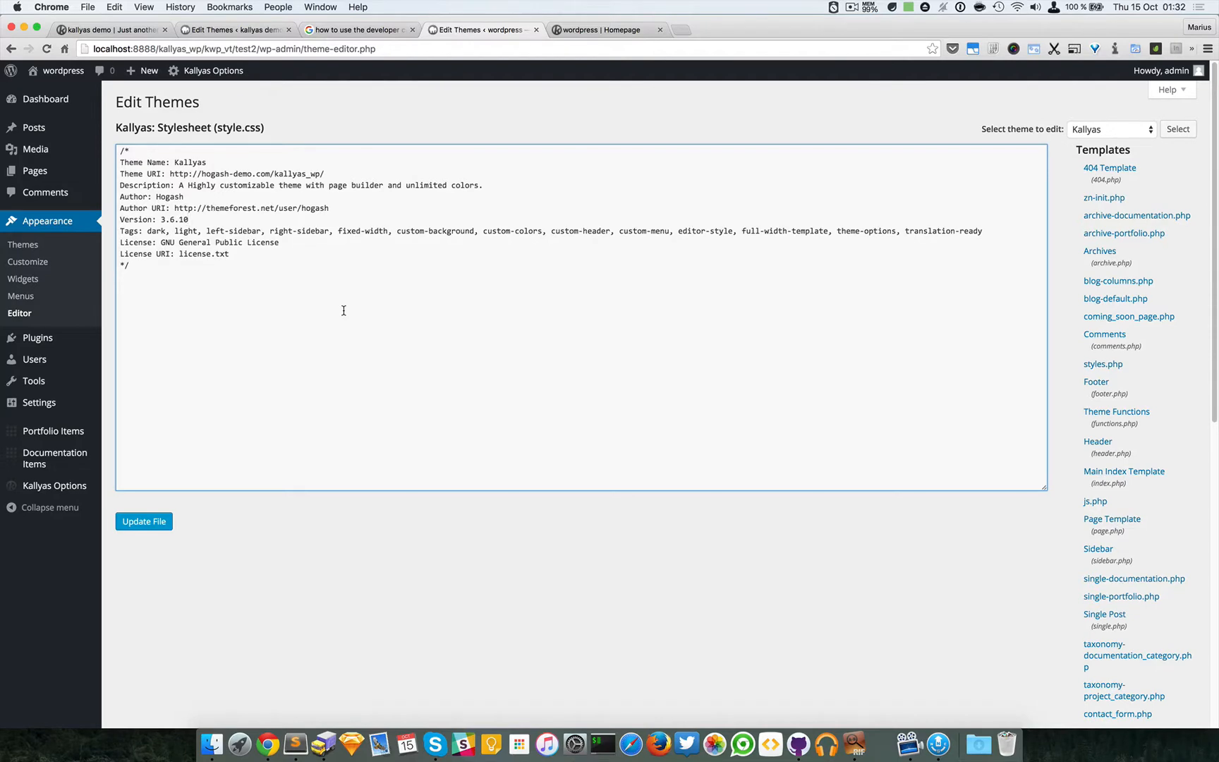
{"action": "mouse_move", "coordinate": [217, 116]}
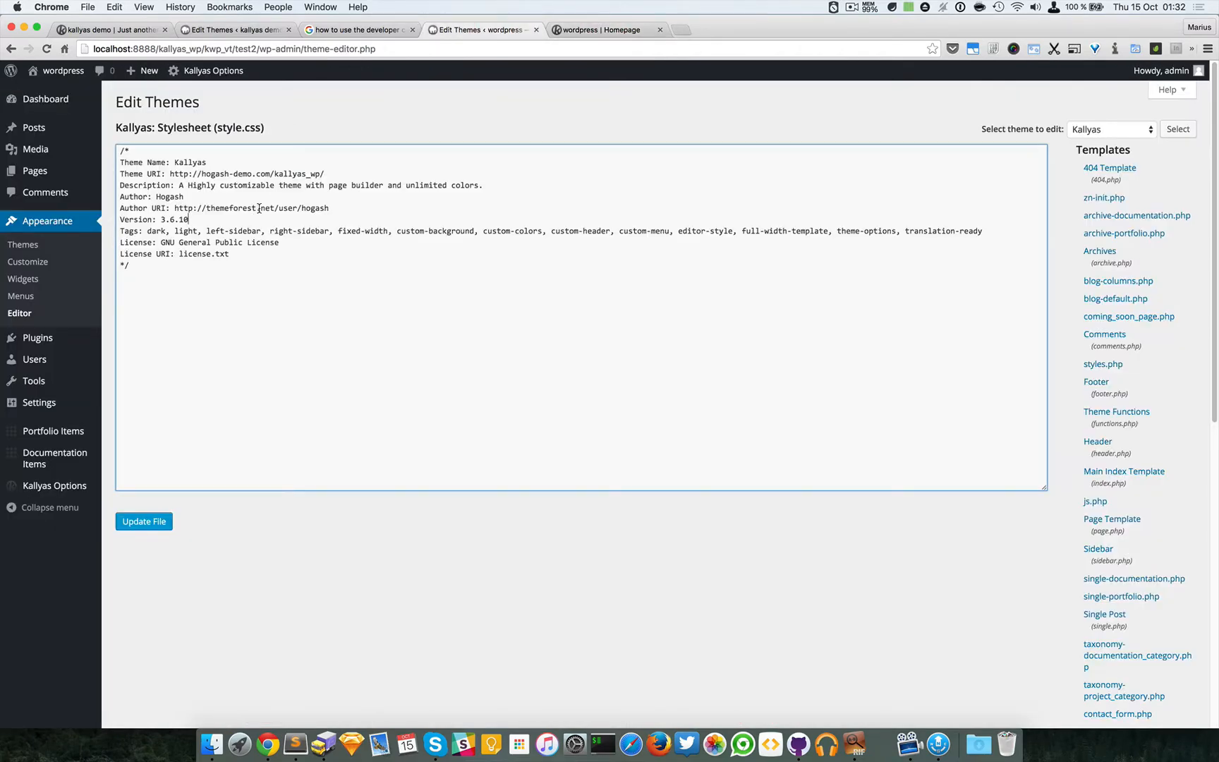
{"action": "mouse_move", "coordinate": [308, 288]}
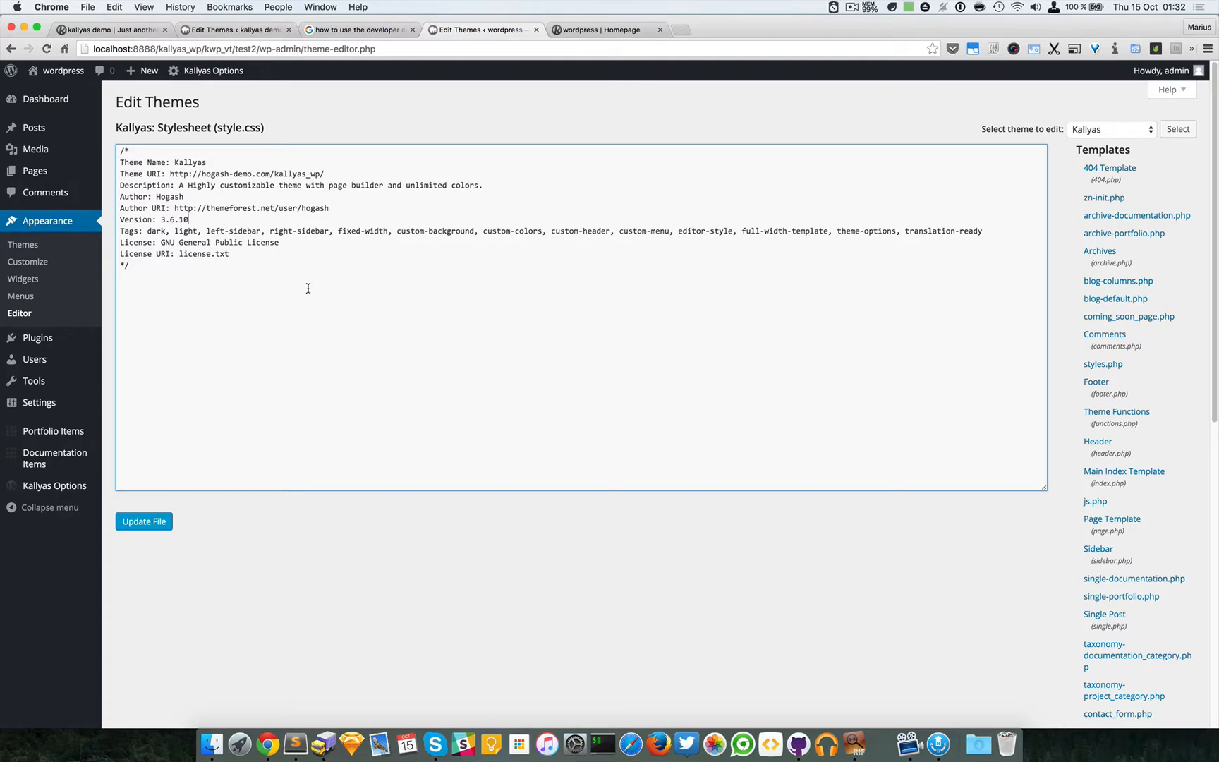
{"action": "mouse_move", "coordinate": [329, 588]}
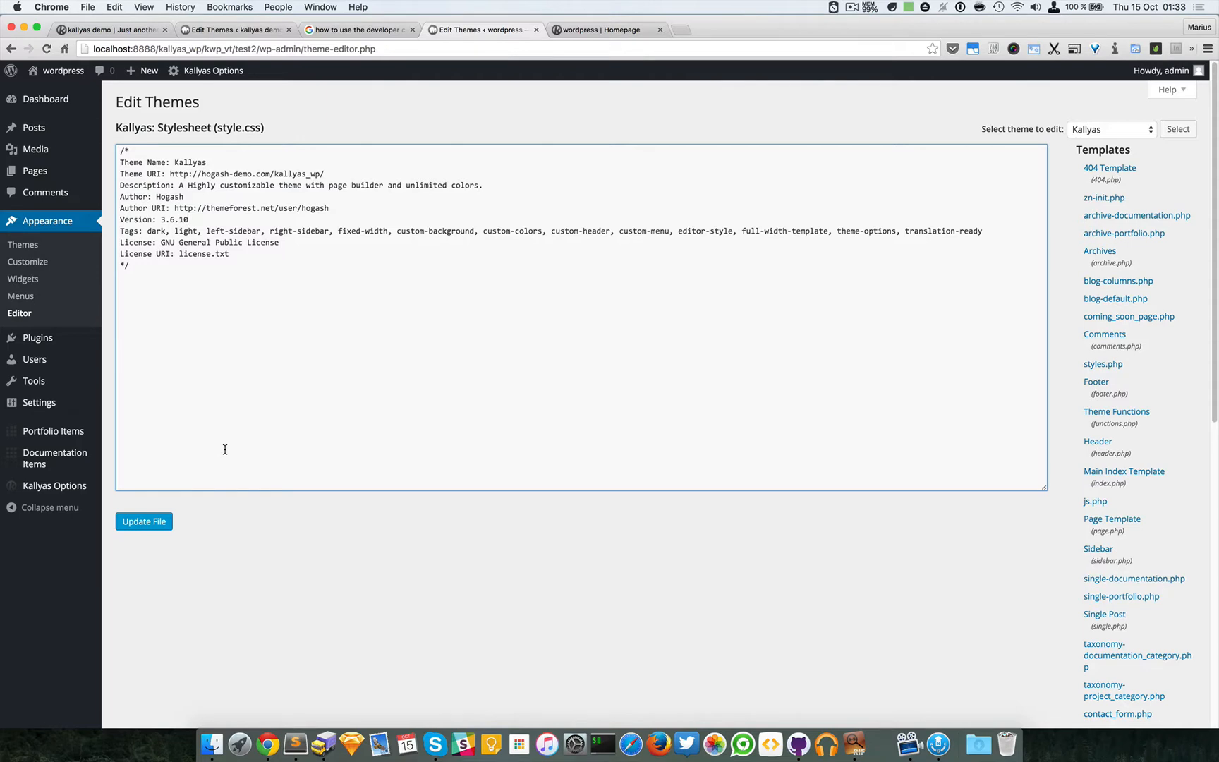
{"action": "mouse_move", "coordinate": [489, 359]}
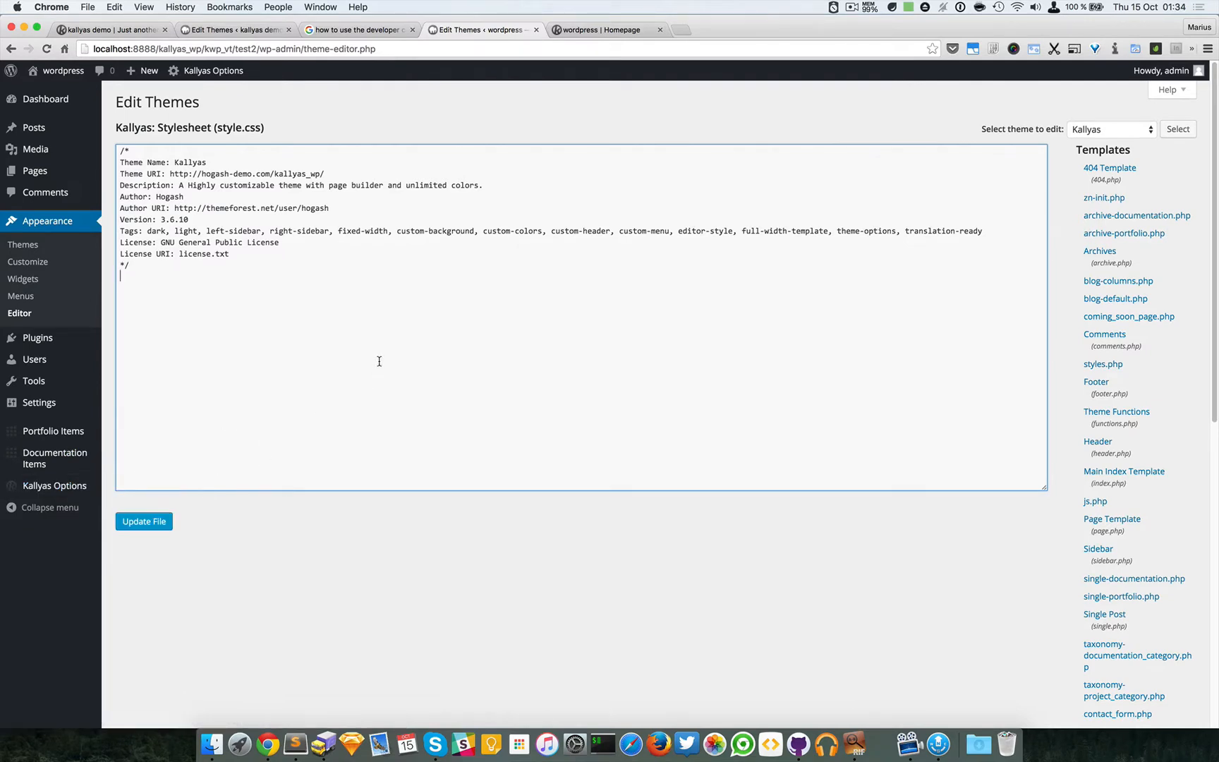
{"action": "mouse_move", "coordinate": [278, 361]}
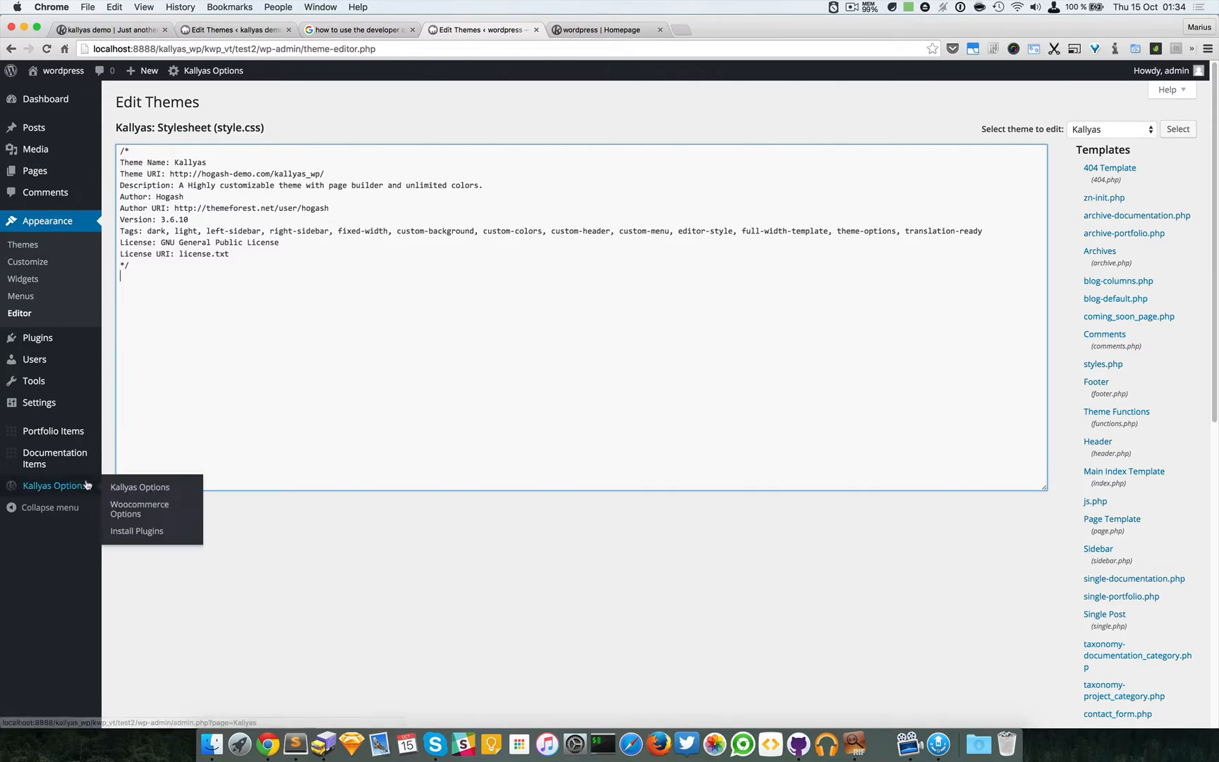
{"action": "mouse_move", "coordinate": [58, 485]}
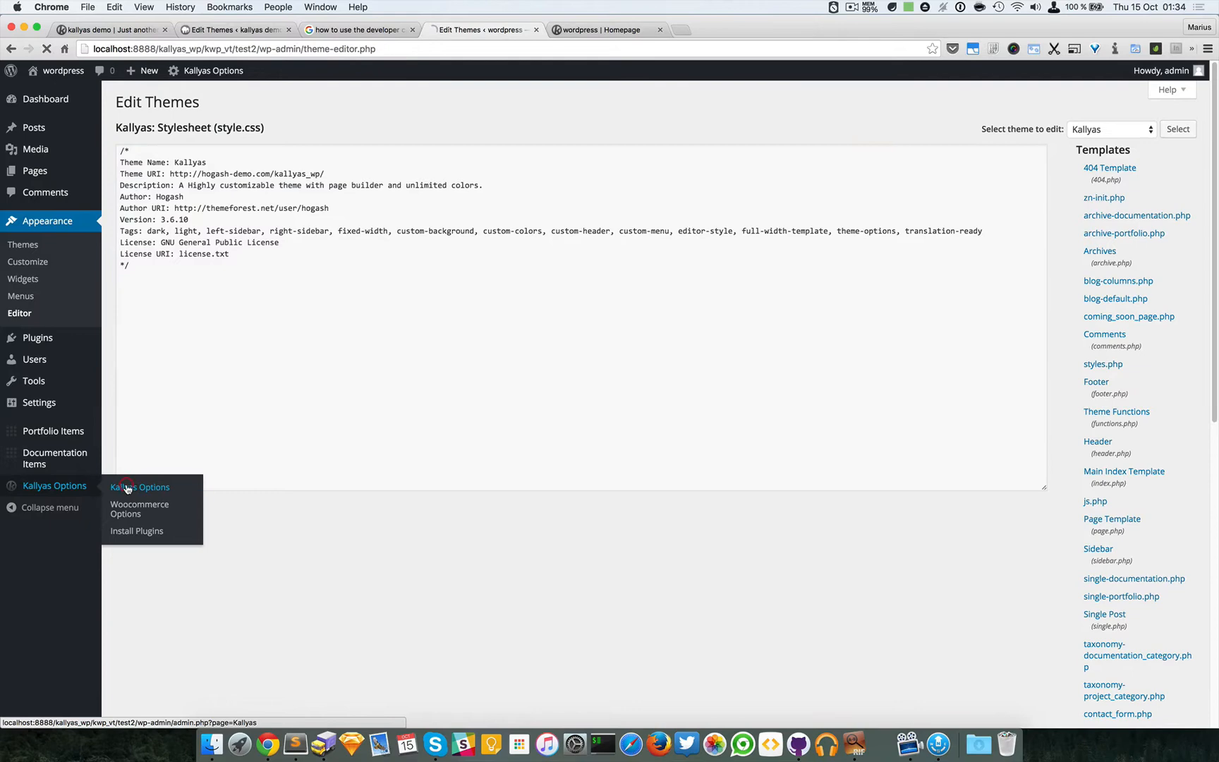
Go back to Kallyas Options on the Advanced section, then bring the Finder window forward
{"action": "left_click", "coordinate": [140, 487]}
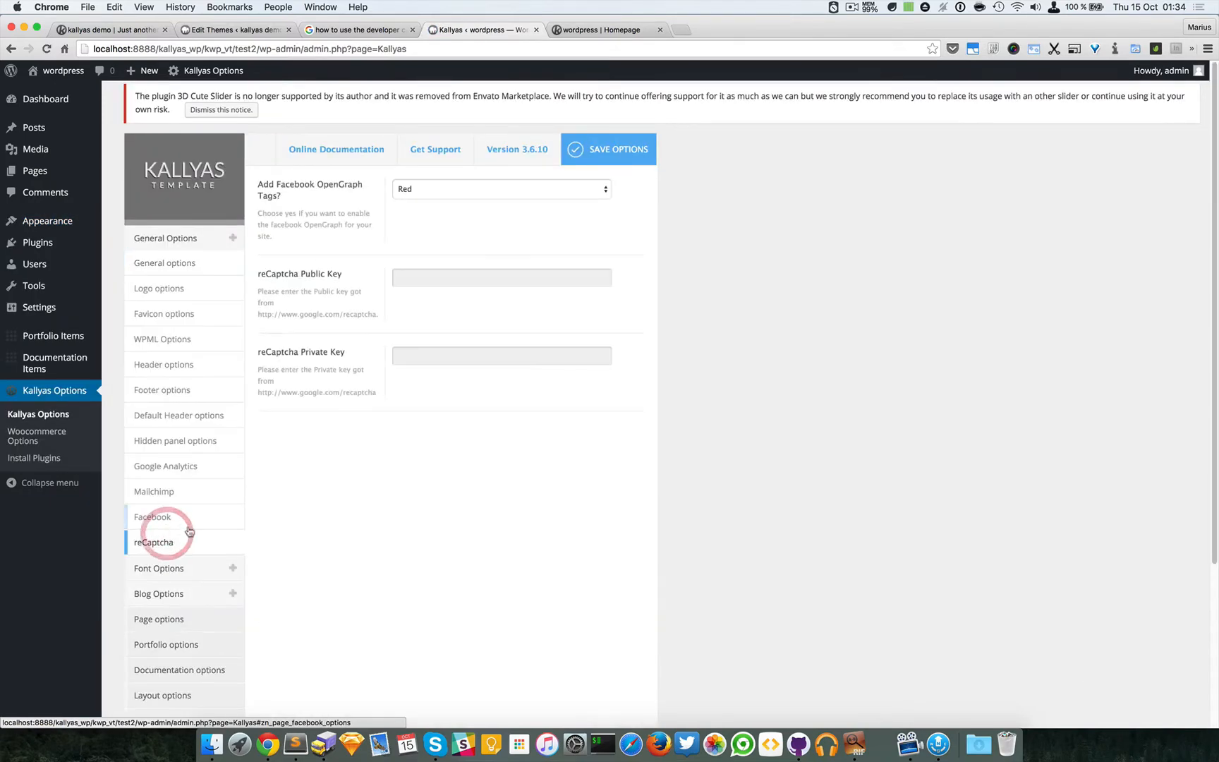
{"action": "scroll", "scroll_direction": "down", "scroll_amount": 3}
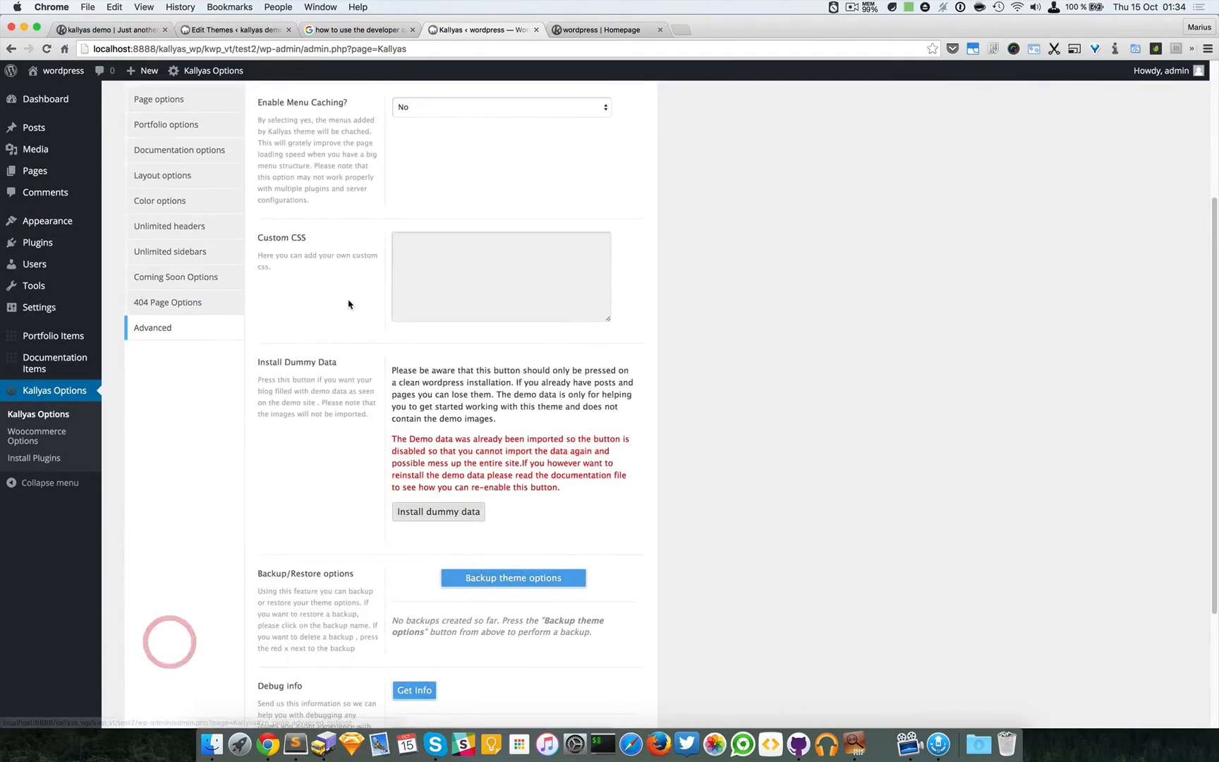
{"action": "scroll", "scroll_direction": "up", "scroll_amount": 3}
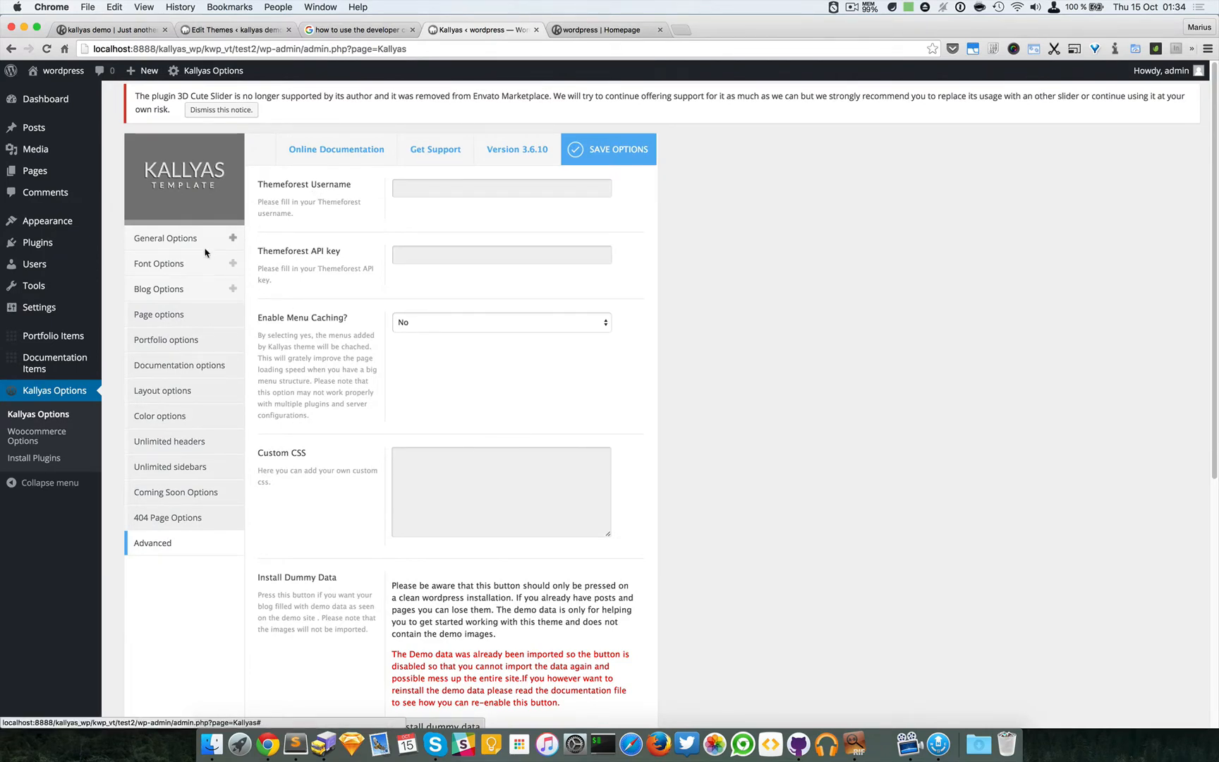
{"action": "mouse_move", "coordinate": [643, 271]}
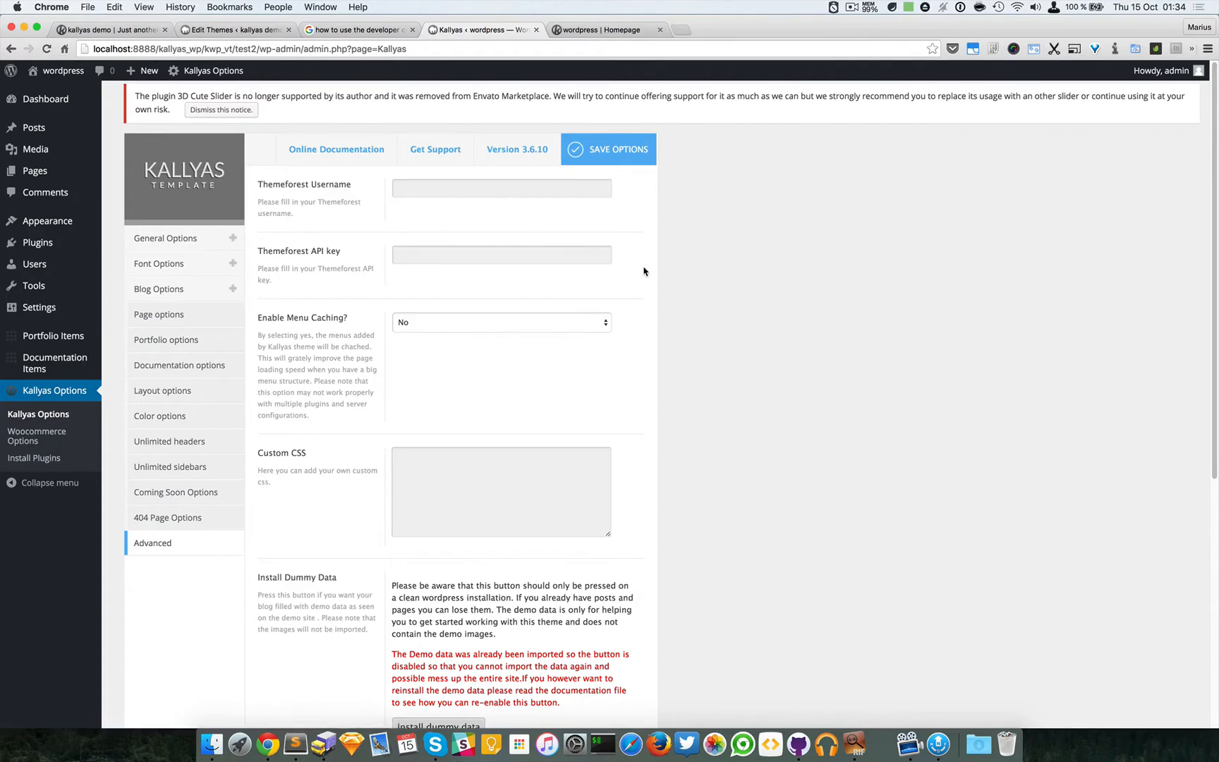
{"action": "mouse_move", "coordinate": [423, 428]}
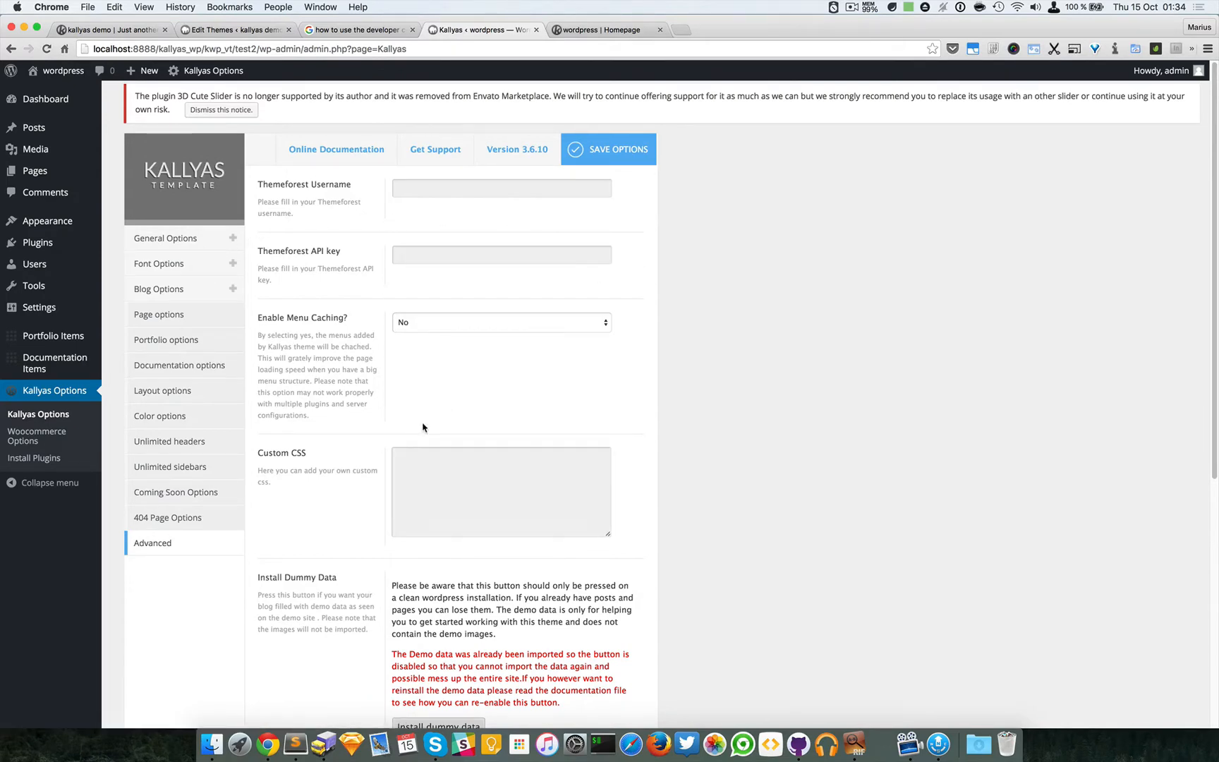
{"action": "mouse_move", "coordinate": [592, 392]}
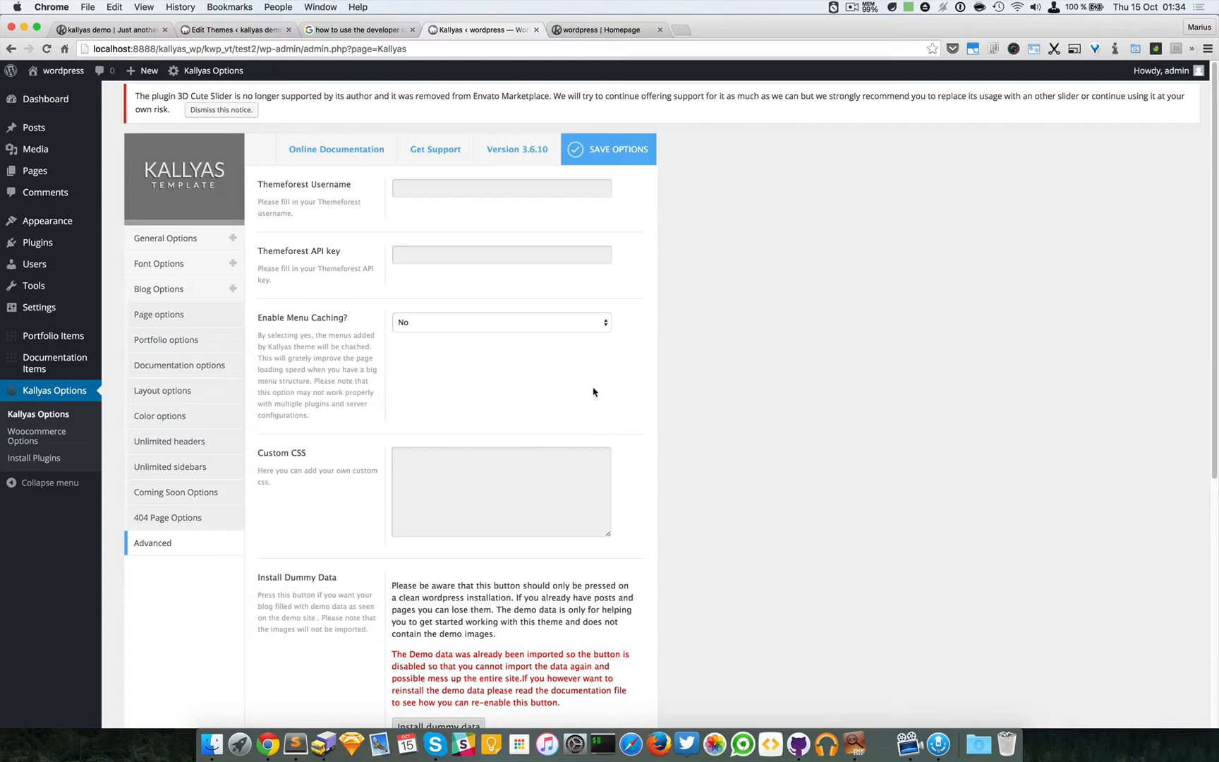
{"action": "left_click", "coordinate": [834, 7]}
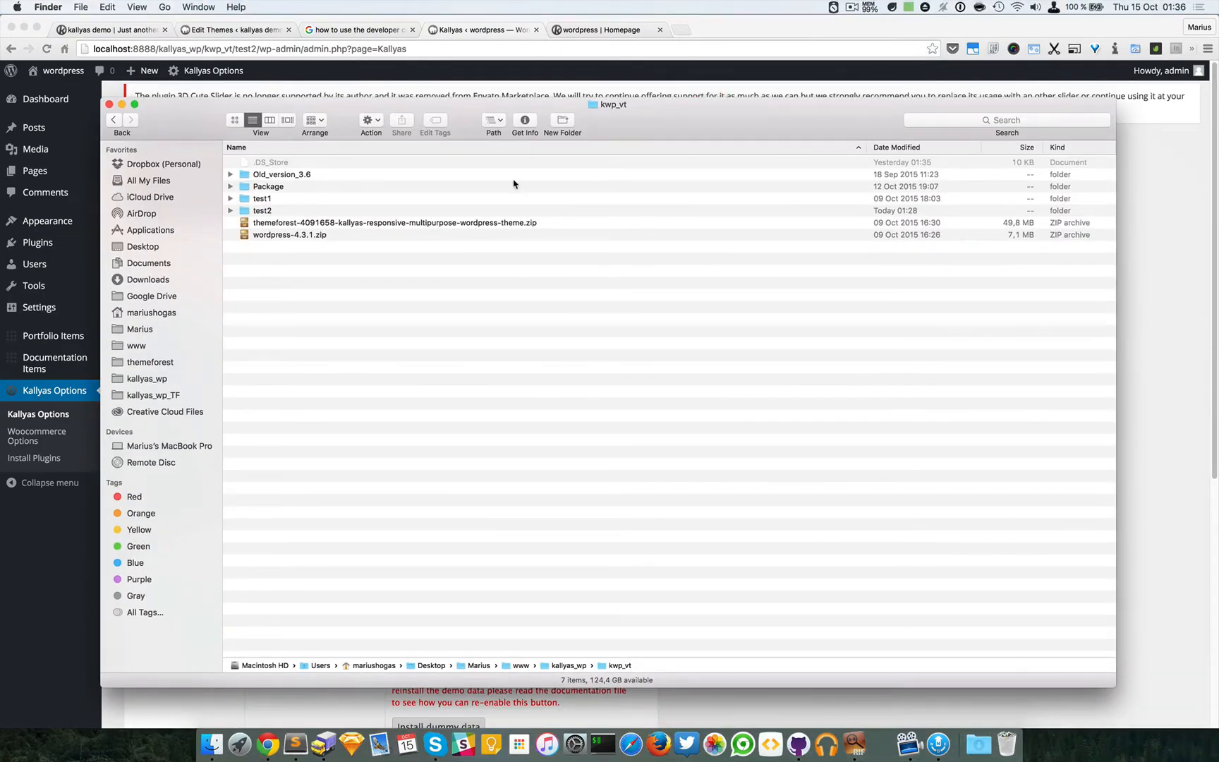
{"action": "mouse_move", "coordinate": [286, 187]}
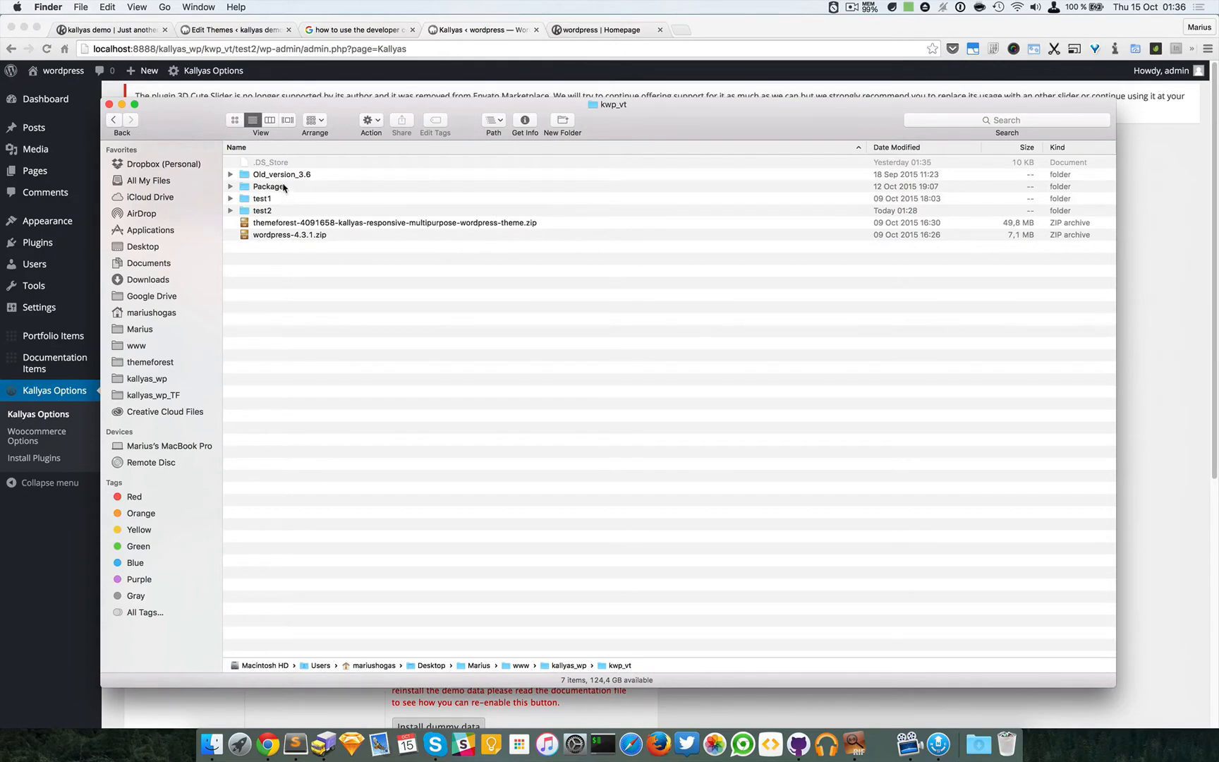
Look over kallyas.zip and the kallyas folder inside Package, dismissing the folder's action menu
{"action": "double_click", "coordinate": [269, 186]}
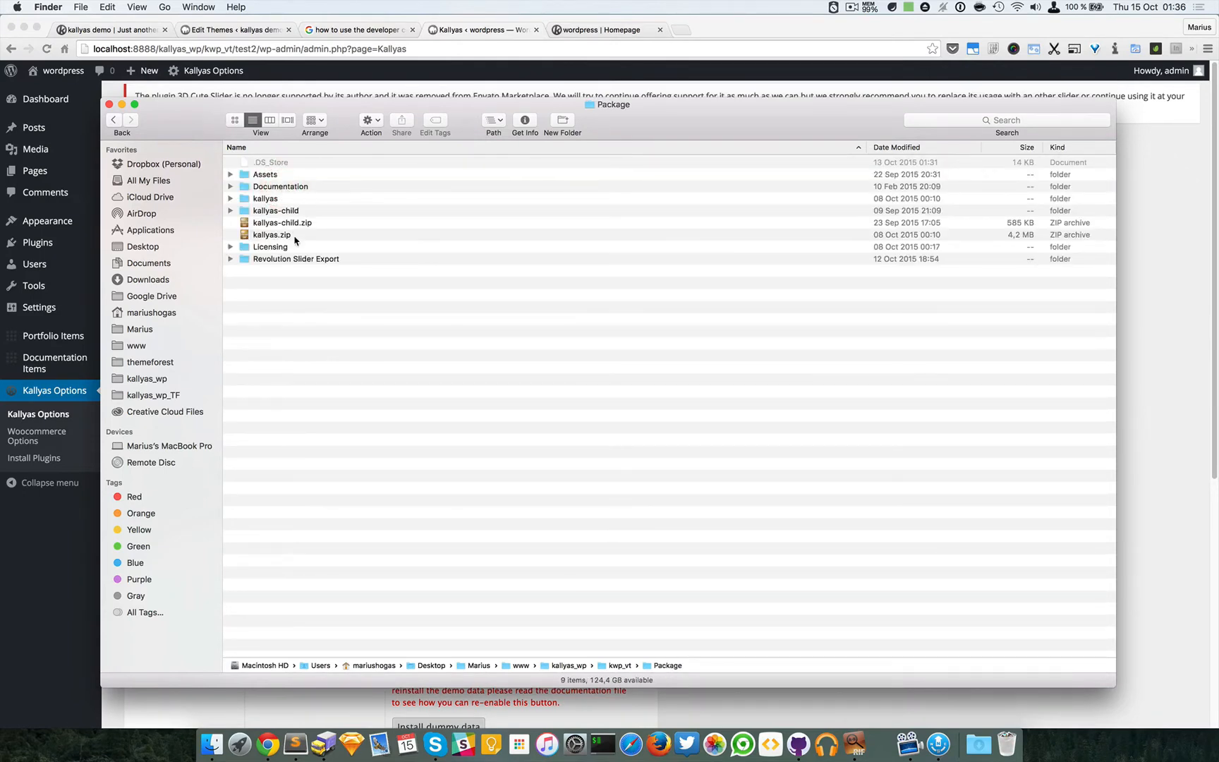
{"action": "left_click", "coordinate": [271, 235]}
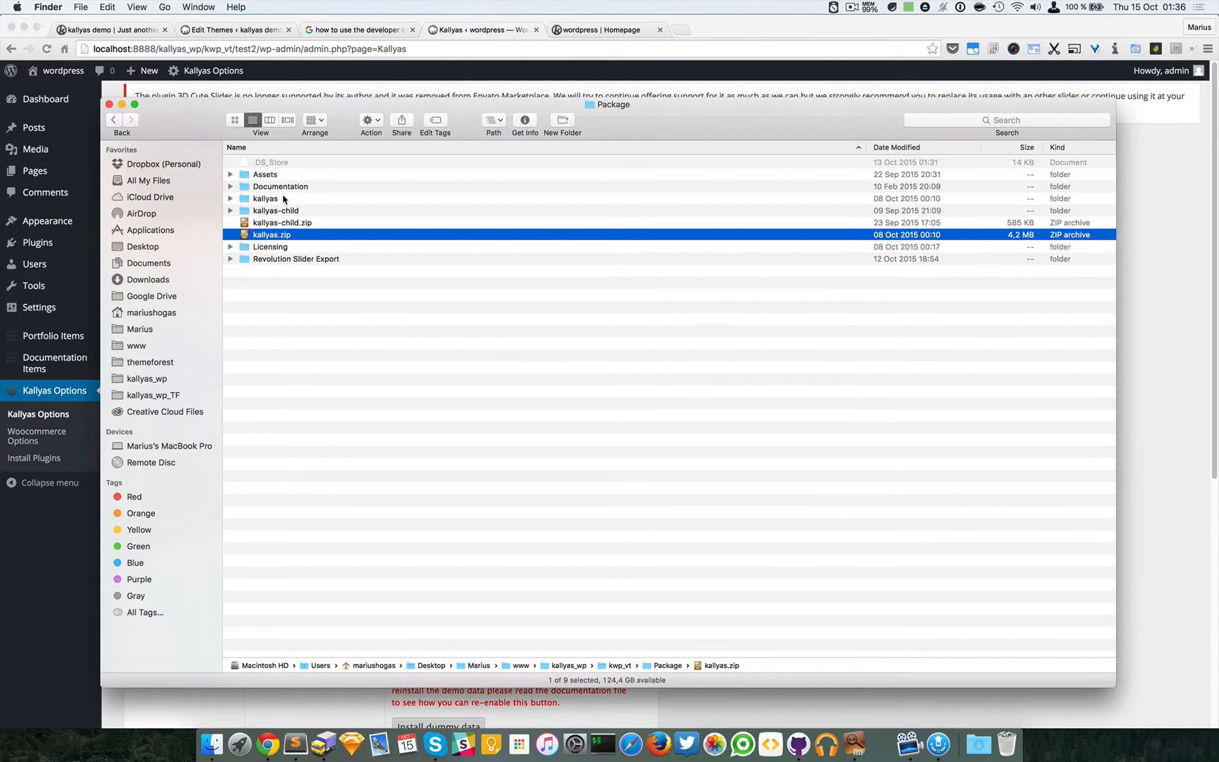
{"action": "right_click", "coordinate": [266, 199]}
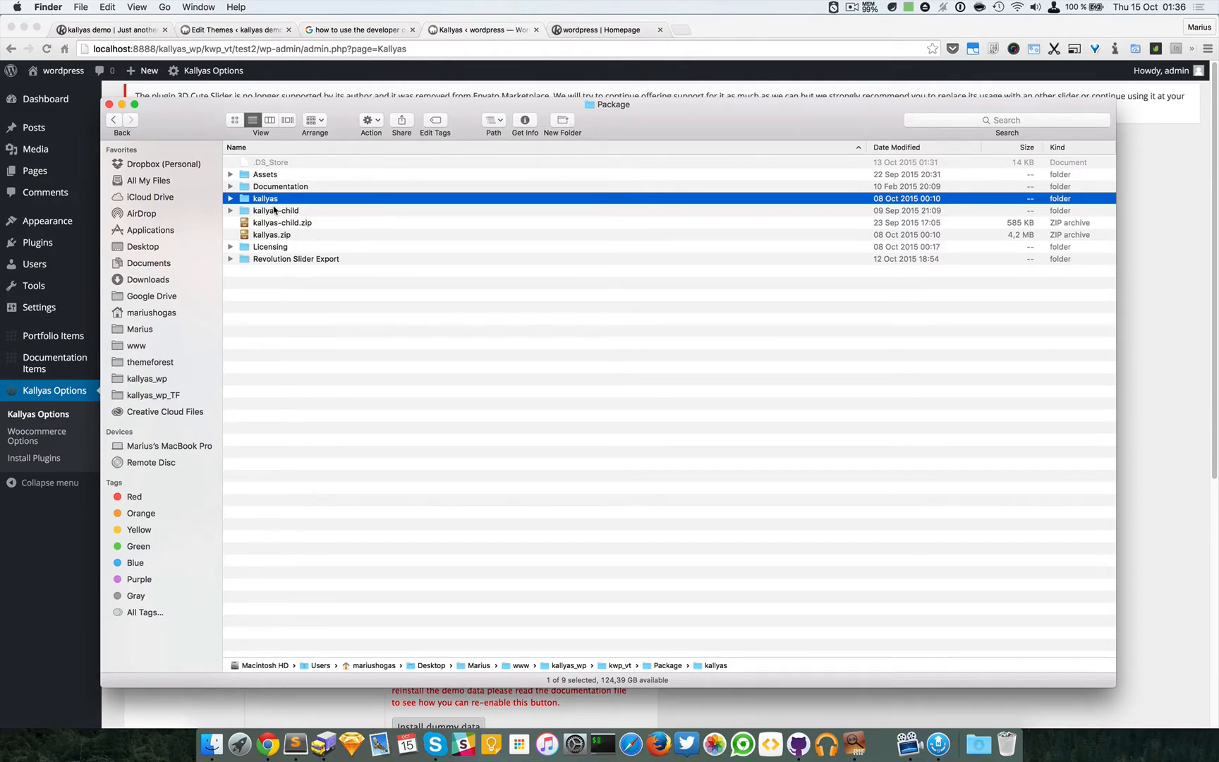
{"action": "right_click", "coordinate": [266, 199]}
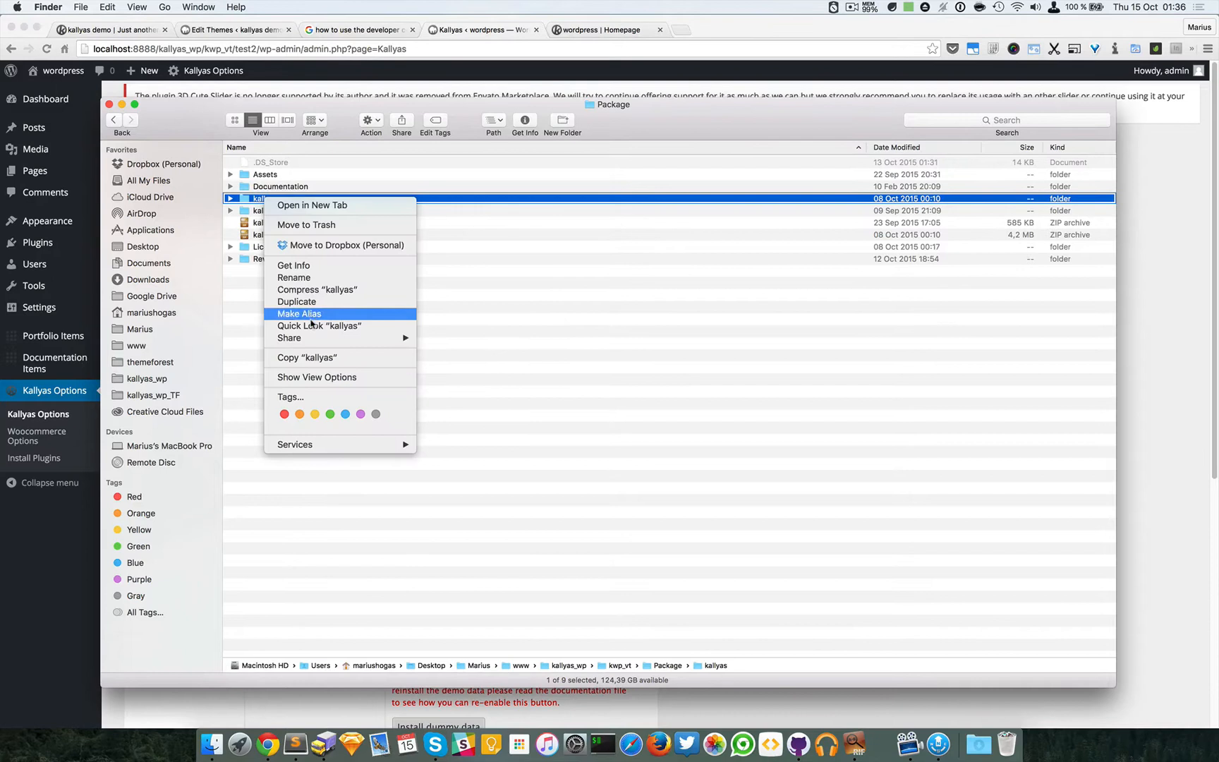
{"action": "left_click", "coordinate": [390, 386]}
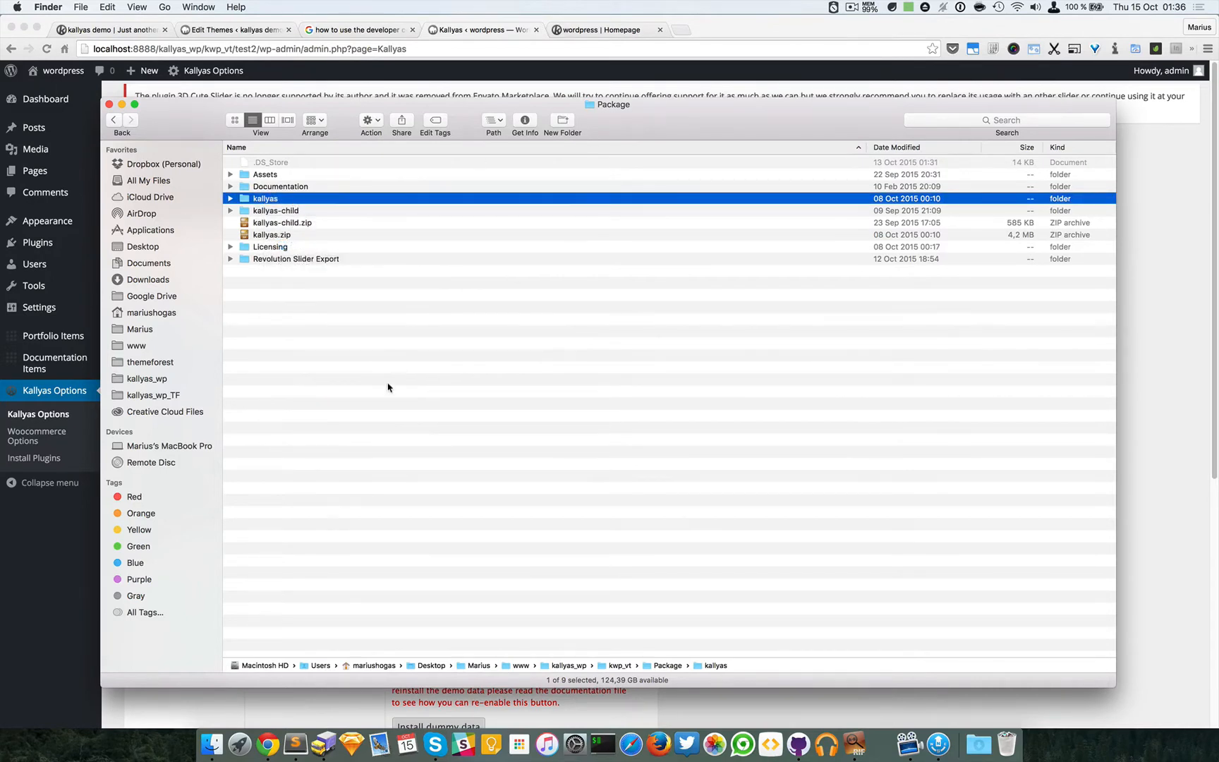
{"action": "mouse_move", "coordinate": [636, 541]}
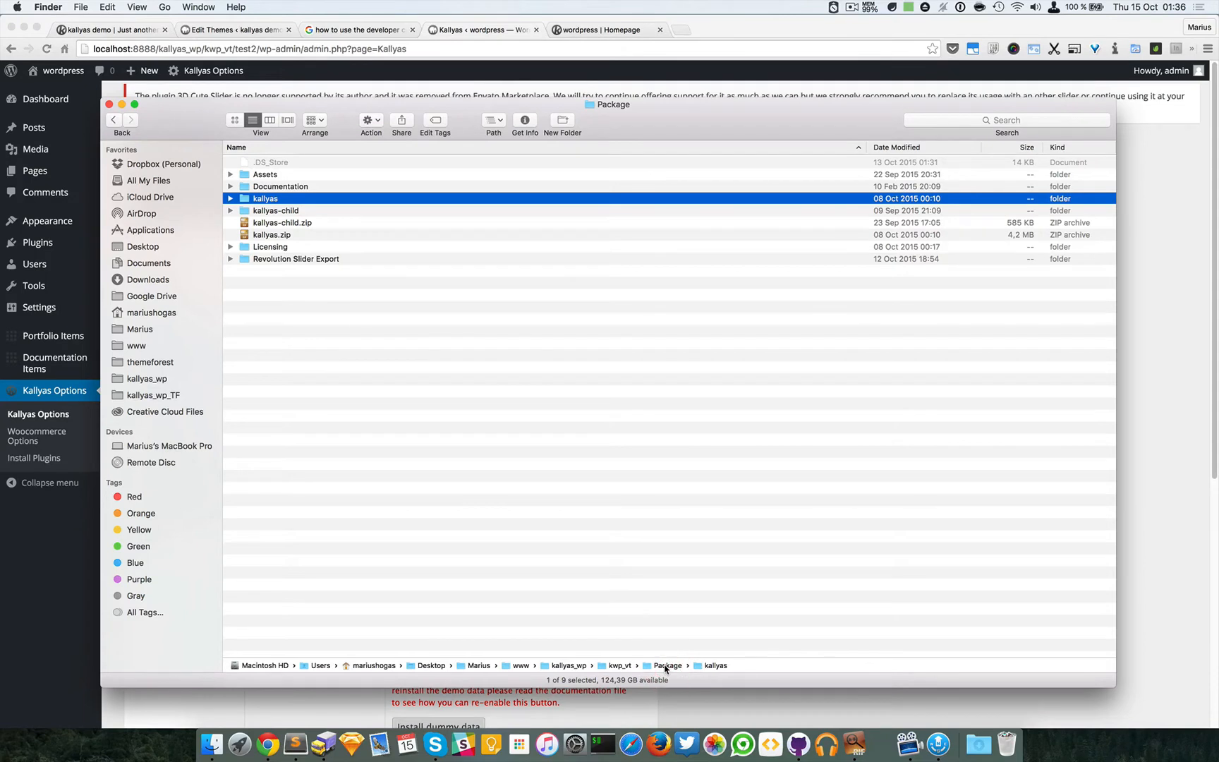
Navigate from kwp_vt into test2 > wp-content > themes and highlight the kallyas theme folder
{"action": "left_click", "coordinate": [115, 118]}
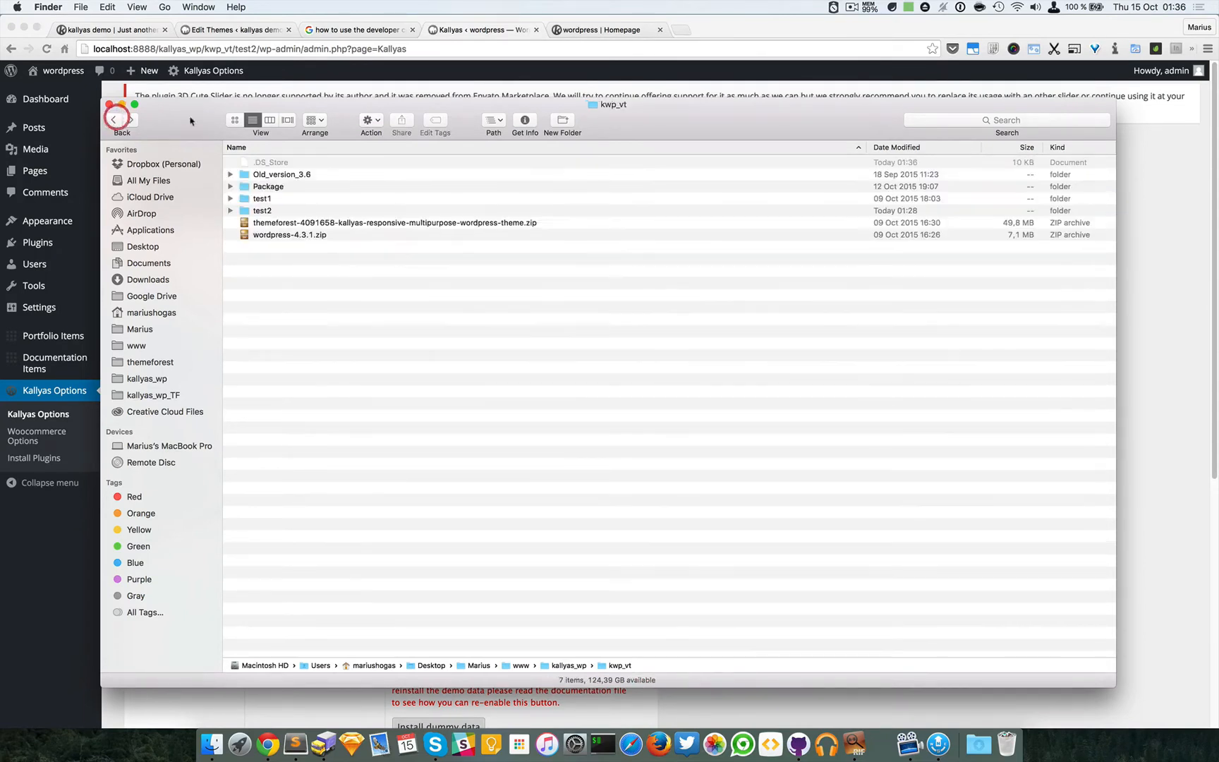
{"action": "left_click", "coordinate": [263, 210]}
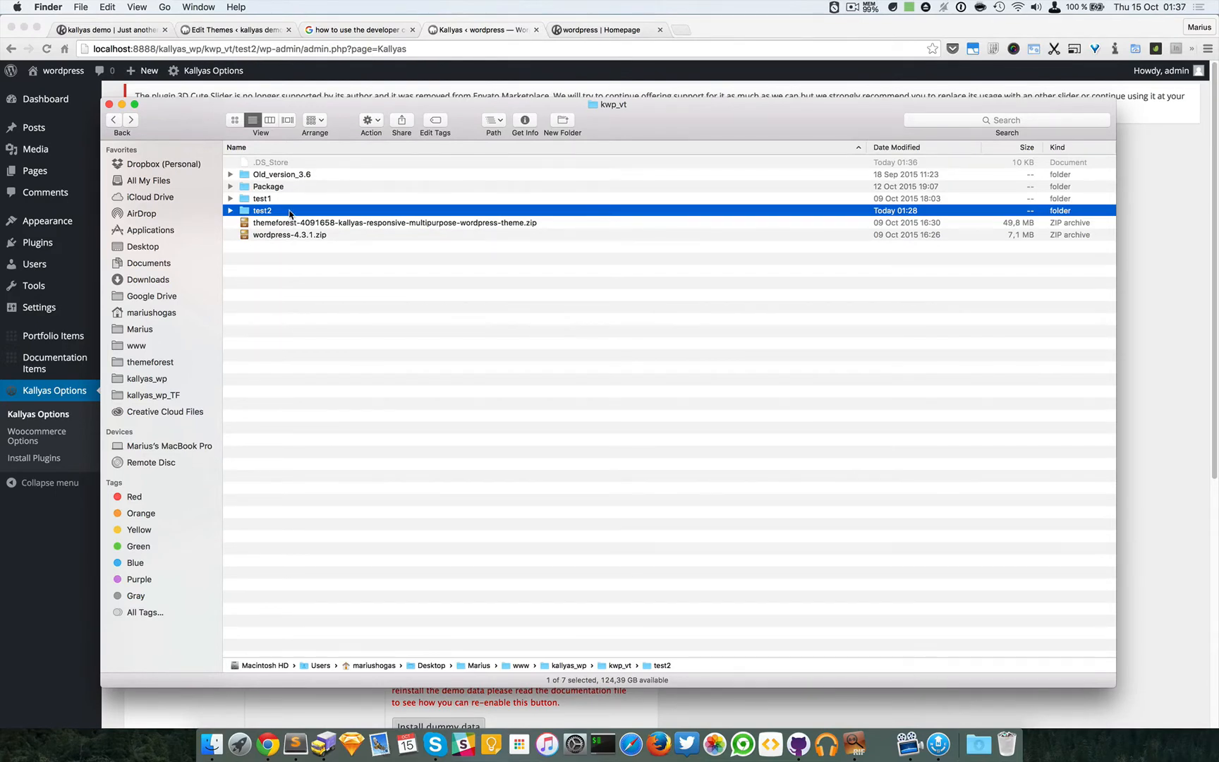
{"action": "double_click", "coordinate": [262, 210]}
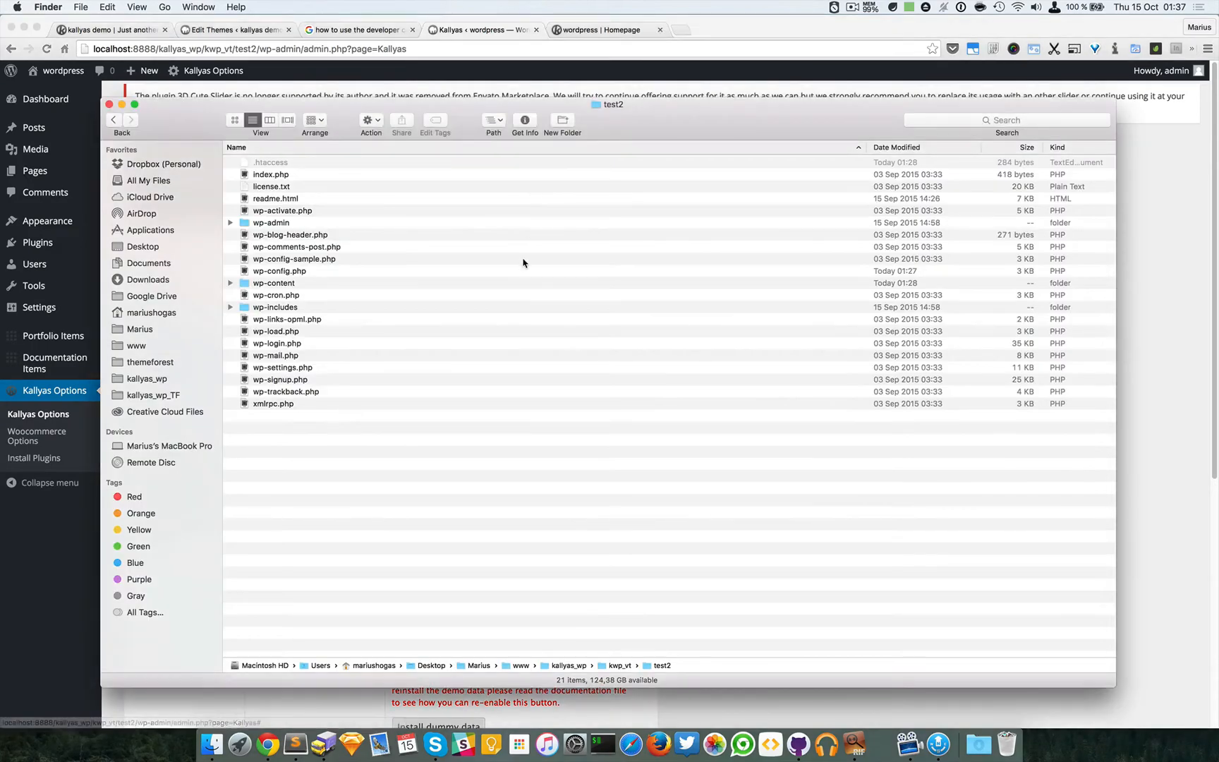
{"action": "left_click", "coordinate": [274, 283]}
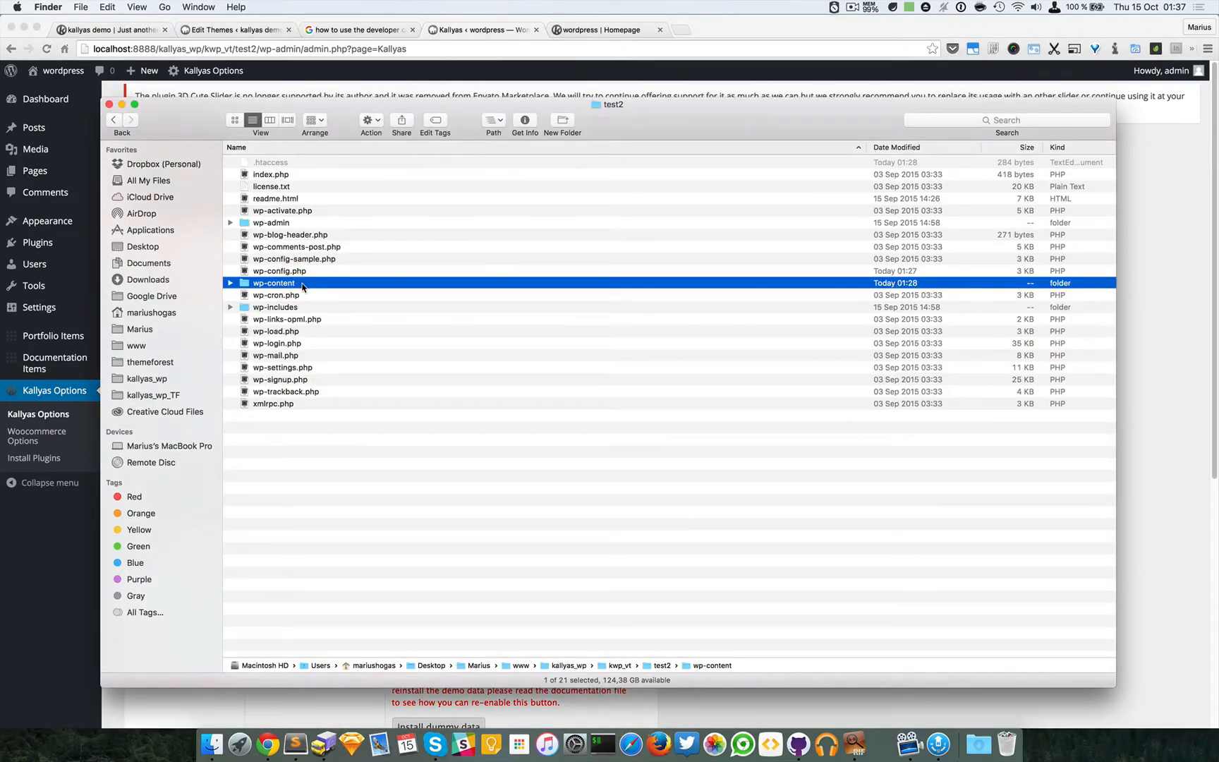
{"action": "double_click", "coordinate": [274, 282]}
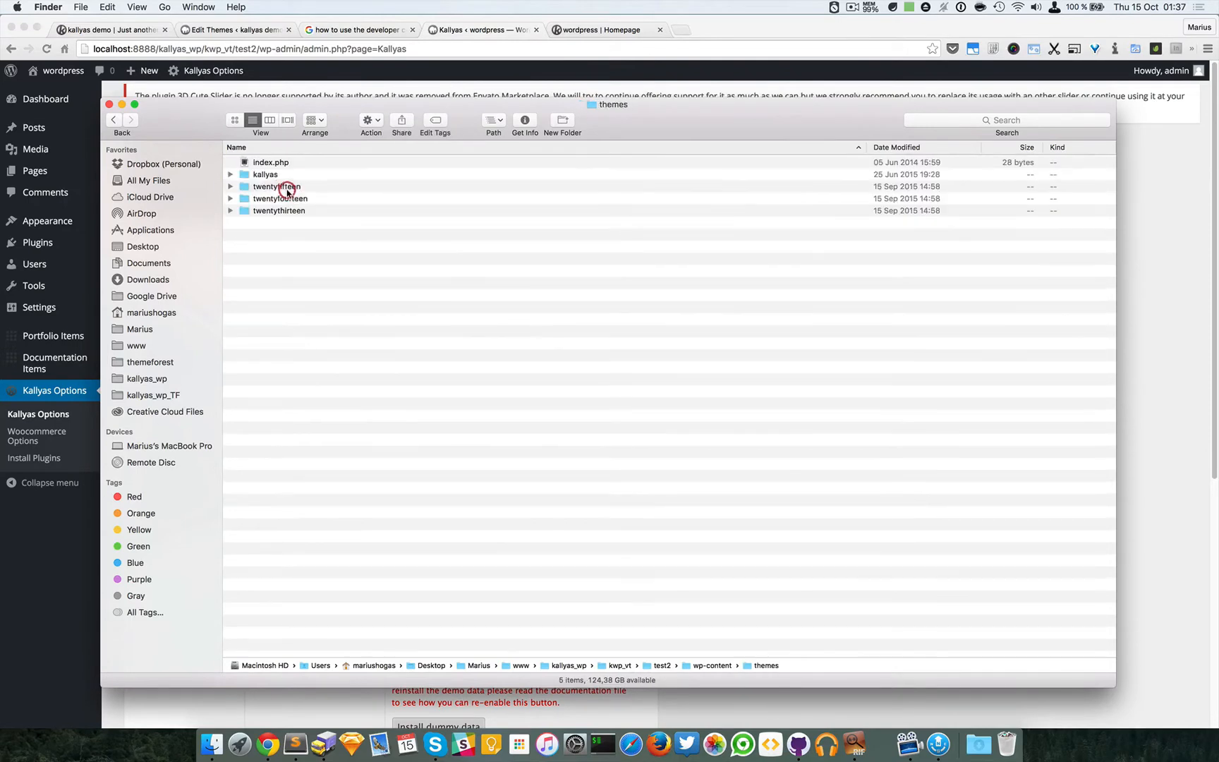
{"action": "left_click", "coordinate": [266, 174]}
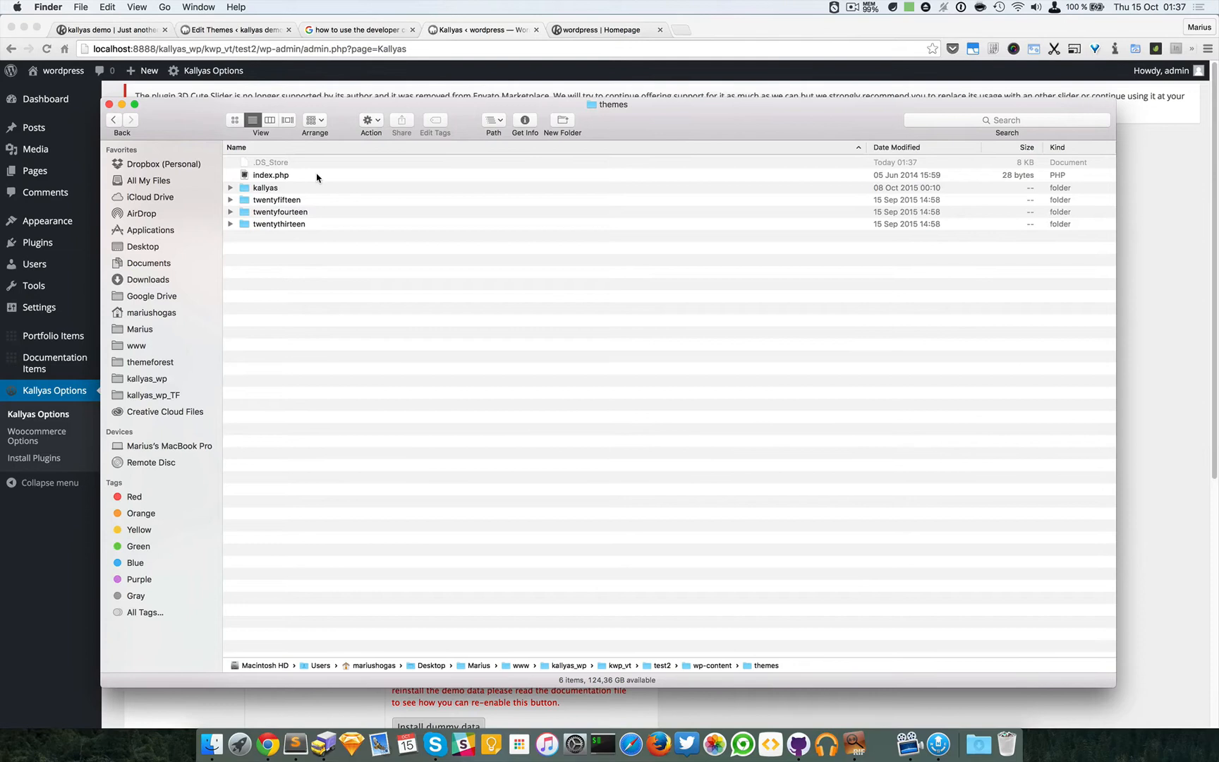
{"action": "mouse_move", "coordinate": [326, 194]}
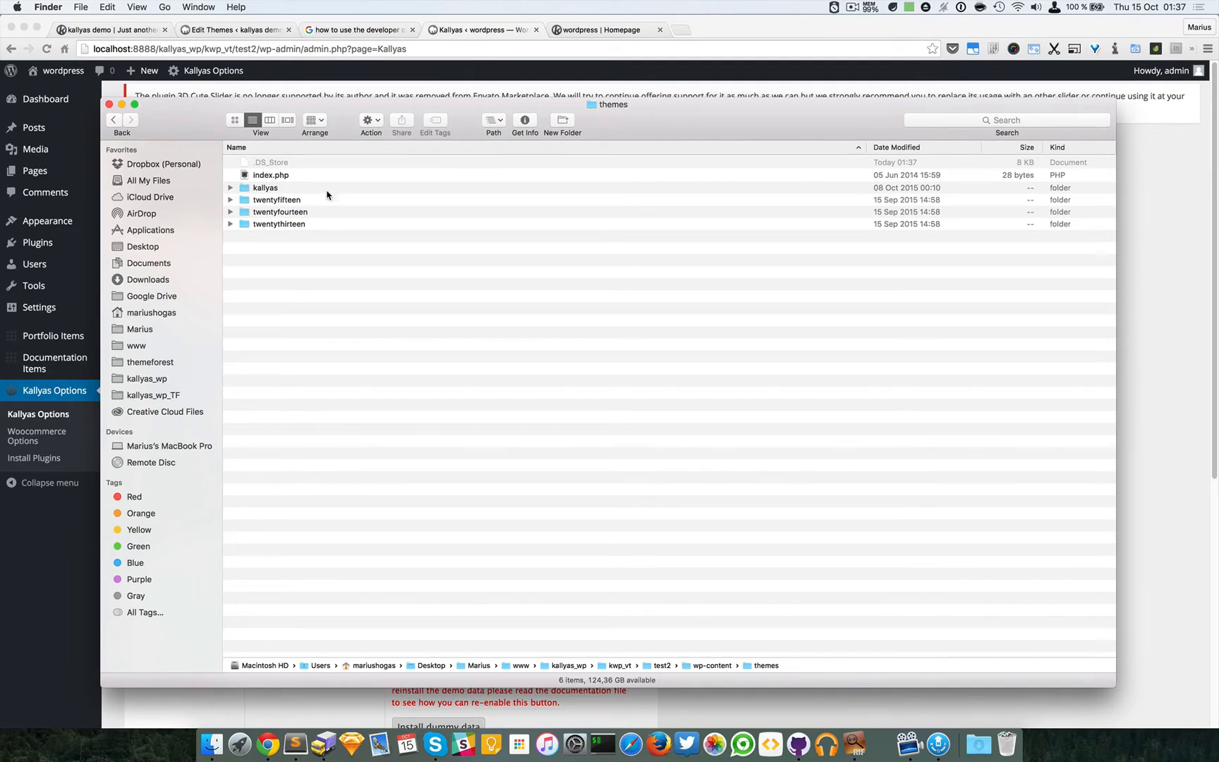
{"action": "left_click", "coordinate": [266, 188]}
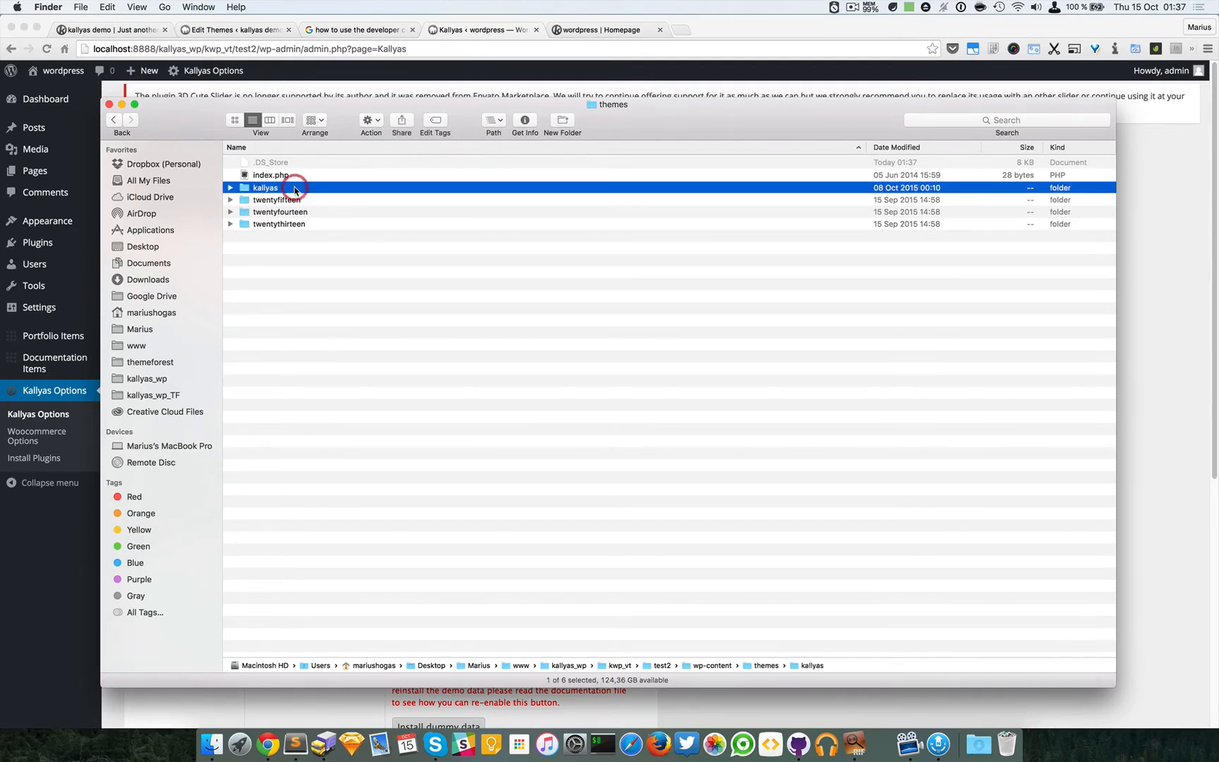
{"action": "mouse_move", "coordinate": [462, 42]}
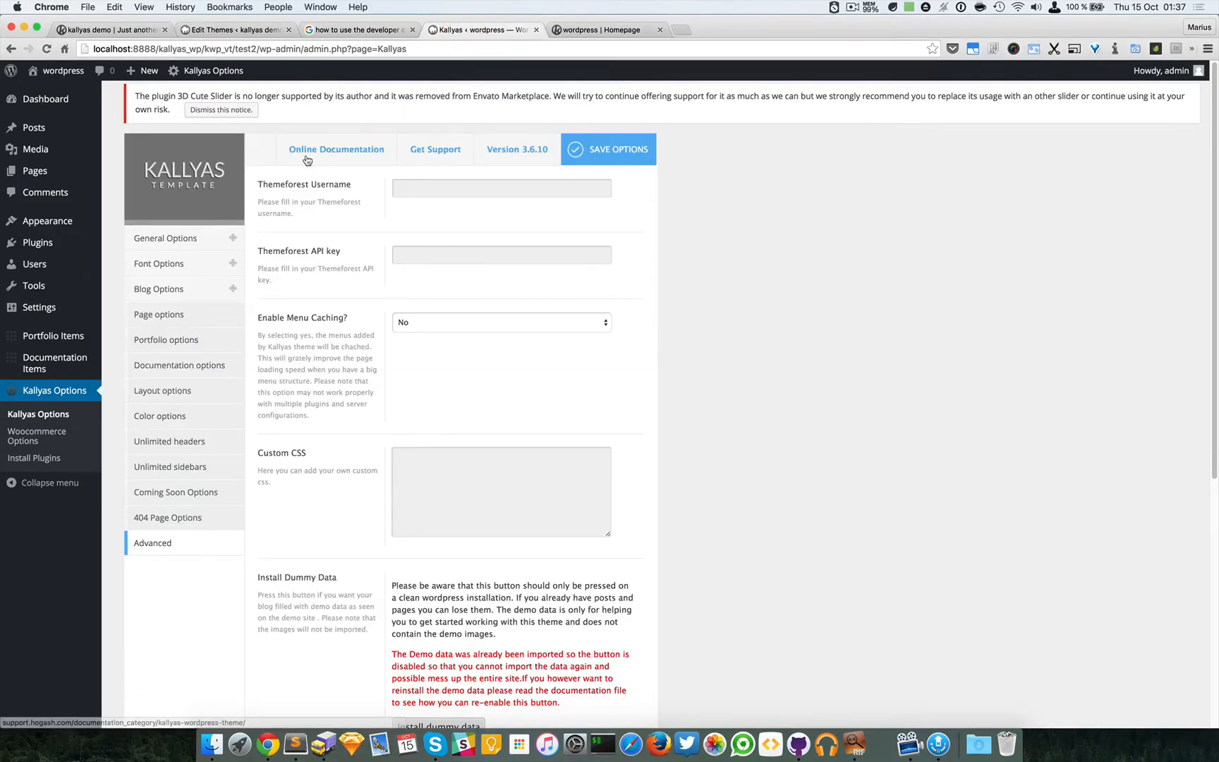
Close the help-search Chrome tab and reload the Kallyas Options page
{"action": "left_click", "coordinate": [357, 29]}
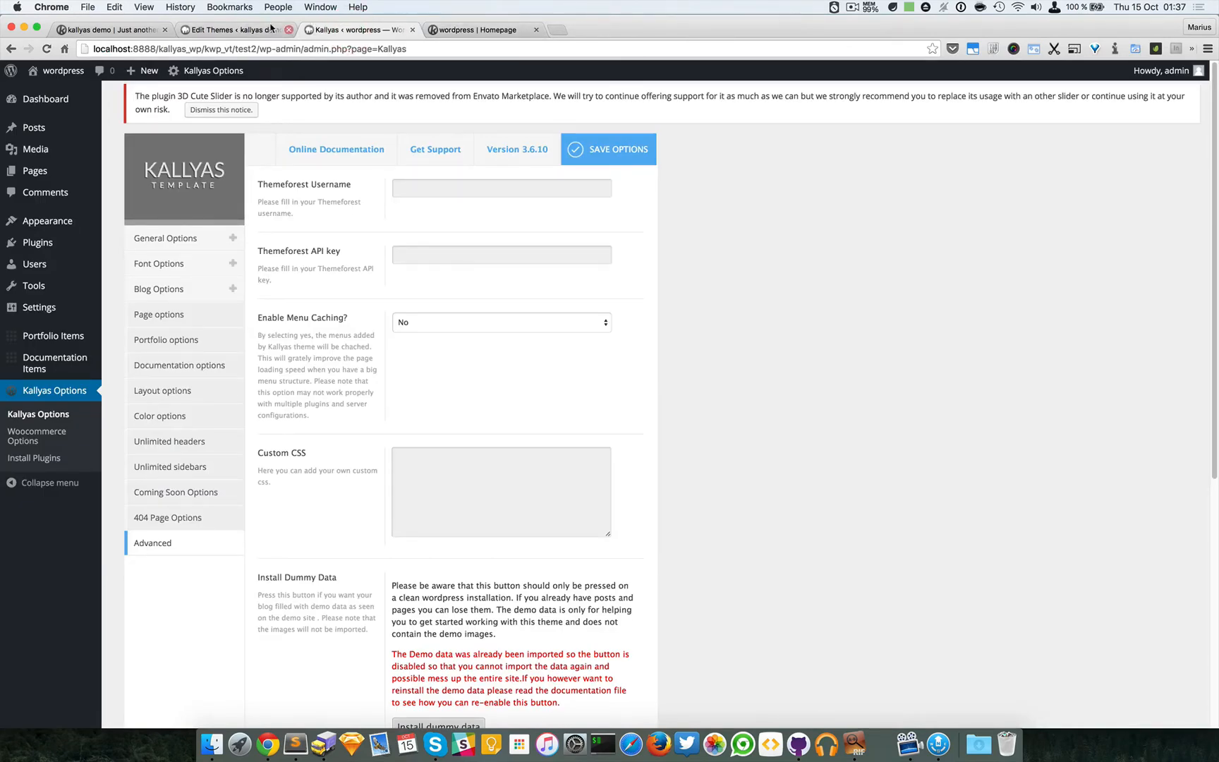
{"action": "mouse_move", "coordinate": [237, 30]}
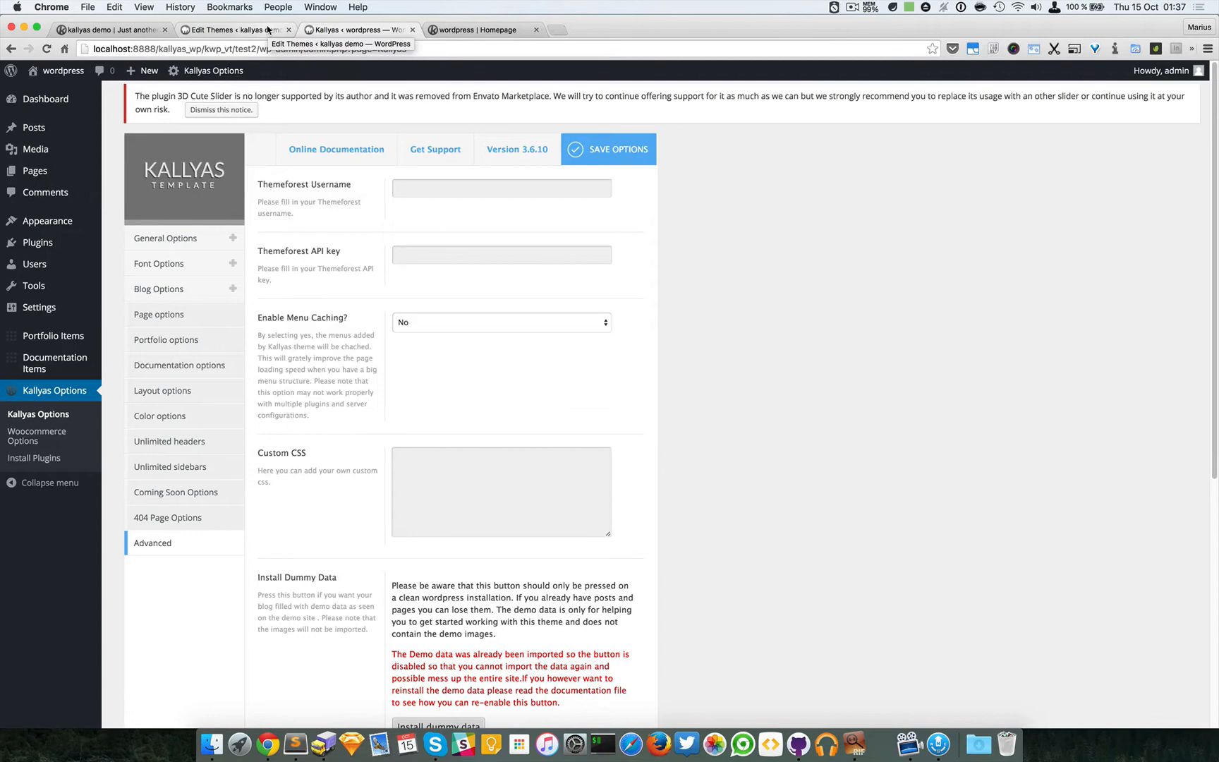
{"action": "mouse_move", "coordinate": [54, 96]}
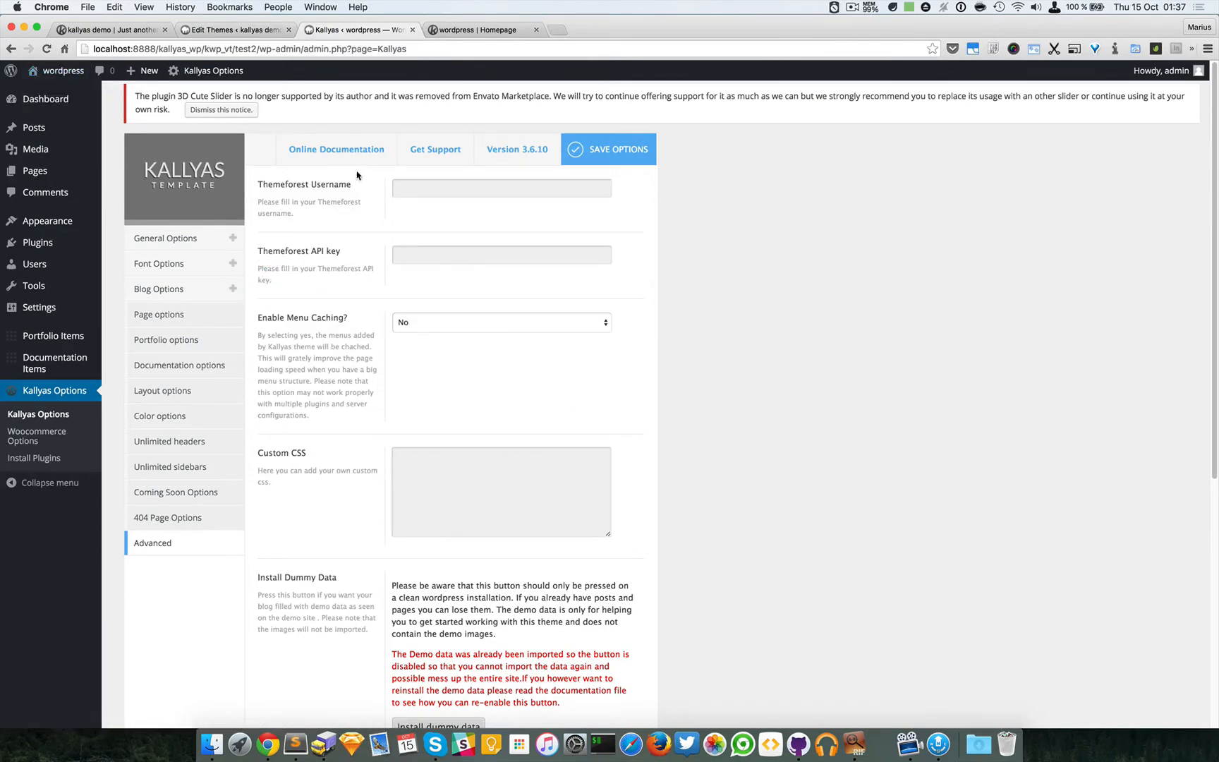
{"action": "left_click", "coordinate": [44, 97]}
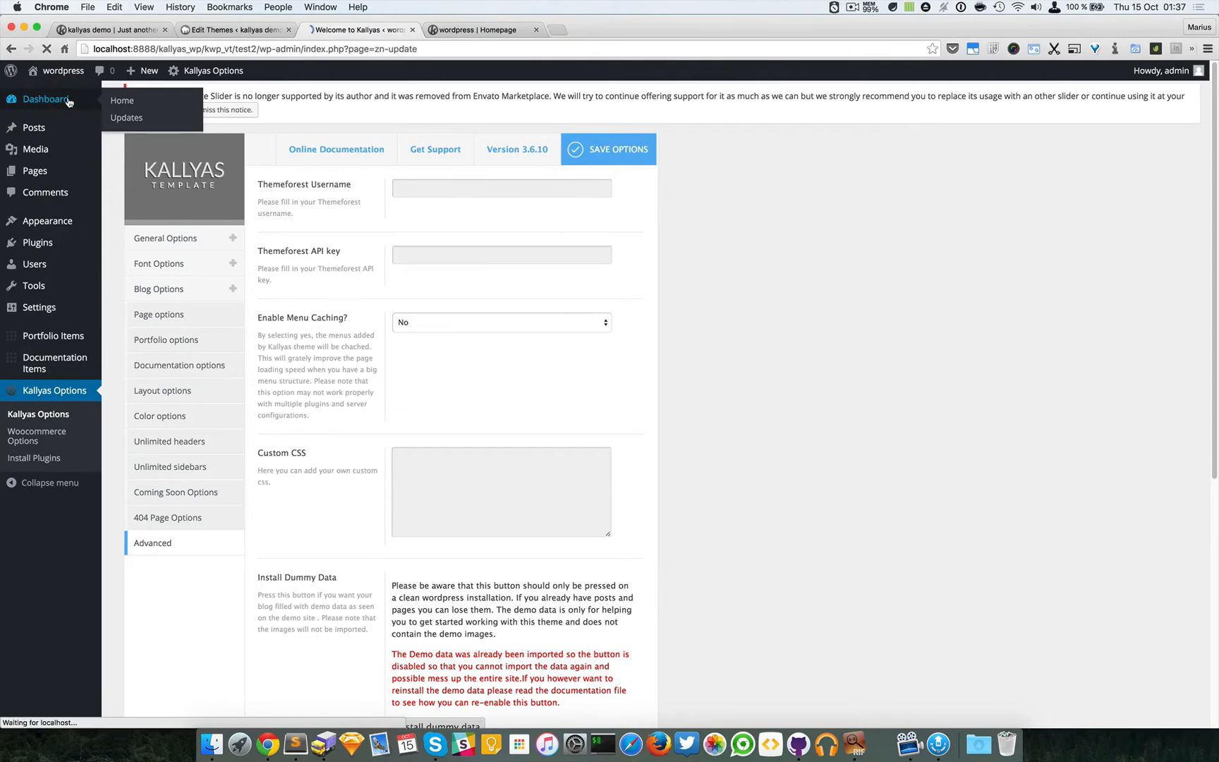
Let the zn-update page load and start the Kallyas theme data updater
{"action": "left_click", "coordinate": [126, 117]}
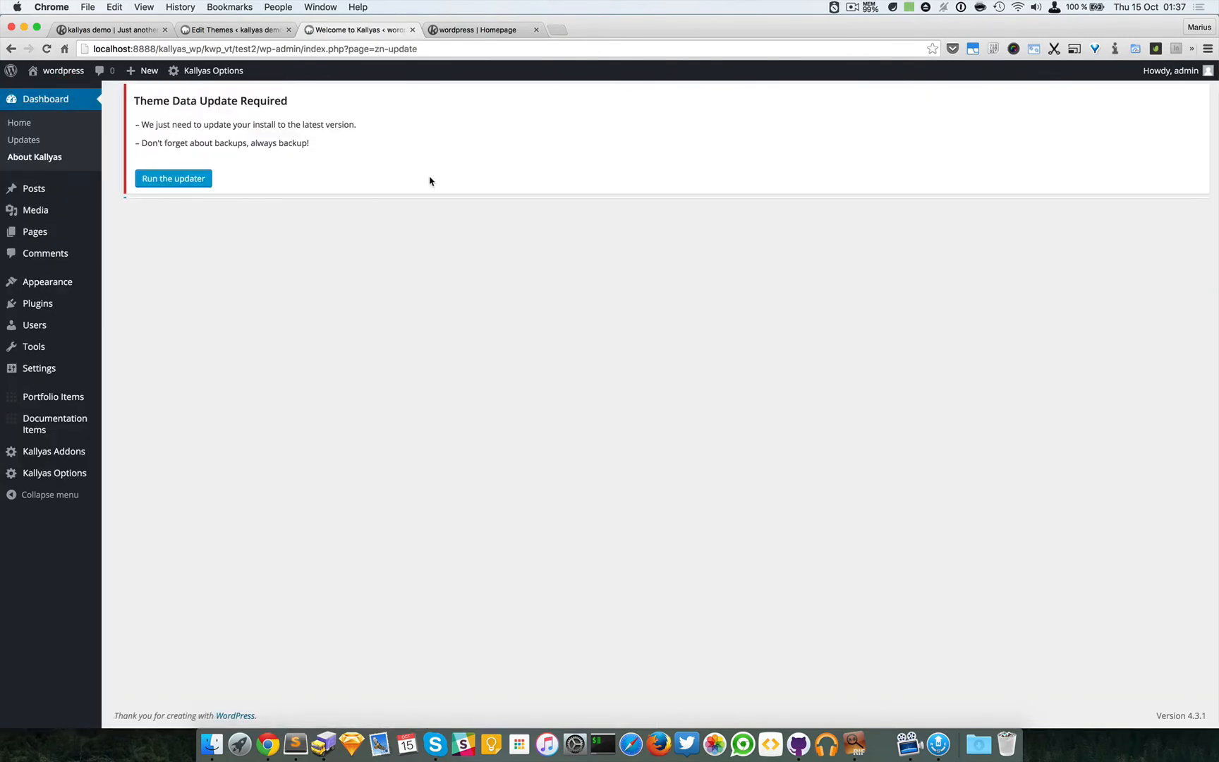
{"action": "mouse_move", "coordinate": [140, 106]}
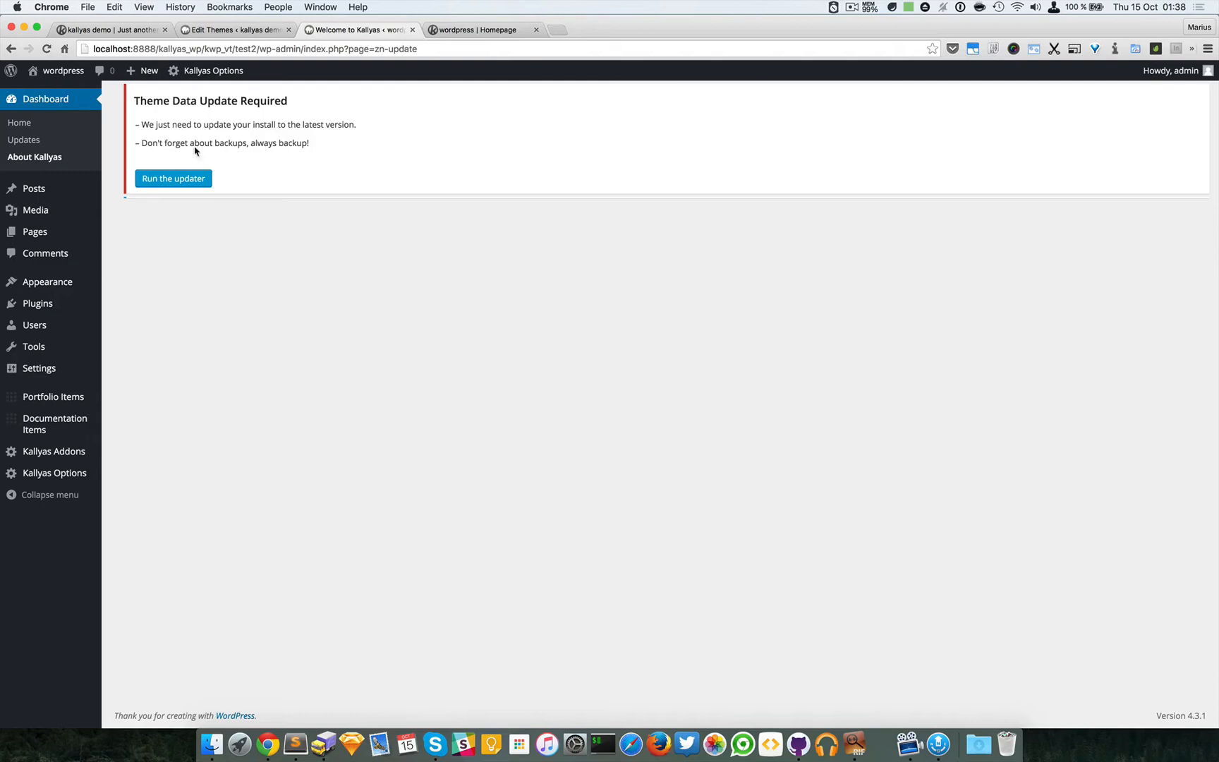
{"action": "mouse_move", "coordinate": [207, 102]}
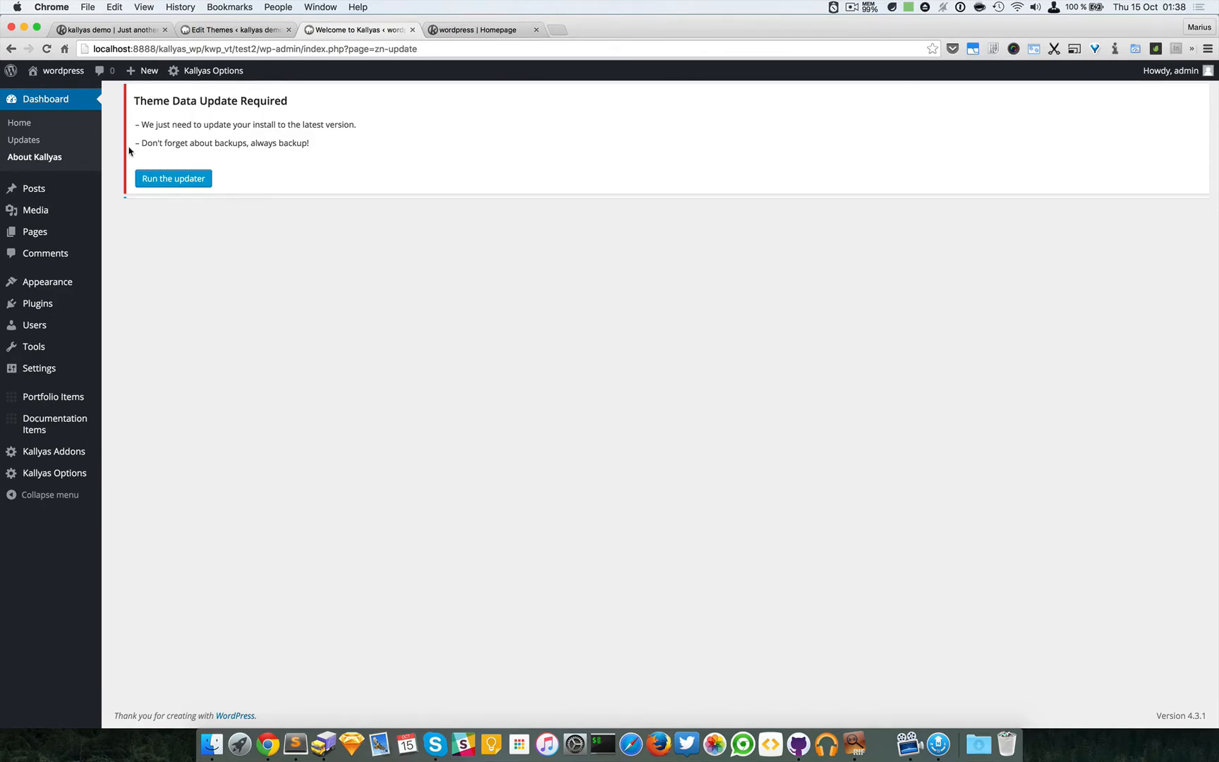
{"action": "mouse_move", "coordinate": [265, 124]}
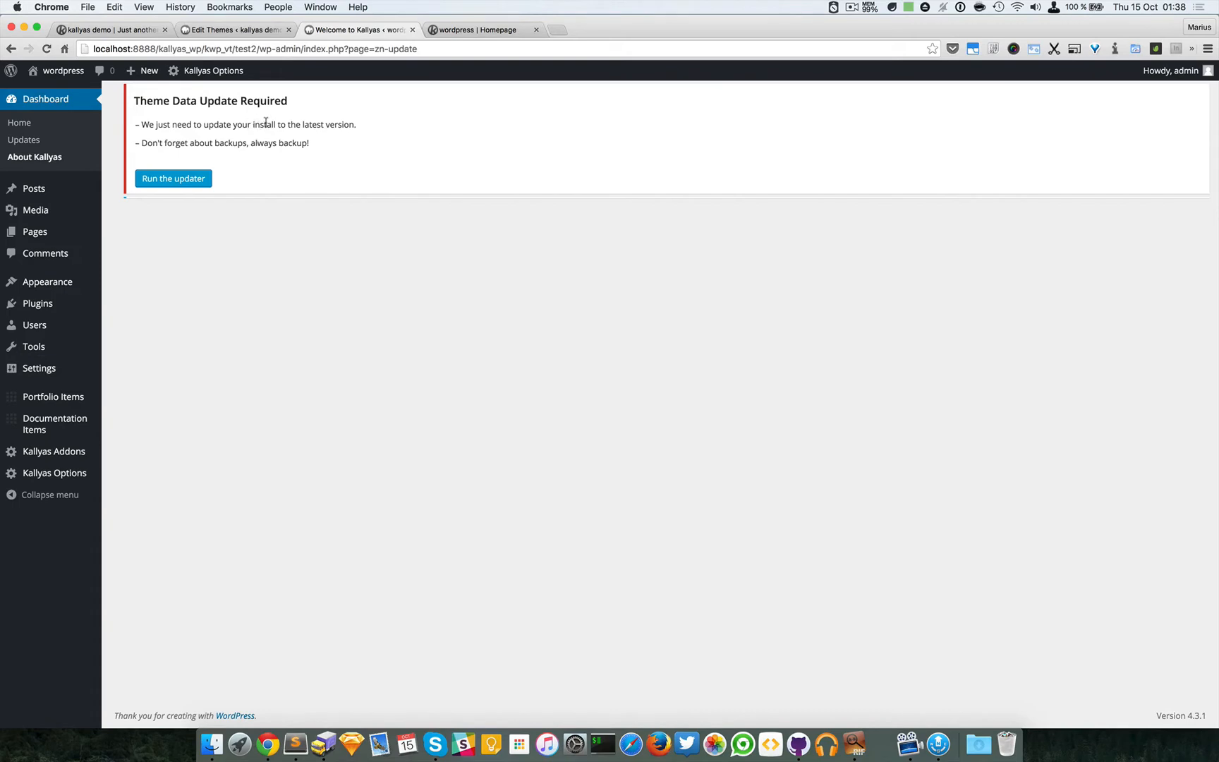
{"action": "mouse_move", "coordinate": [167, 141]}
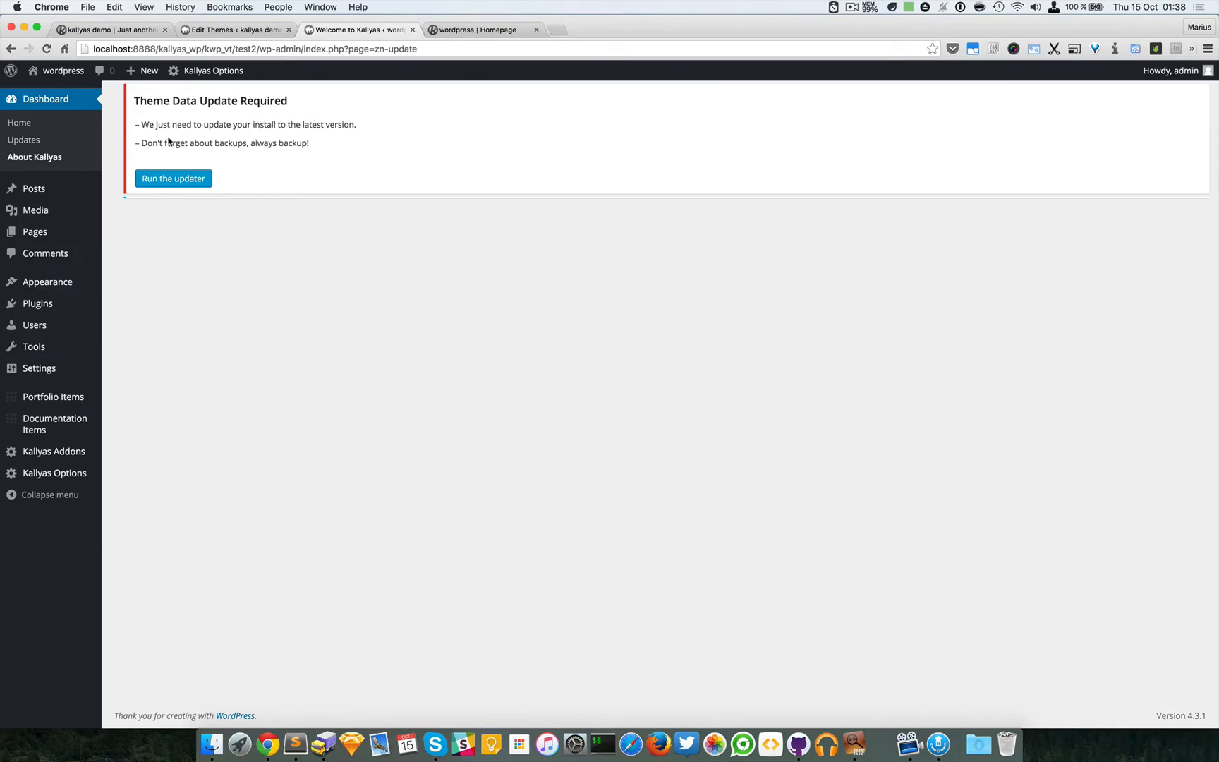
{"action": "mouse_move", "coordinate": [153, 118]}
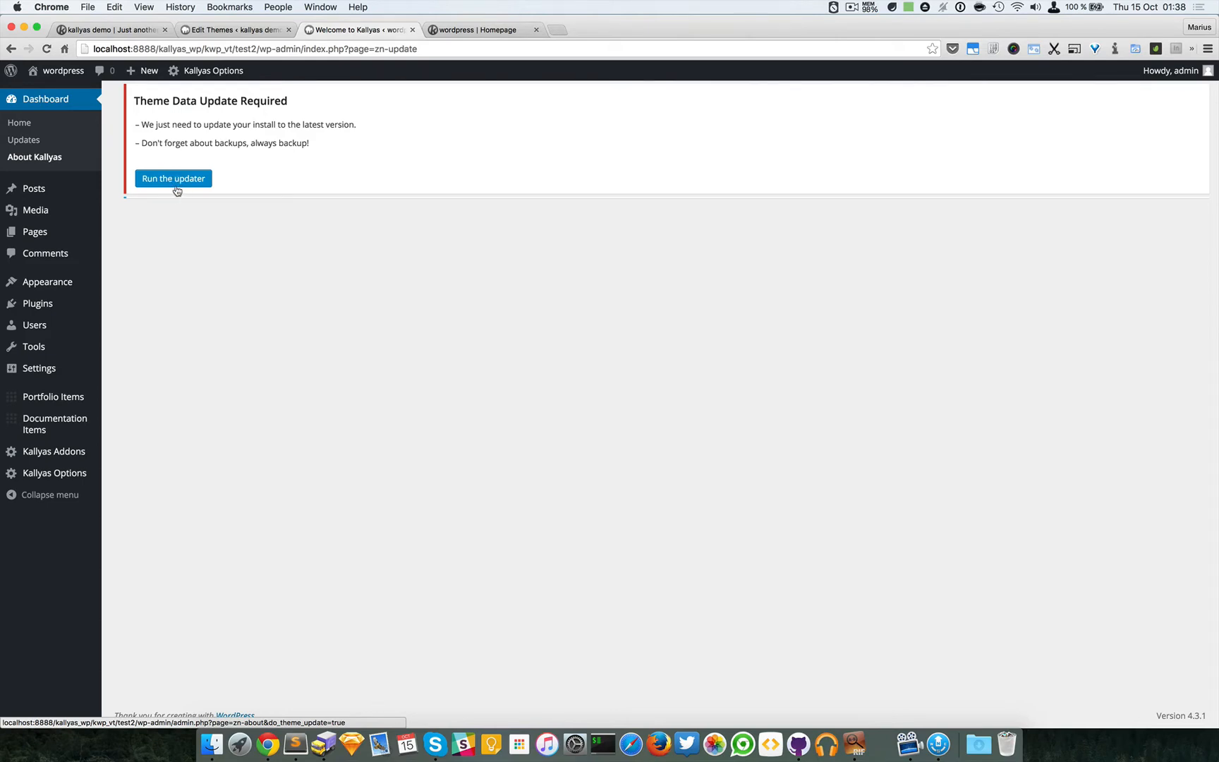
{"action": "left_click", "coordinate": [172, 178]}
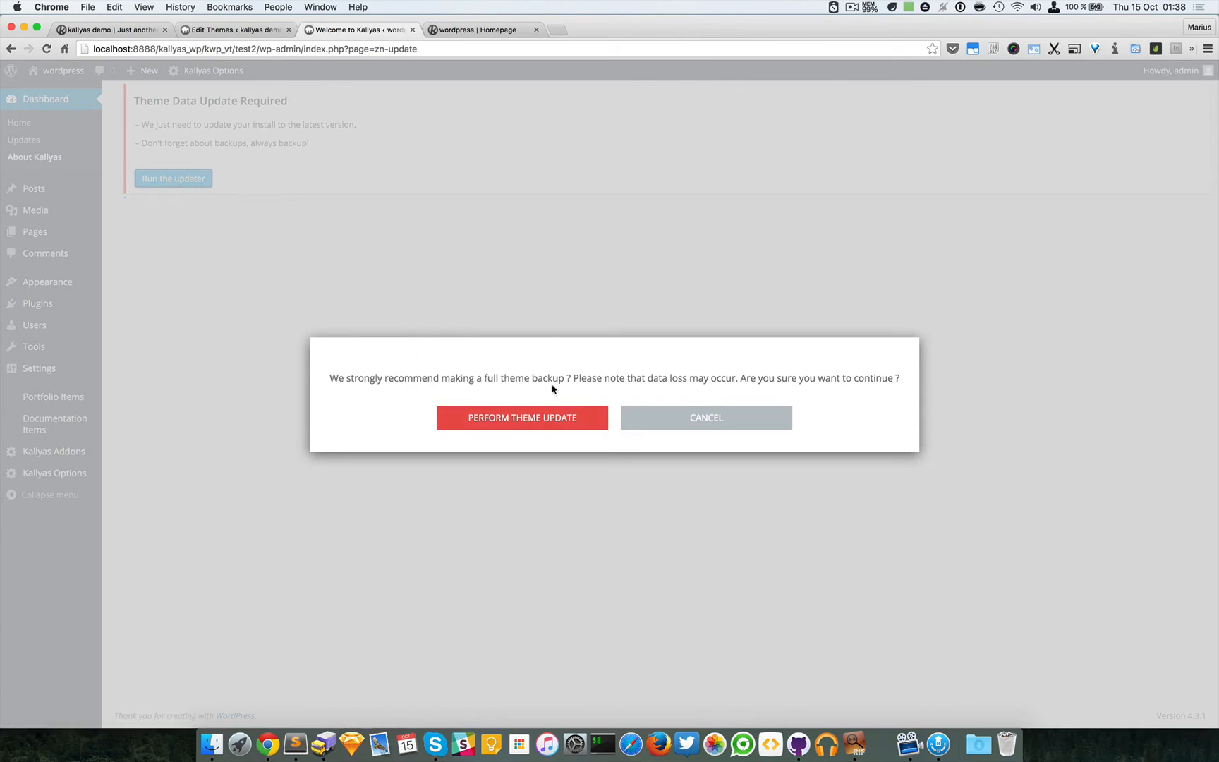
{"action": "mouse_move", "coordinate": [516, 373]}
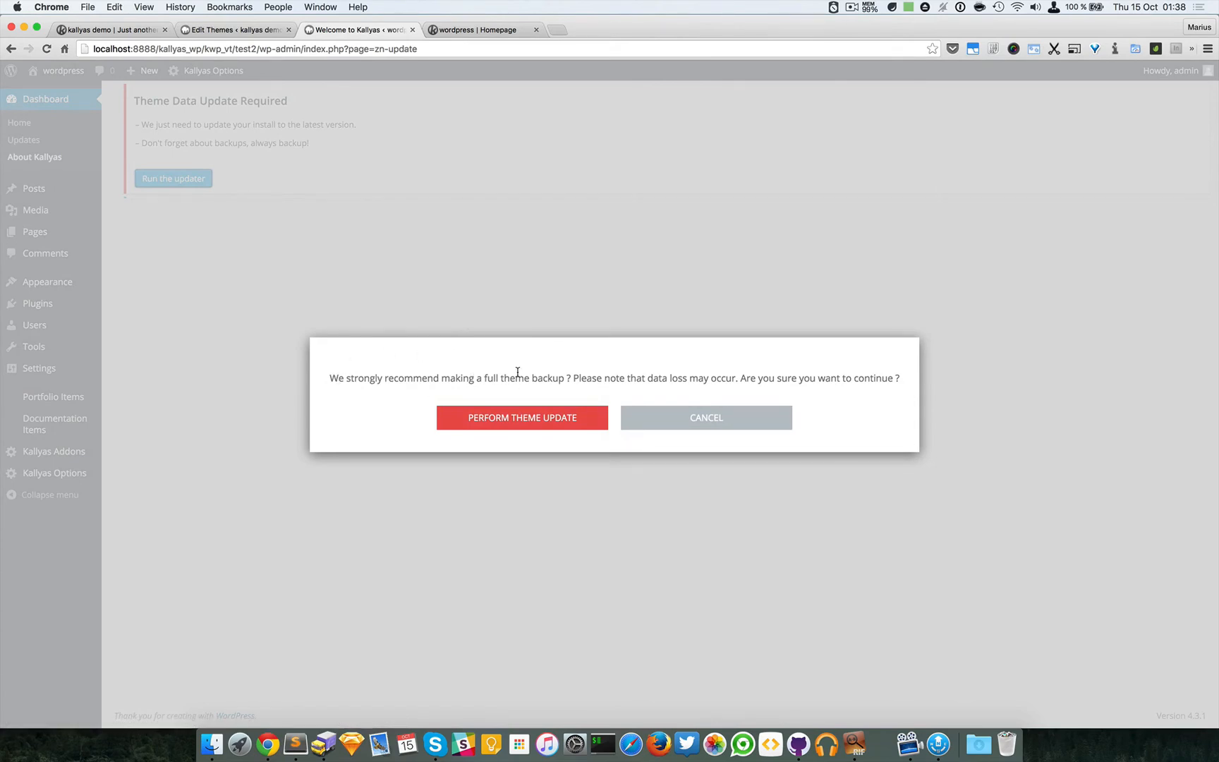
{"action": "mouse_move", "coordinate": [550, 381]}
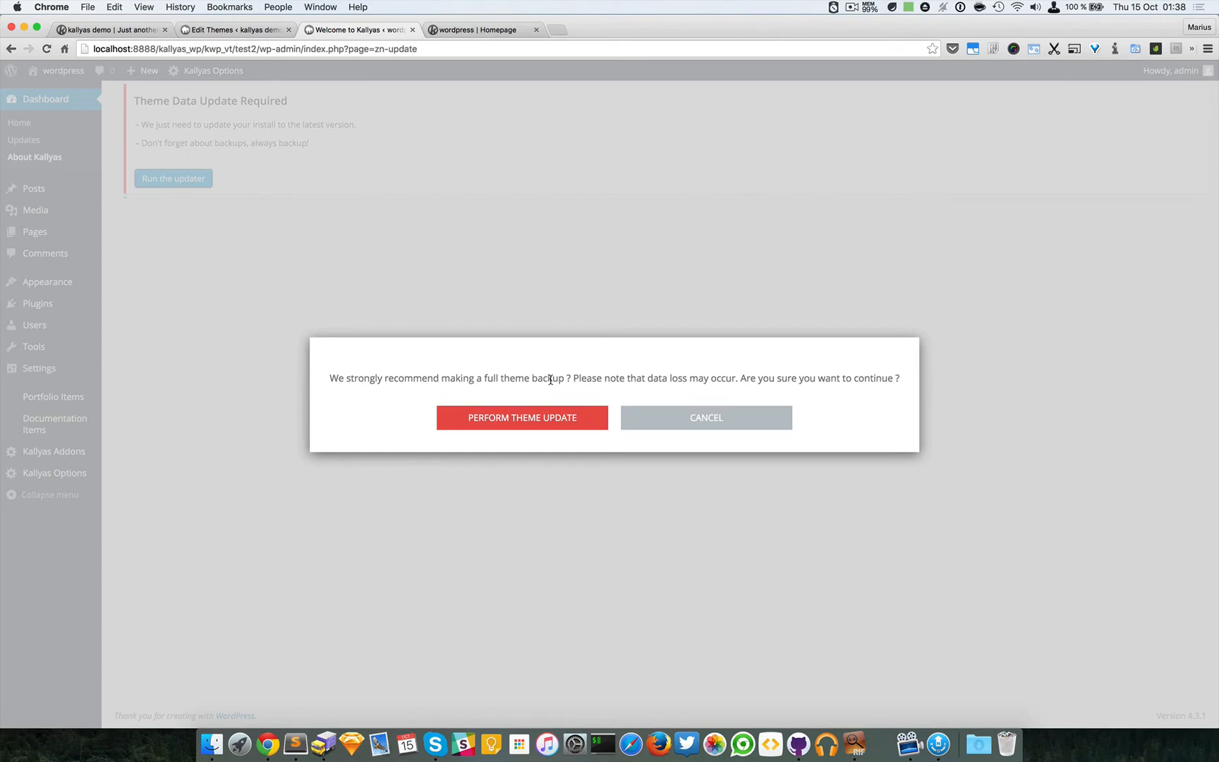
{"action": "mouse_move", "coordinate": [568, 378]}
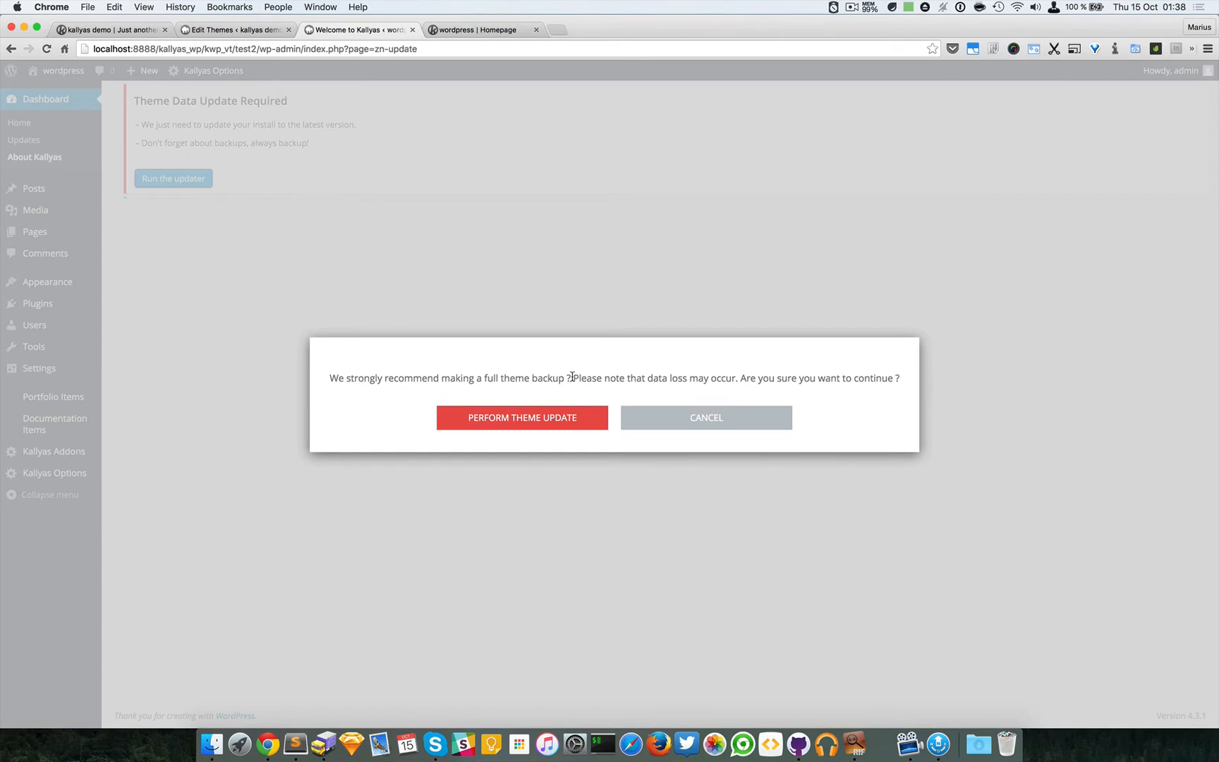
{"action": "mouse_move", "coordinate": [618, 378]}
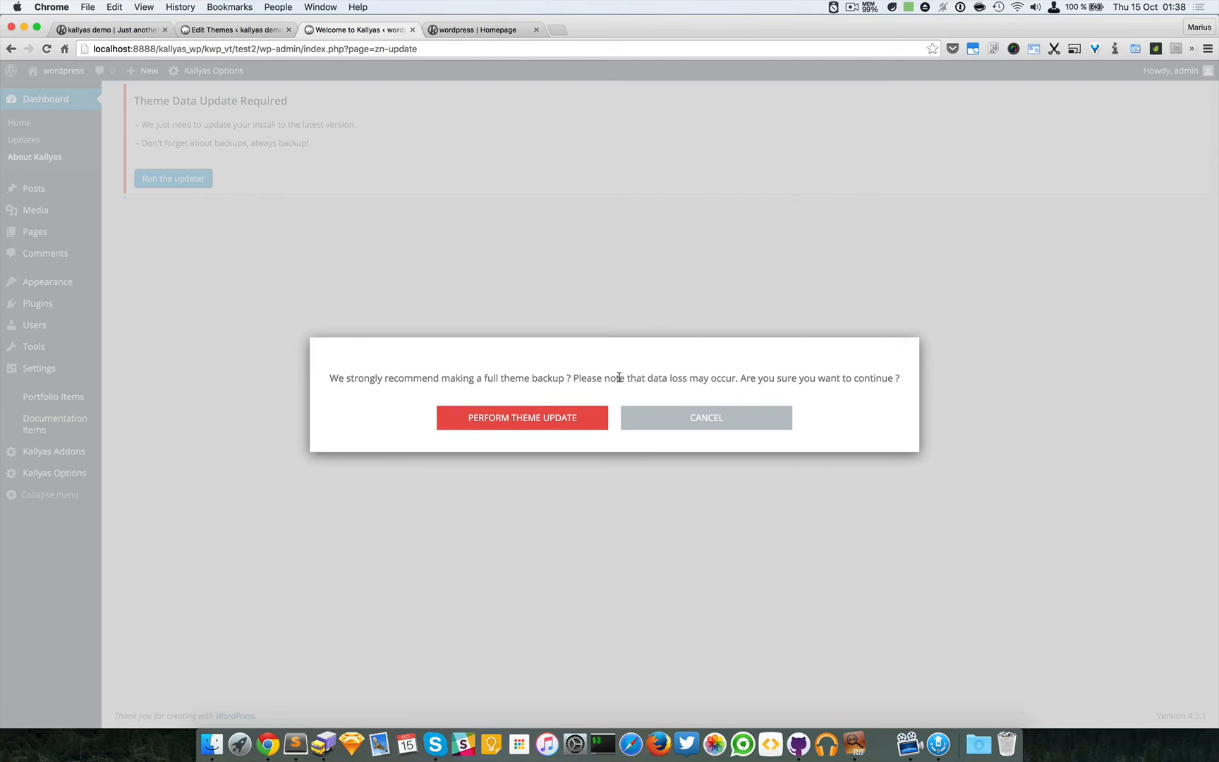
{"action": "mouse_move", "coordinate": [670, 378]}
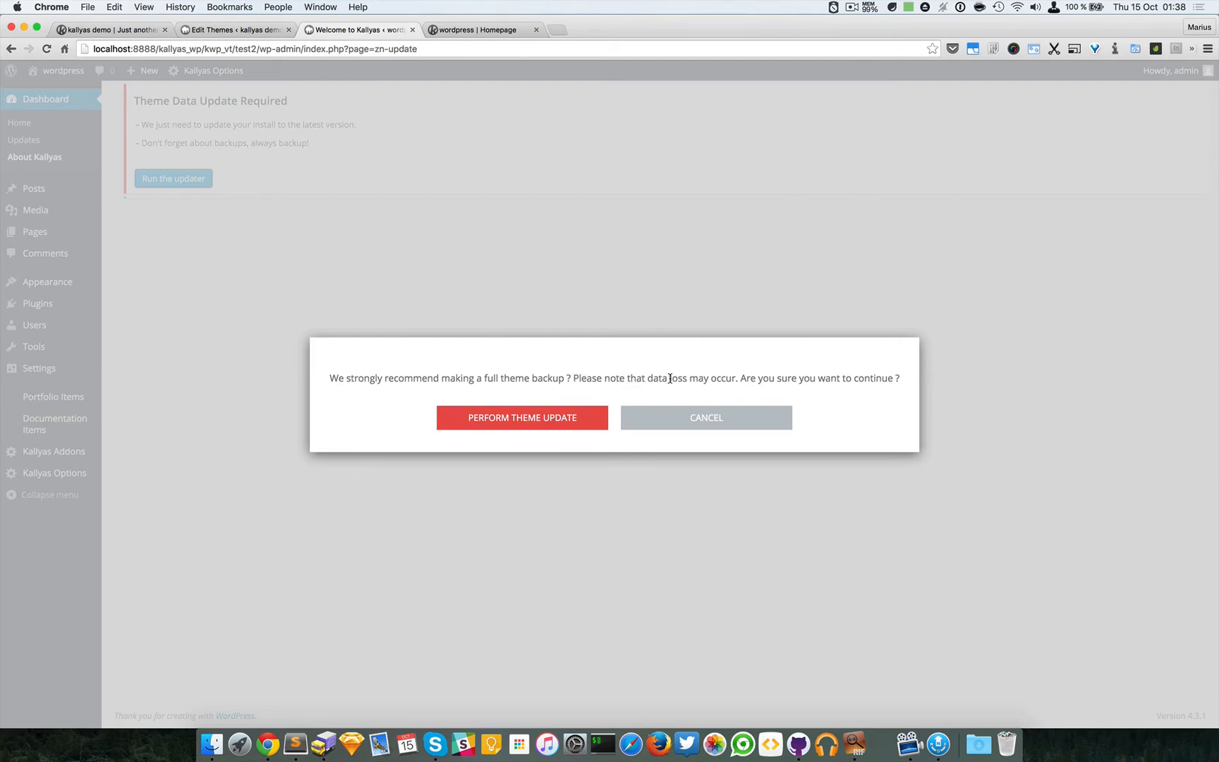
{"action": "mouse_move", "coordinate": [738, 391]}
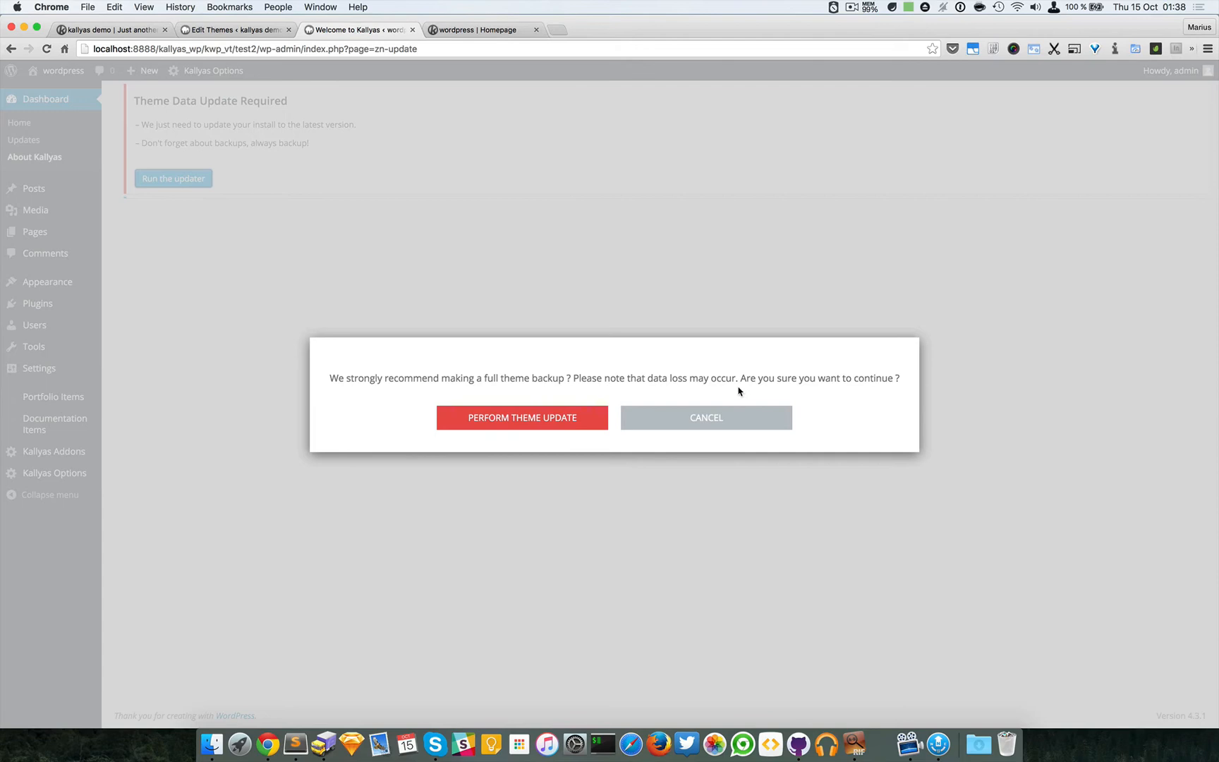
Dismiss the full theme backup warning and start the theme data updater again
{"action": "left_click", "coordinate": [705, 417]}
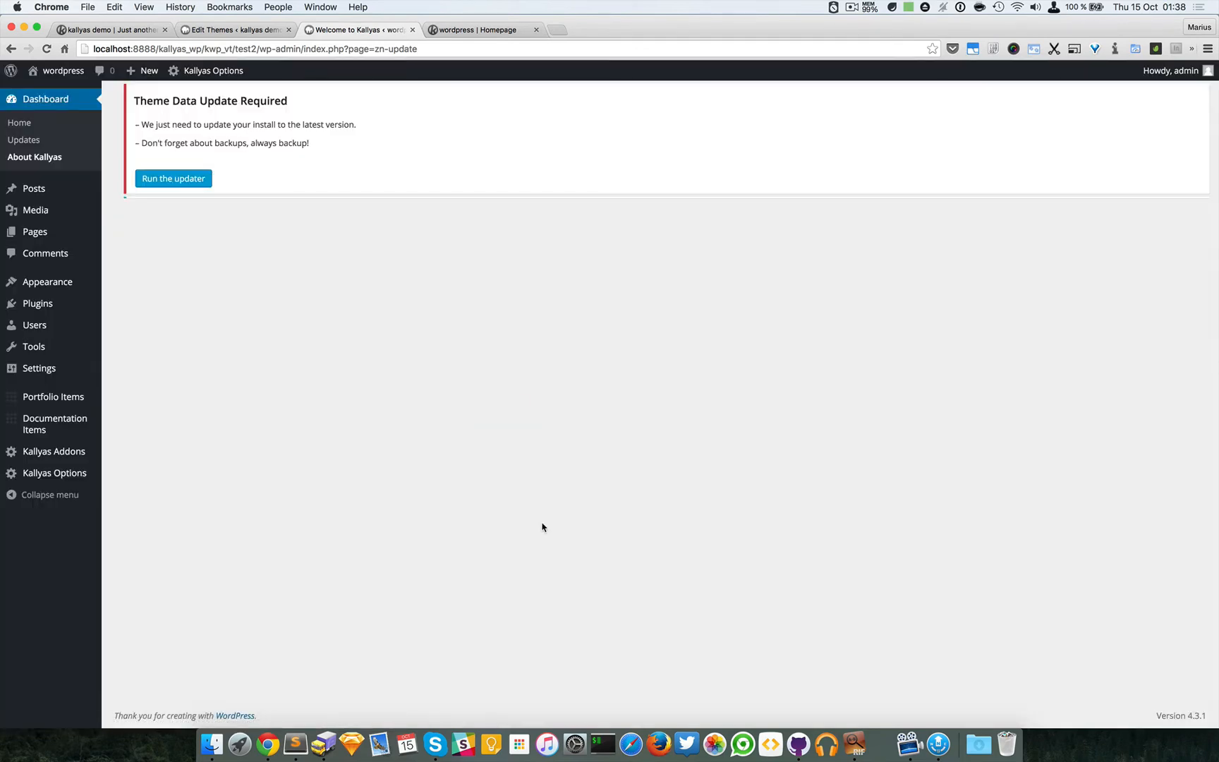
{"action": "left_click", "coordinate": [172, 177]}
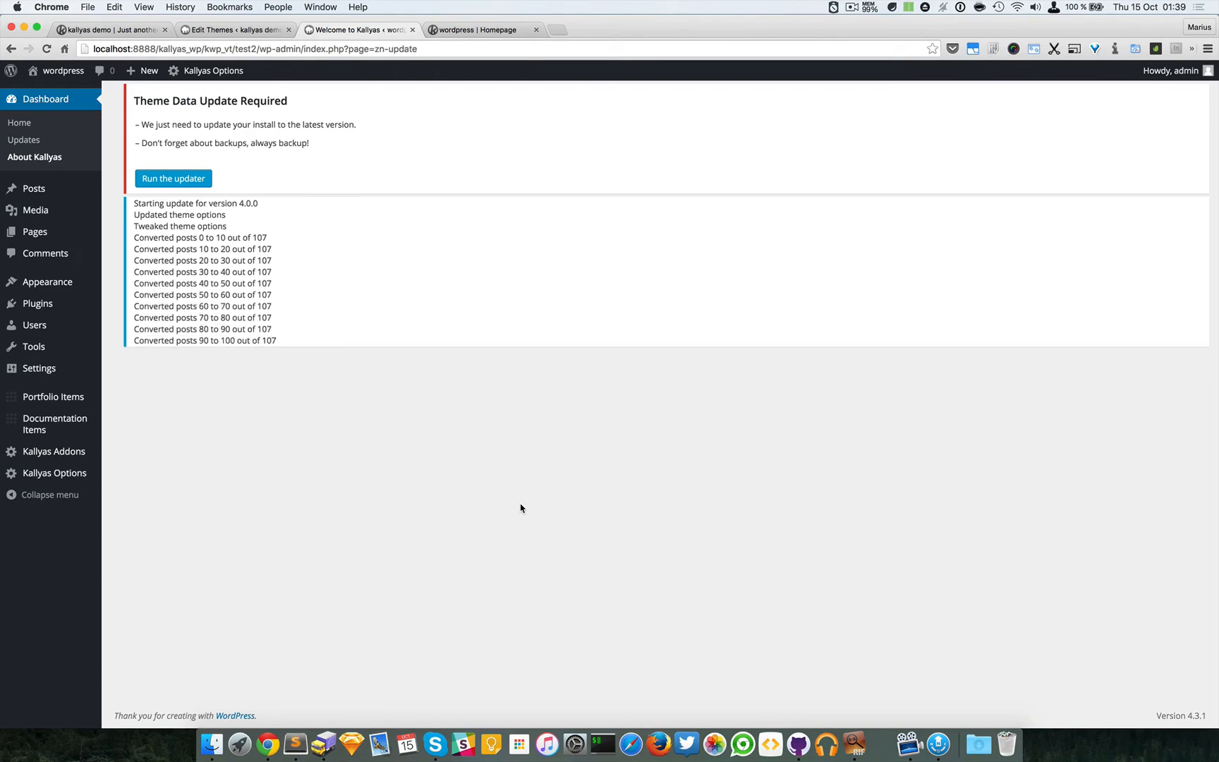
Confirm Perform Theme Update so the 4.0 data update converts all 107 posts and finishes
{"action": "left_click", "coordinate": [172, 179]}
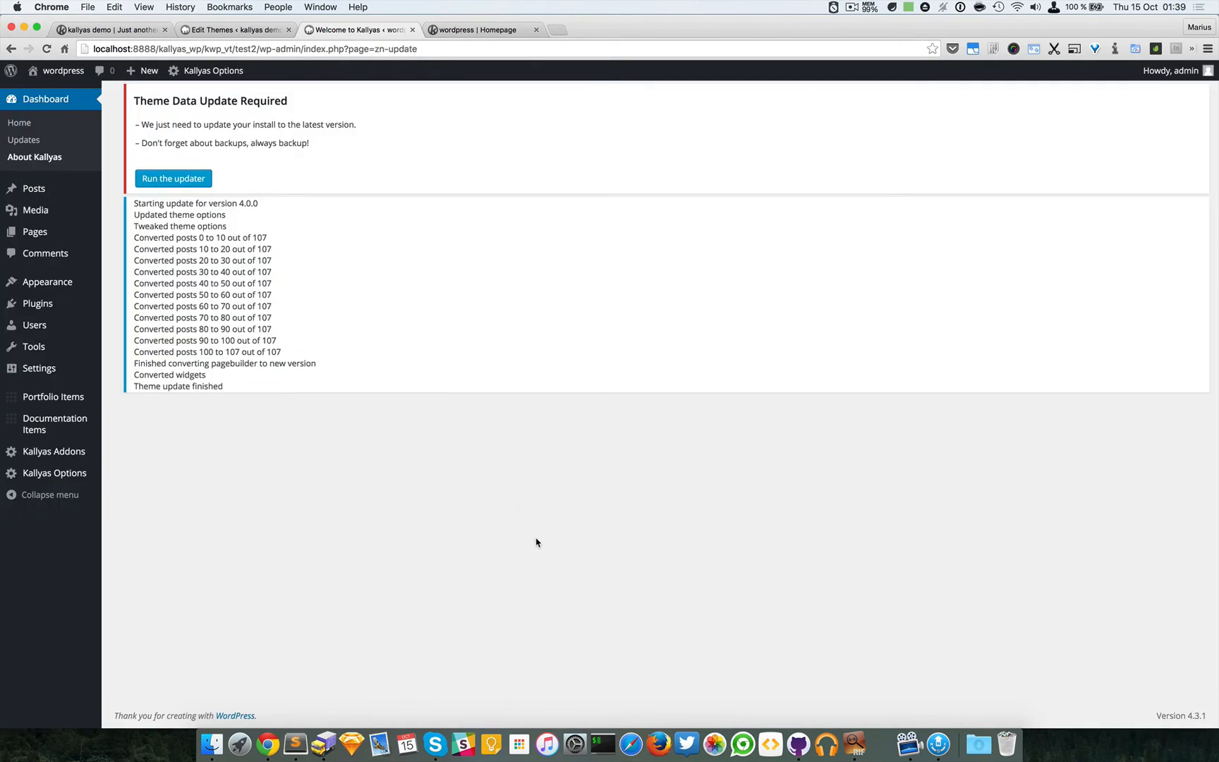
{"action": "mouse_move", "coordinate": [443, 345]}
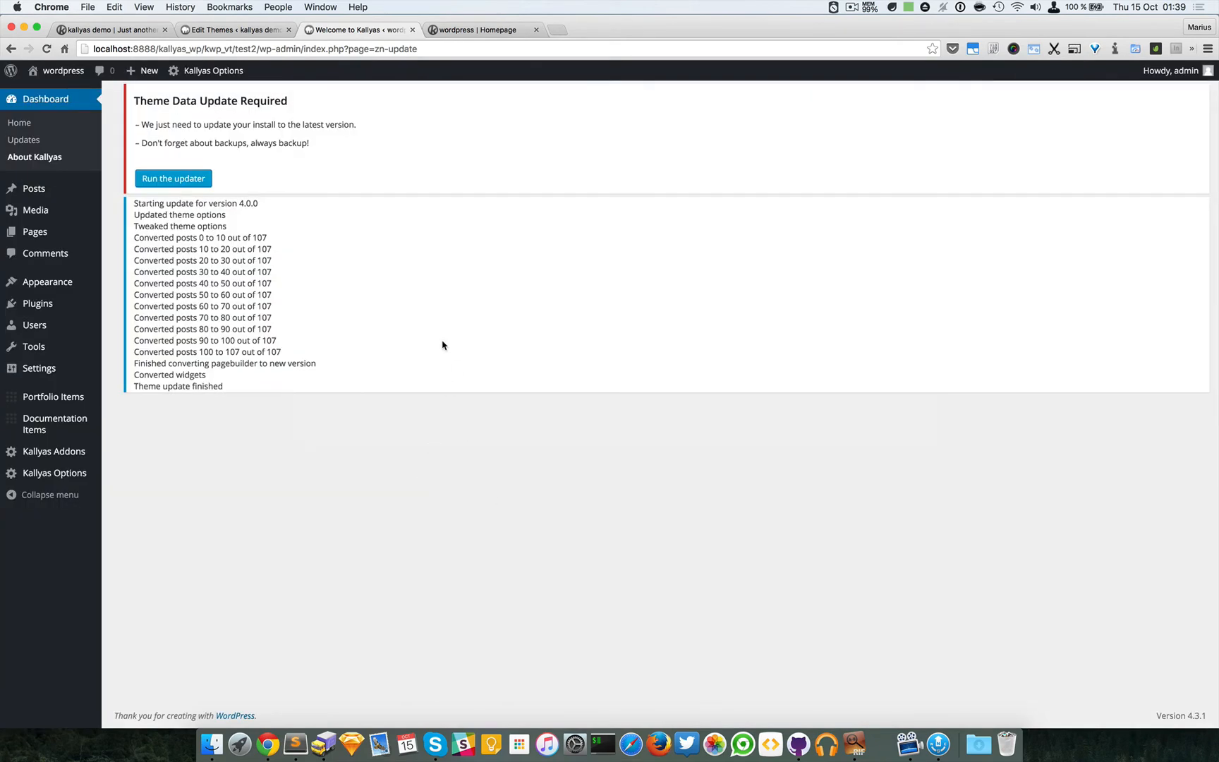
{"action": "mouse_move", "coordinate": [426, 330]}
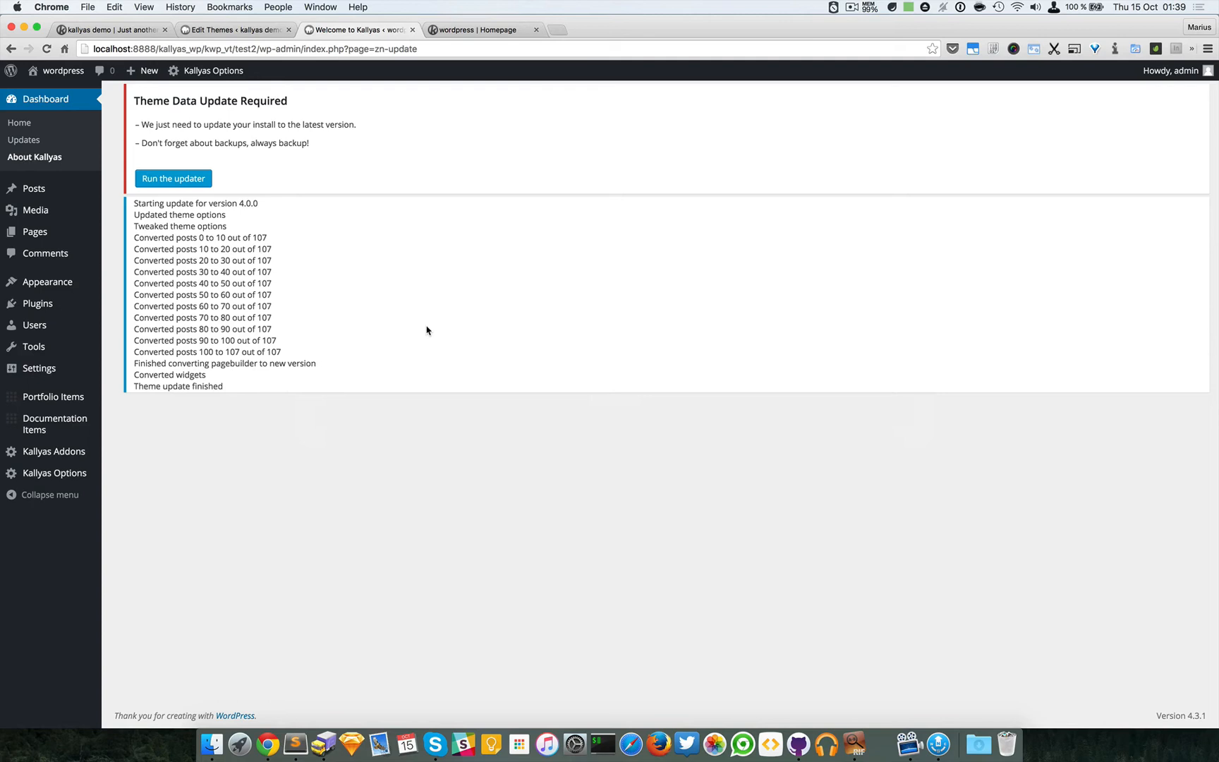
{"action": "mouse_move", "coordinate": [37, 304]}
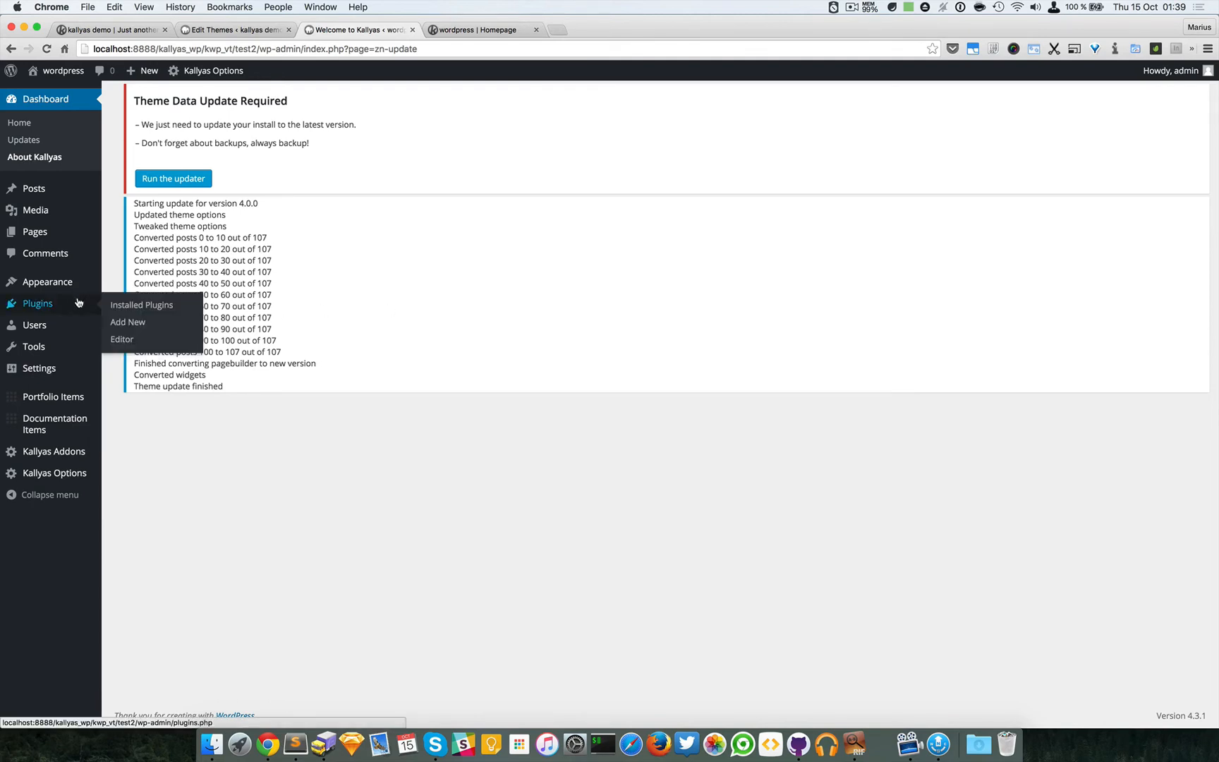
{"action": "mouse_move", "coordinate": [141, 305]}
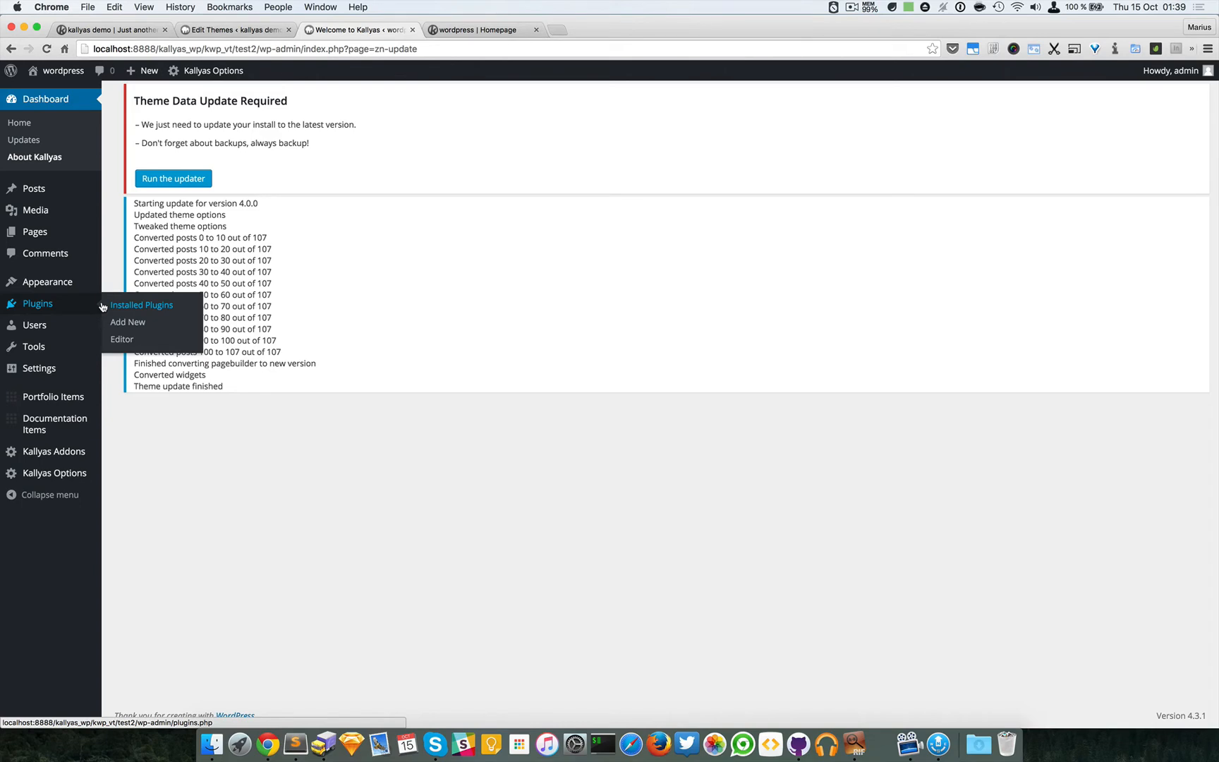
{"action": "mouse_move", "coordinate": [117, 305]}
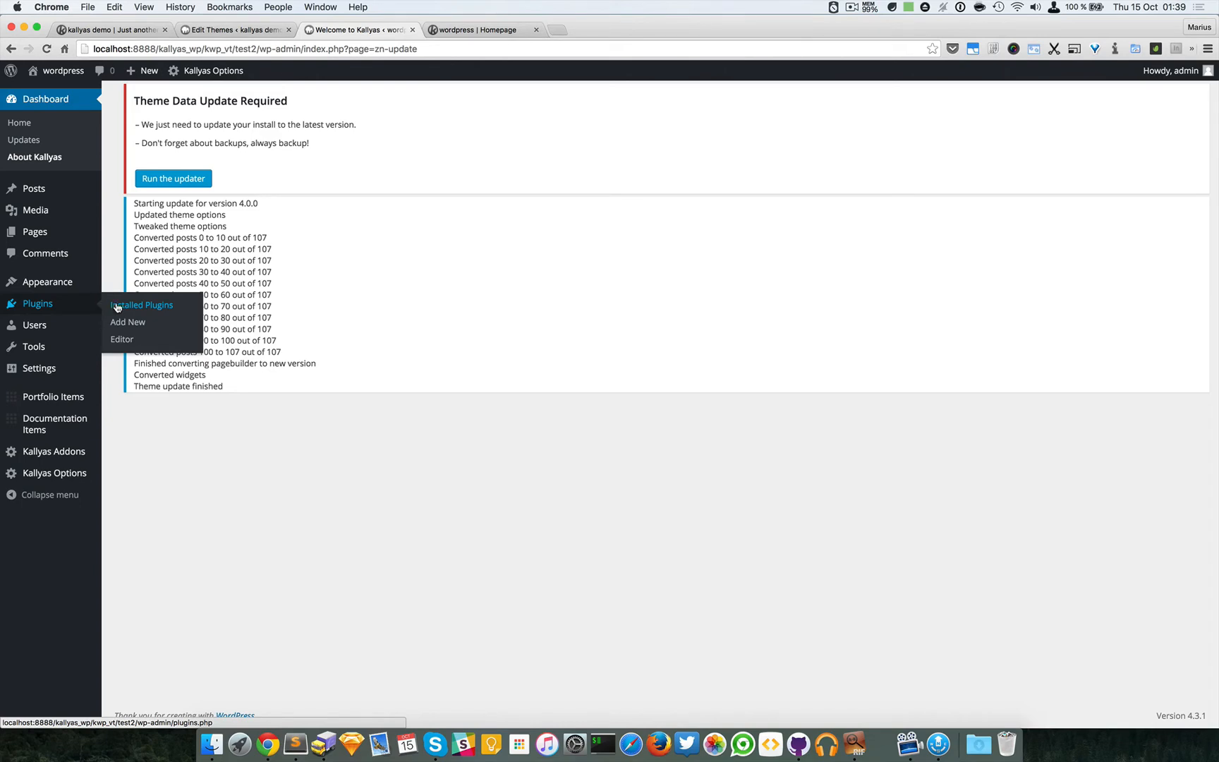
{"action": "mouse_move", "coordinate": [127, 321]}
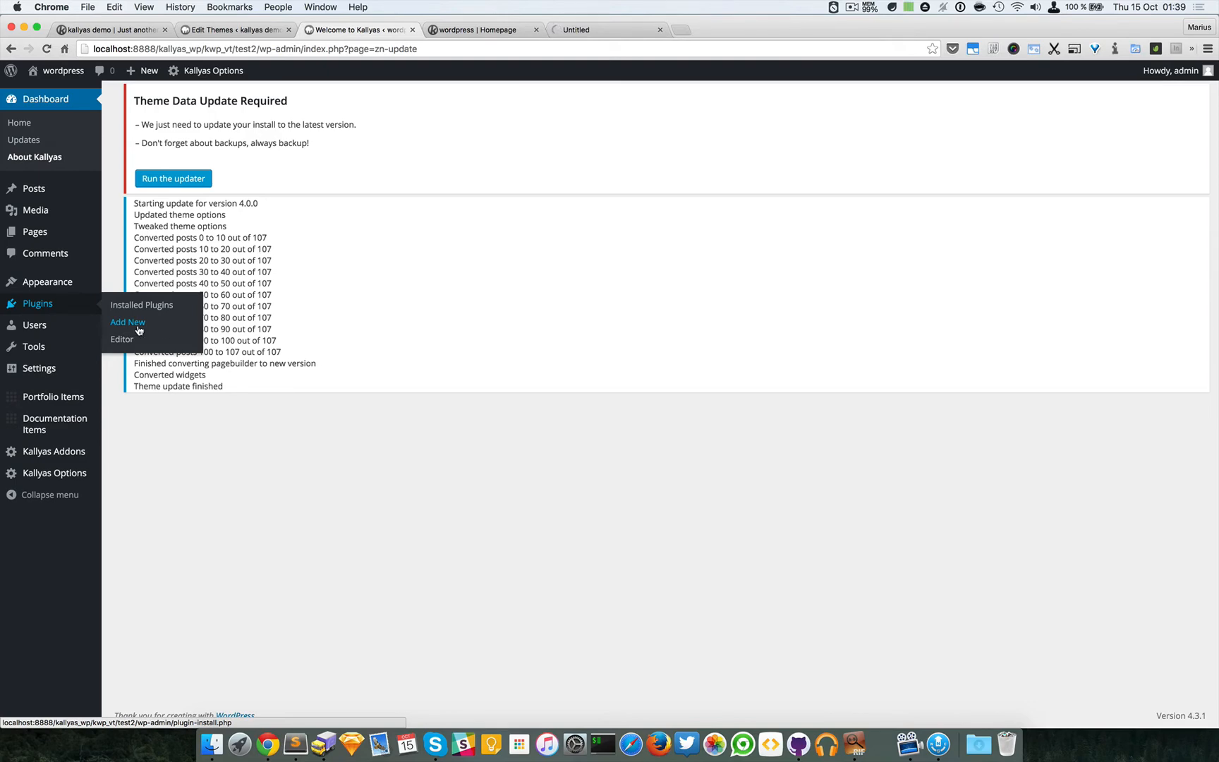
Bring up Plugins > Add New in a new tab and switch to it
{"action": "left_click", "coordinate": [126, 322]}
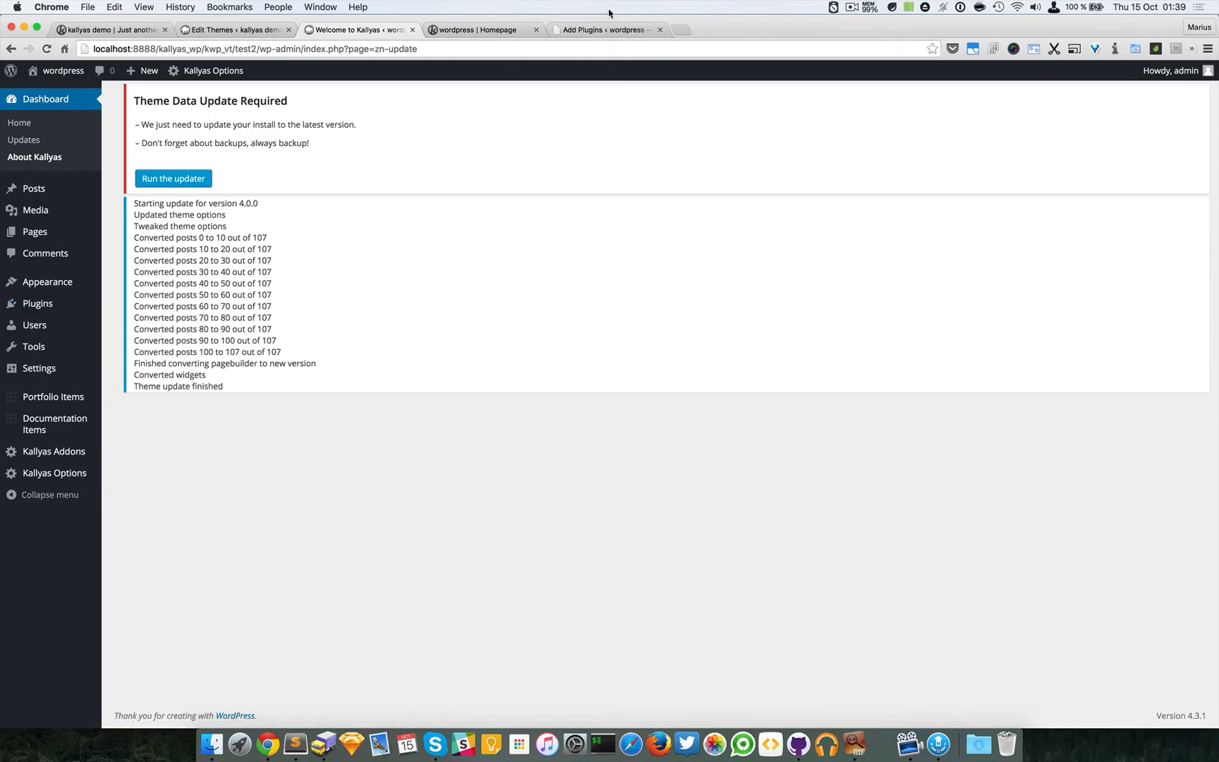
{"action": "left_click", "coordinate": [607, 30]}
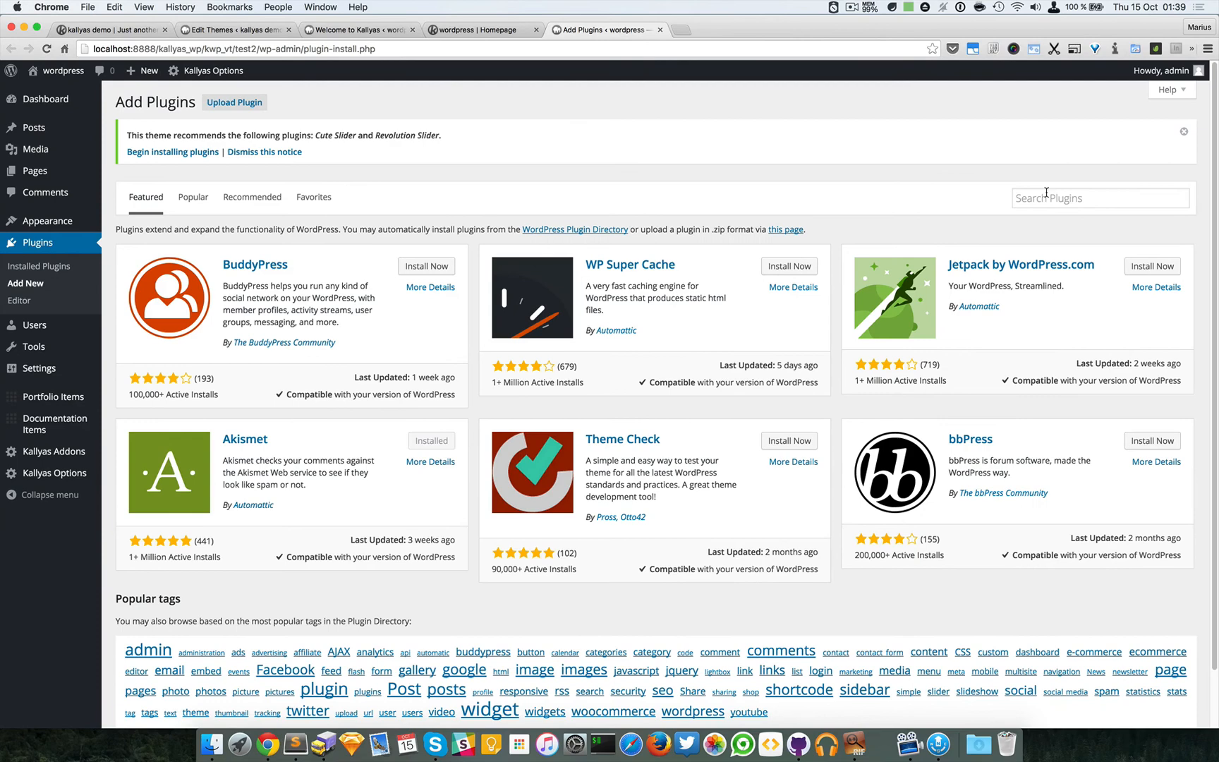
Search the plugin directory for 'duplicator' and install the Duplicator plugin
{"action": "type", "text": "duplicator"}
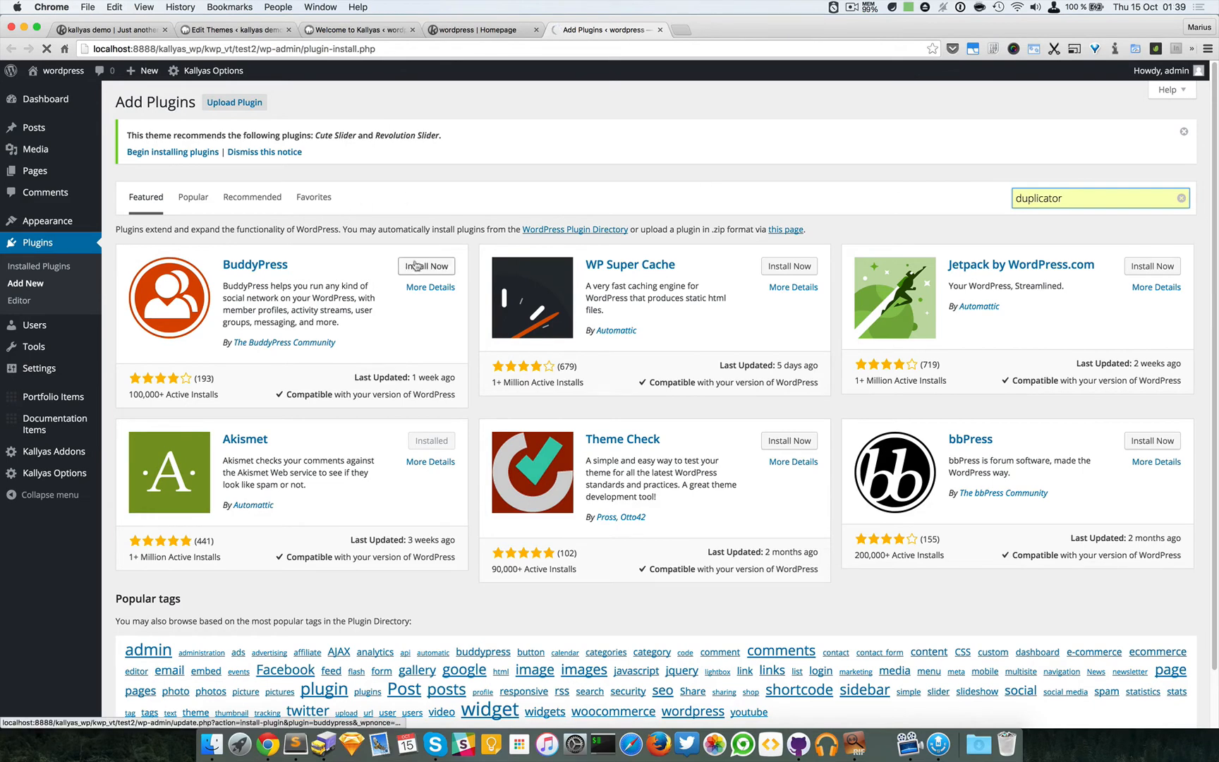
{"action": "key", "text": "Return"}
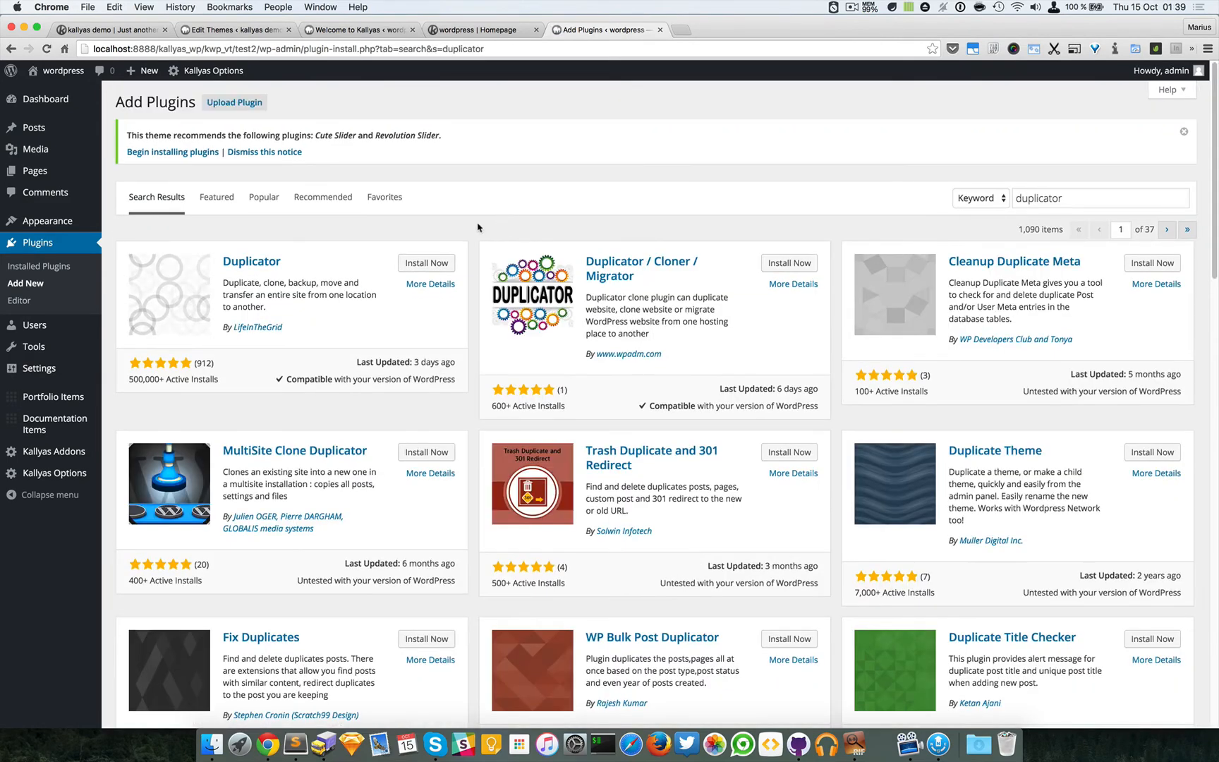
{"action": "left_click", "coordinate": [426, 262]}
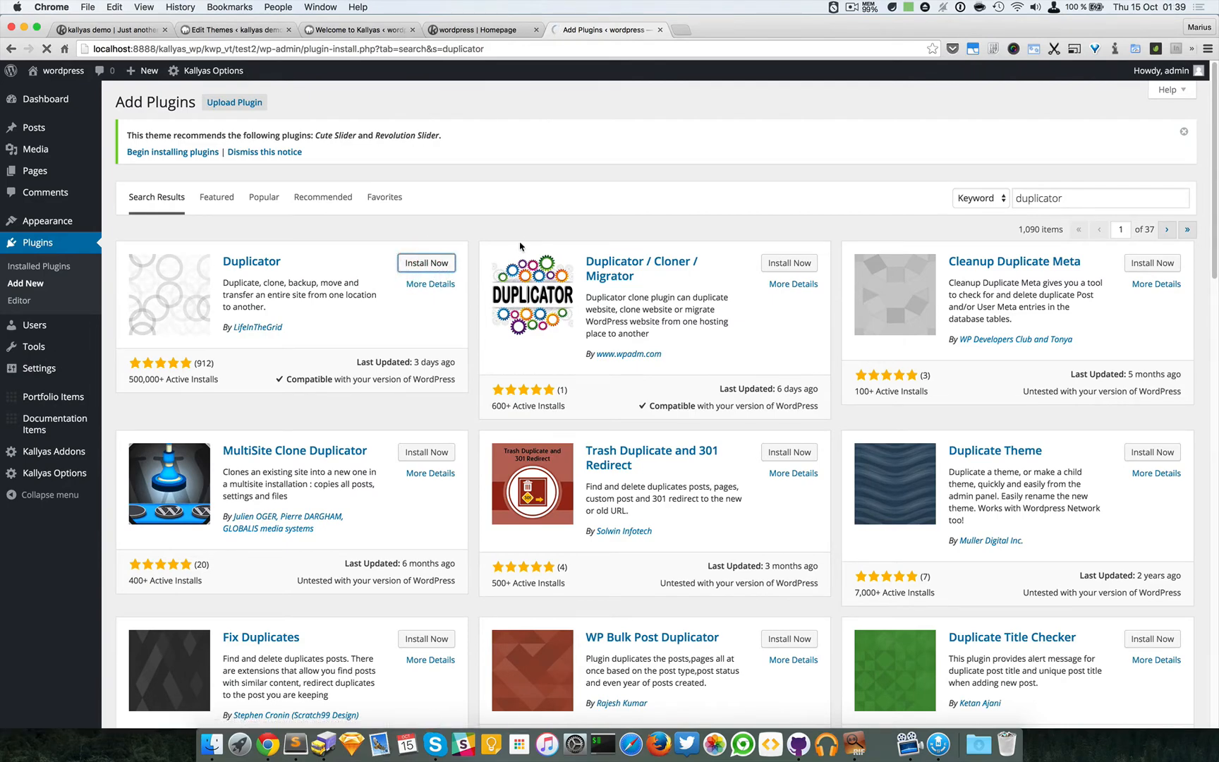
{"action": "left_click", "coordinate": [426, 262]}
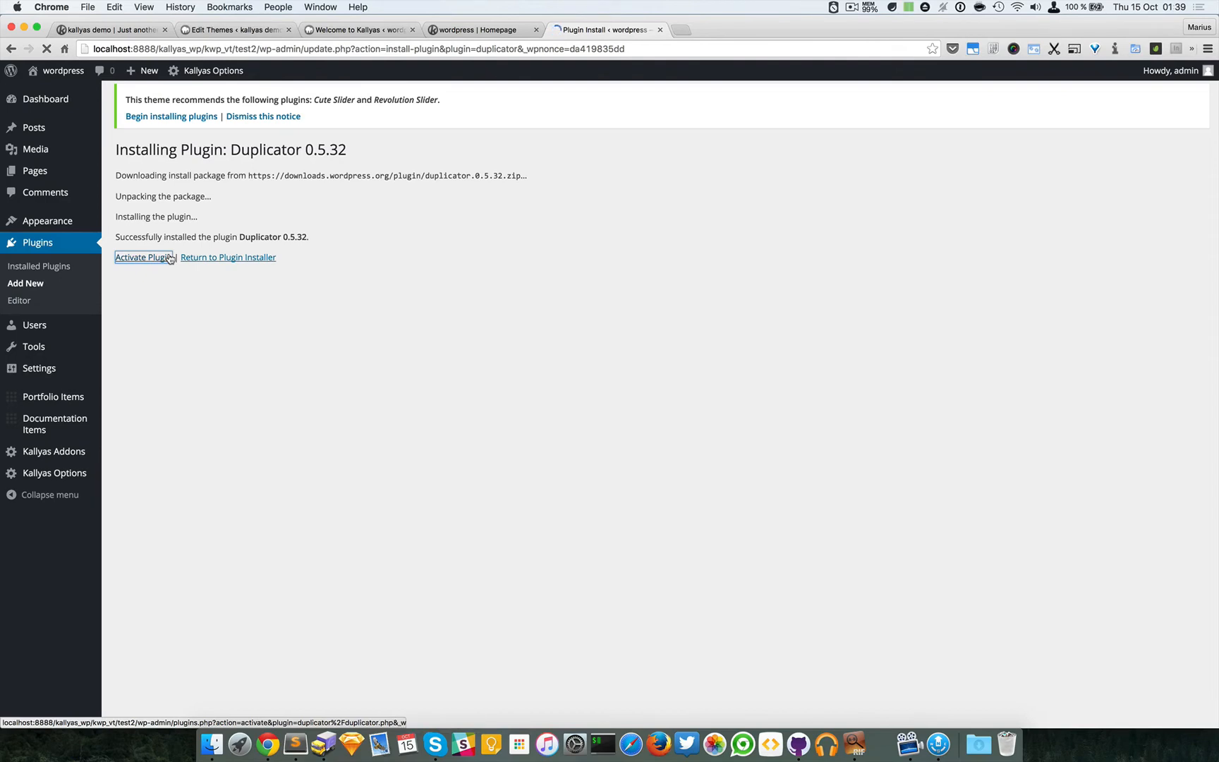
Activate Duplicator and view its Packages page, which lists no packages yet
{"action": "left_click", "coordinate": [143, 257]}
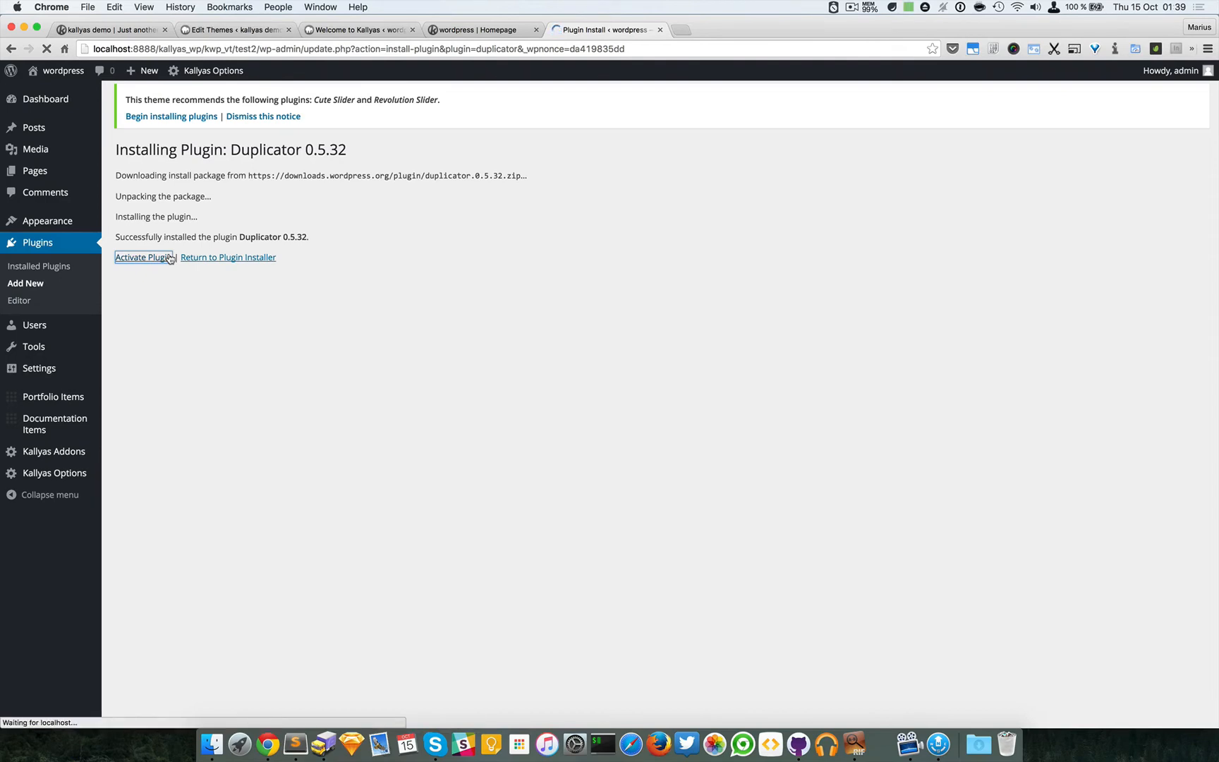
{"action": "left_click", "coordinate": [141, 257]}
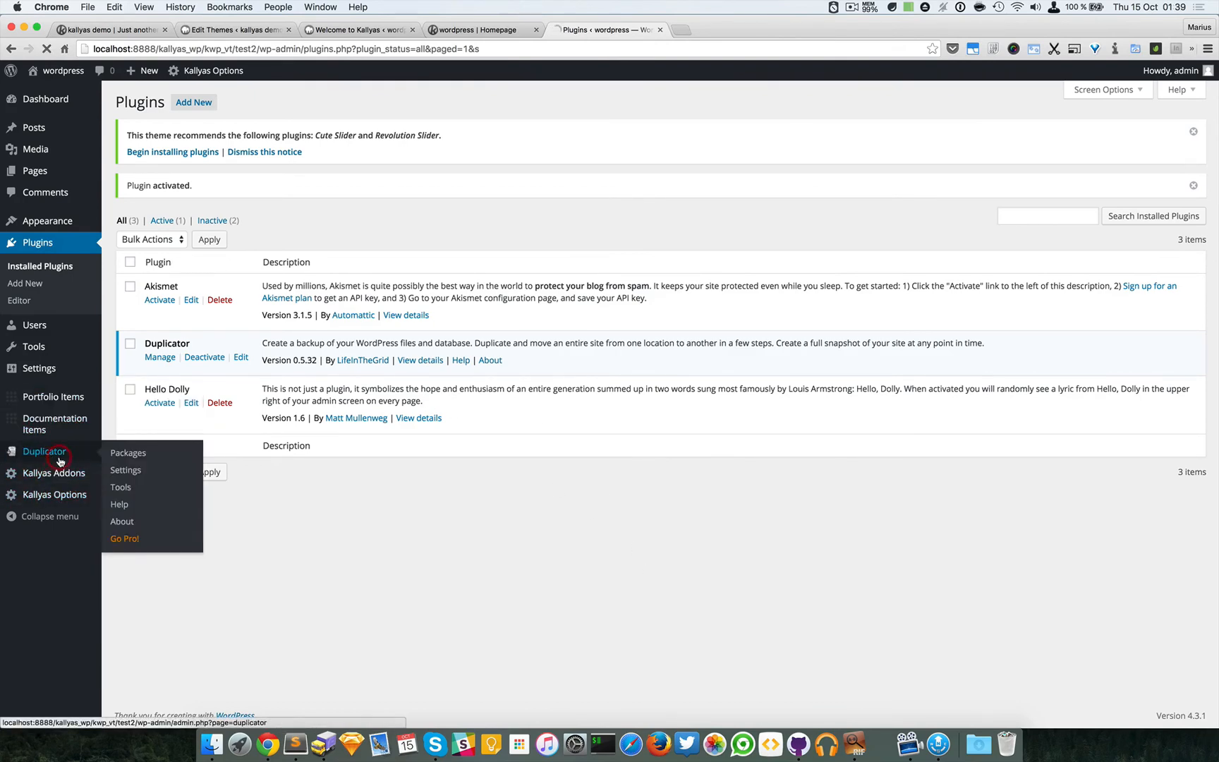
{"action": "left_click", "coordinate": [127, 452]}
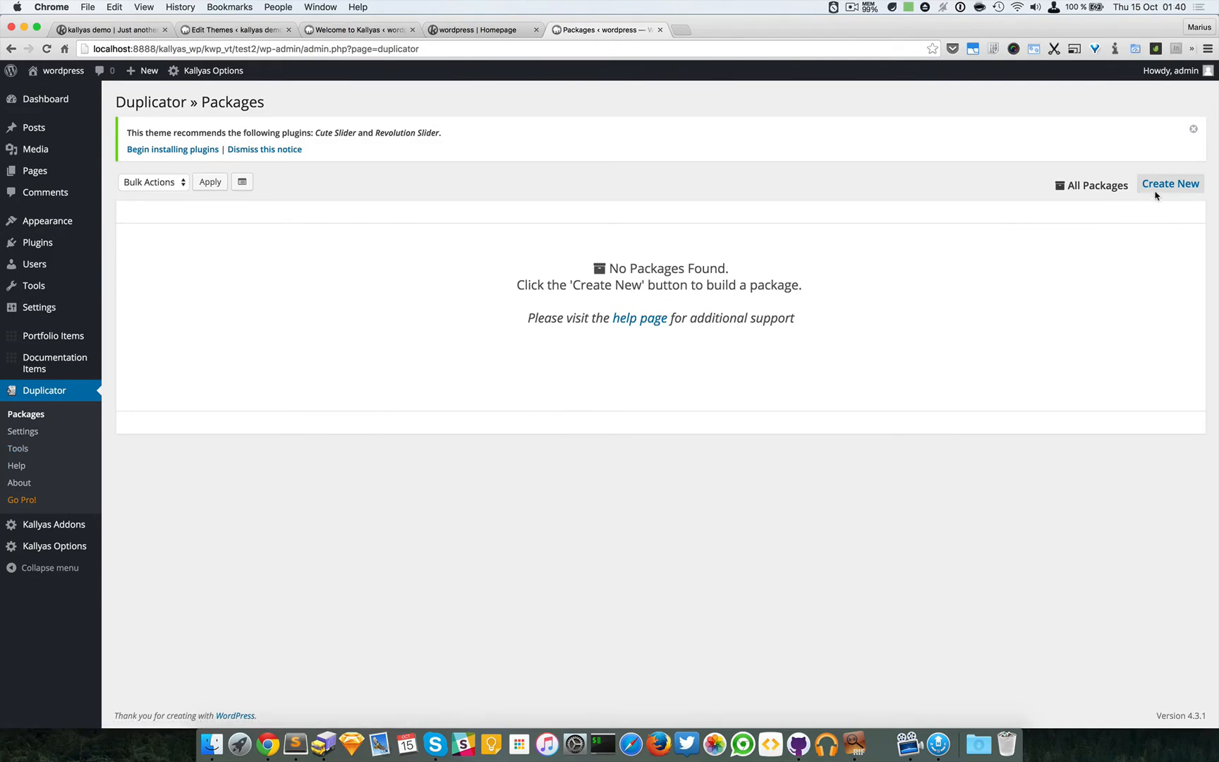
{"action": "mouse_move", "coordinate": [506, 161]}
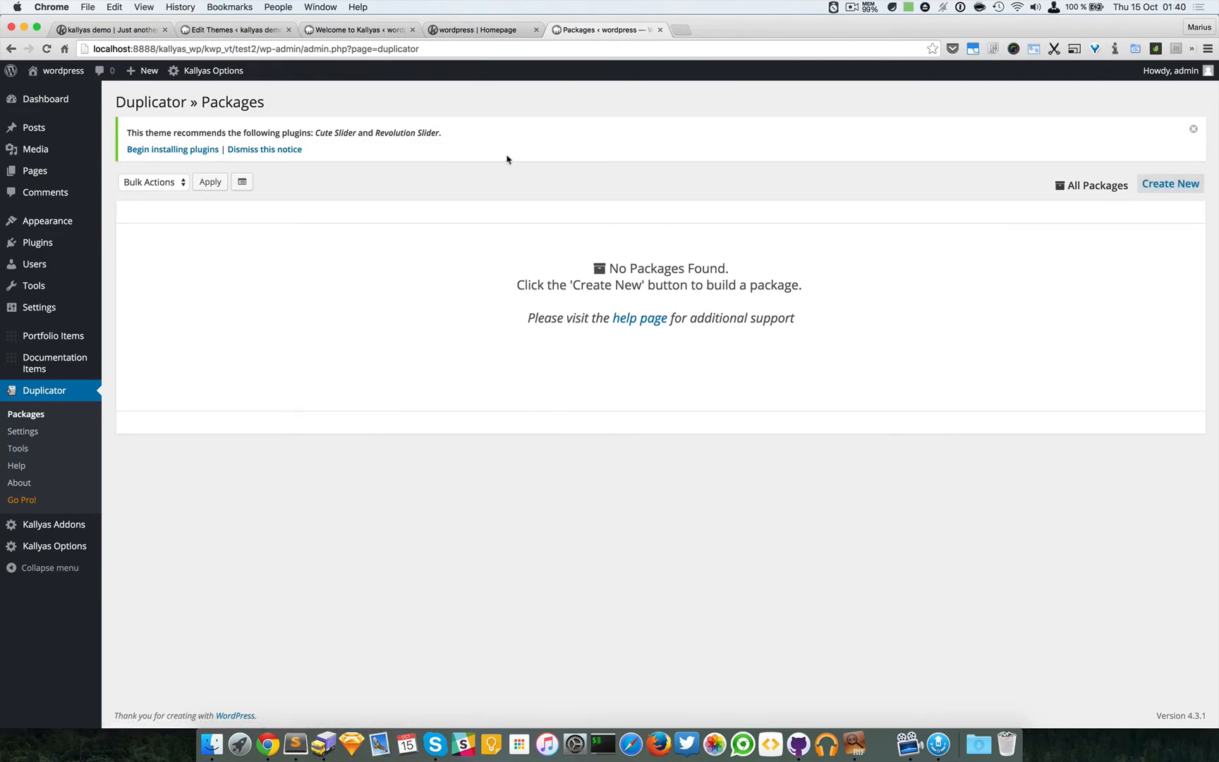
{"action": "mouse_move", "coordinate": [639, 317]}
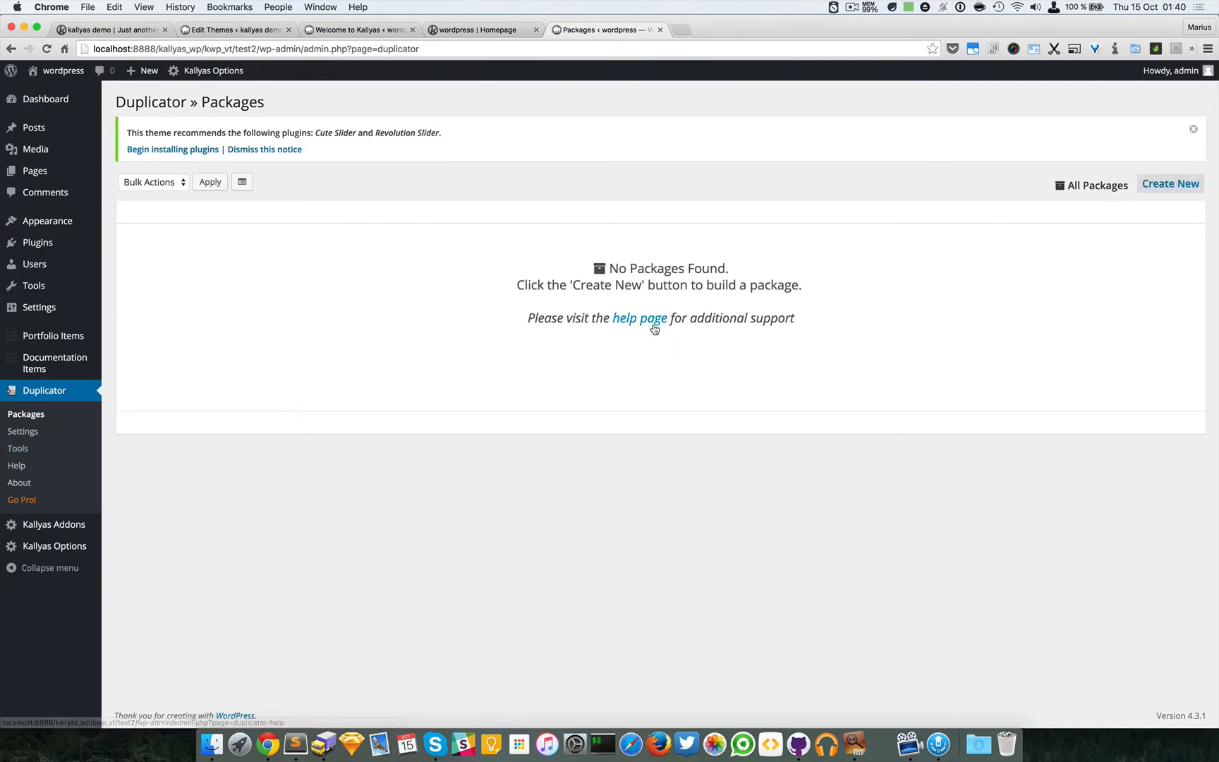
{"action": "mouse_move", "coordinate": [52, 335]}
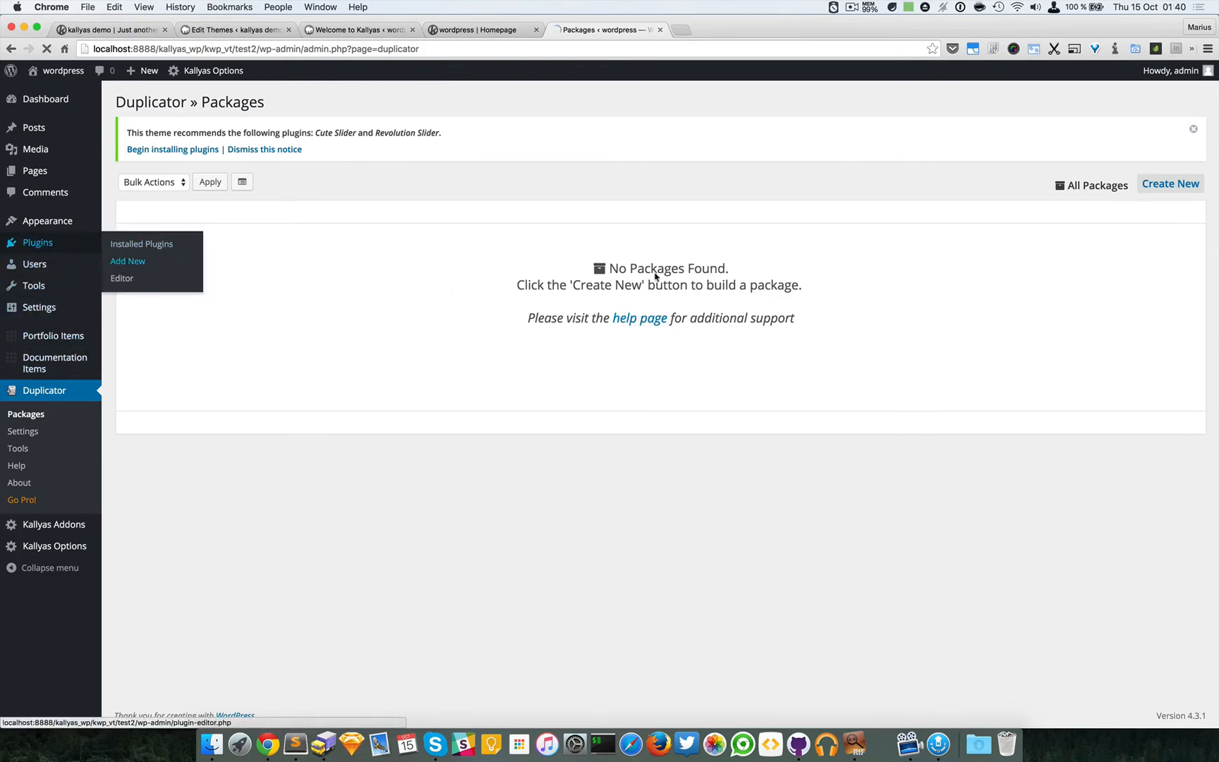
Search Add Plugins for 'all in one wordpress migrate'
{"action": "left_click", "coordinate": [127, 261]}
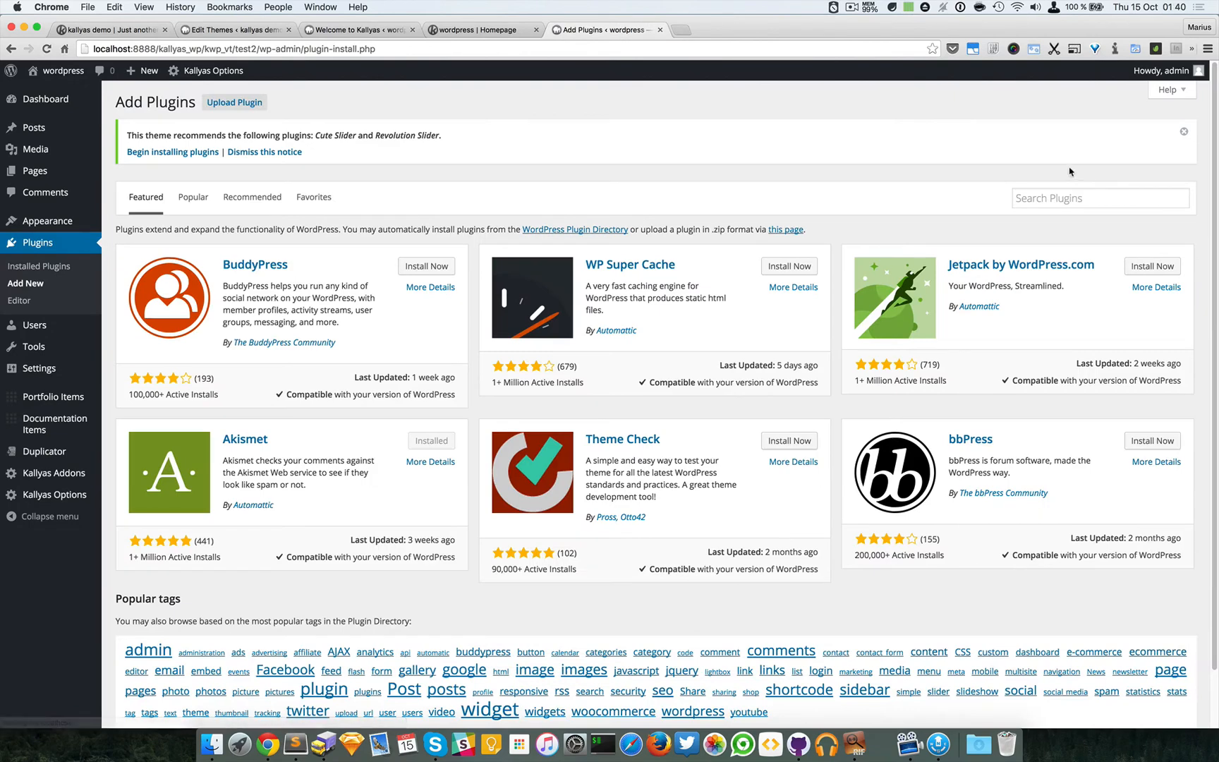
{"action": "type", "text": "all in o"}
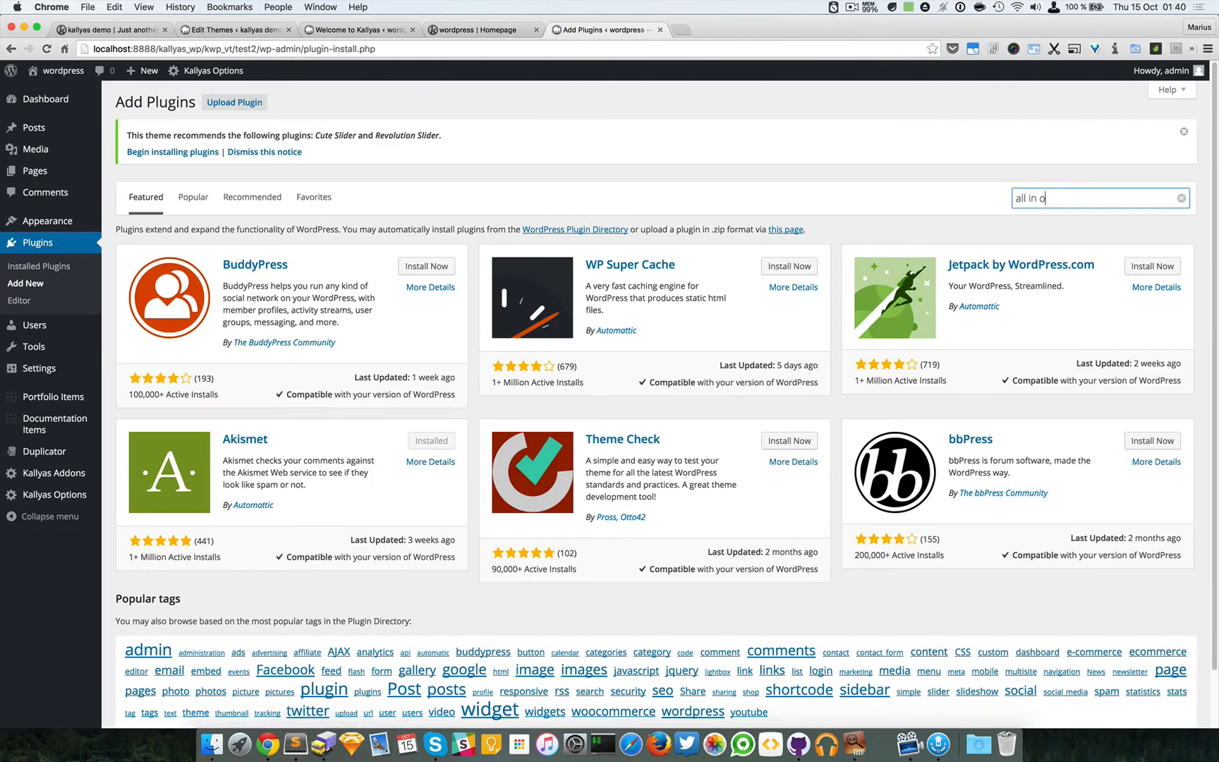
{"action": "type", "text": "ne"}
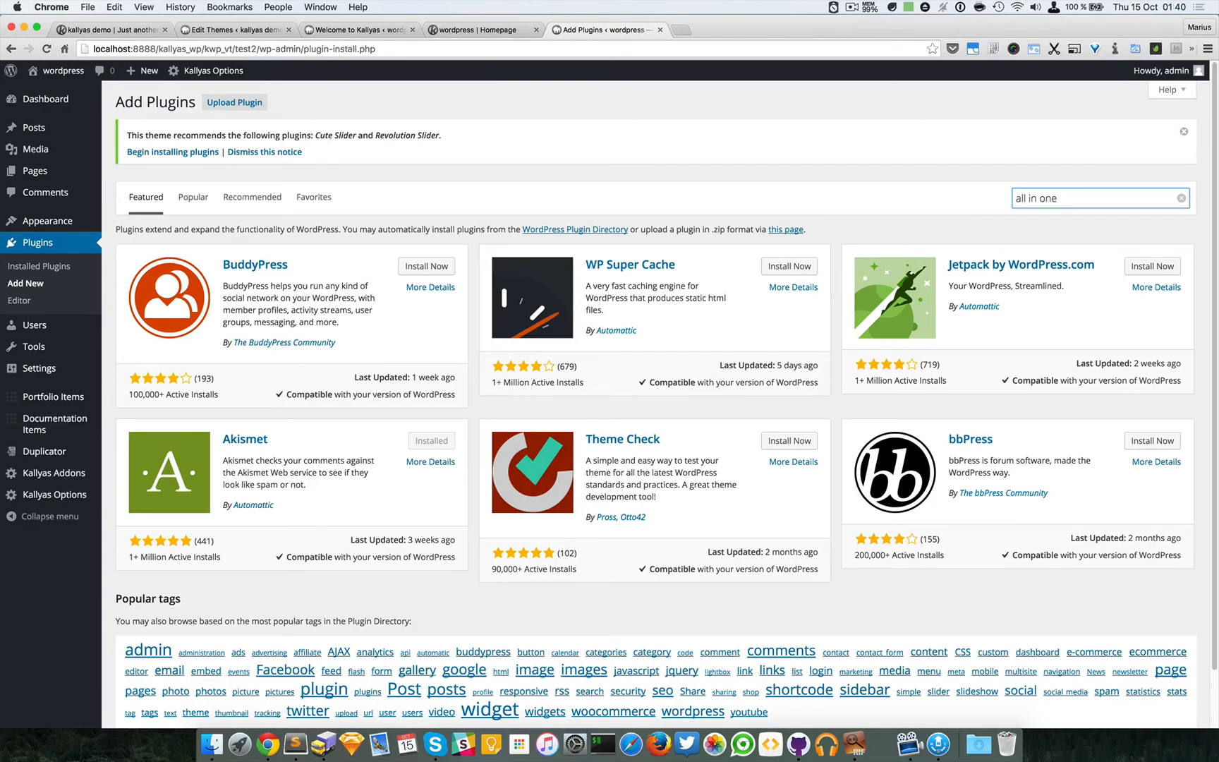
{"action": "type", "text": "wordpress"}
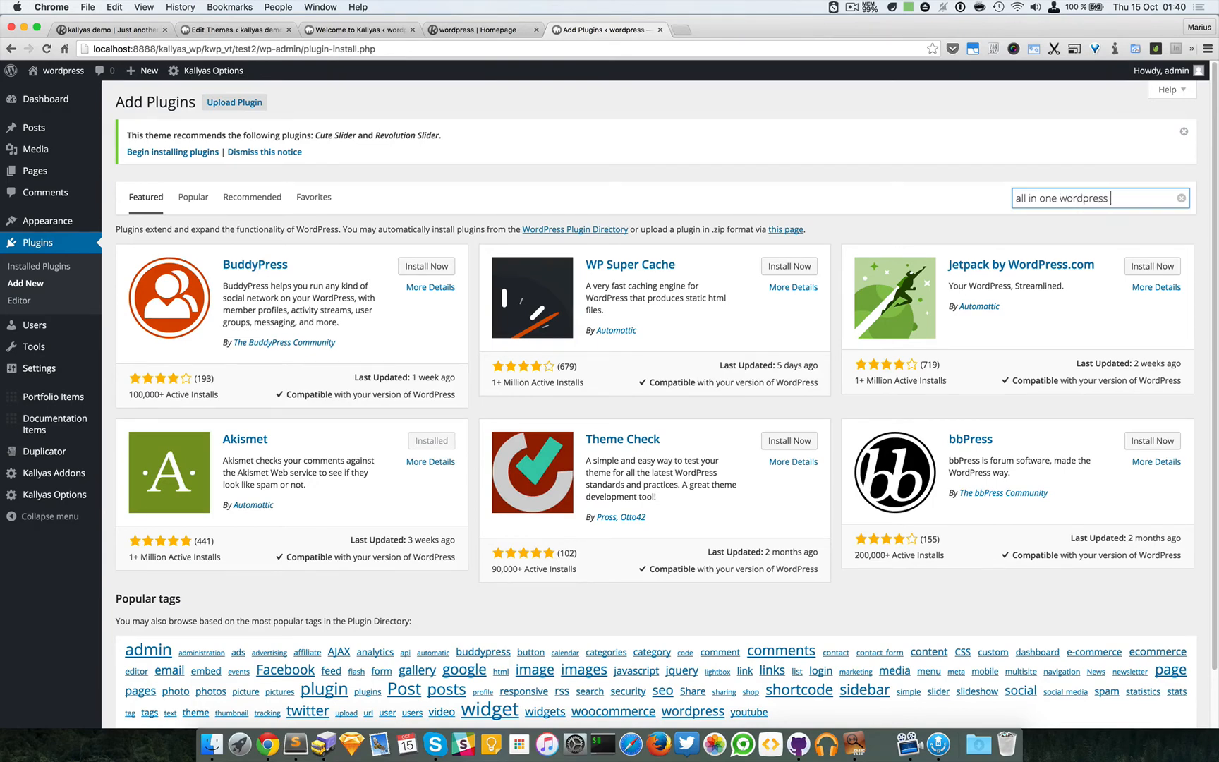
{"action": "type", "text": "m"}
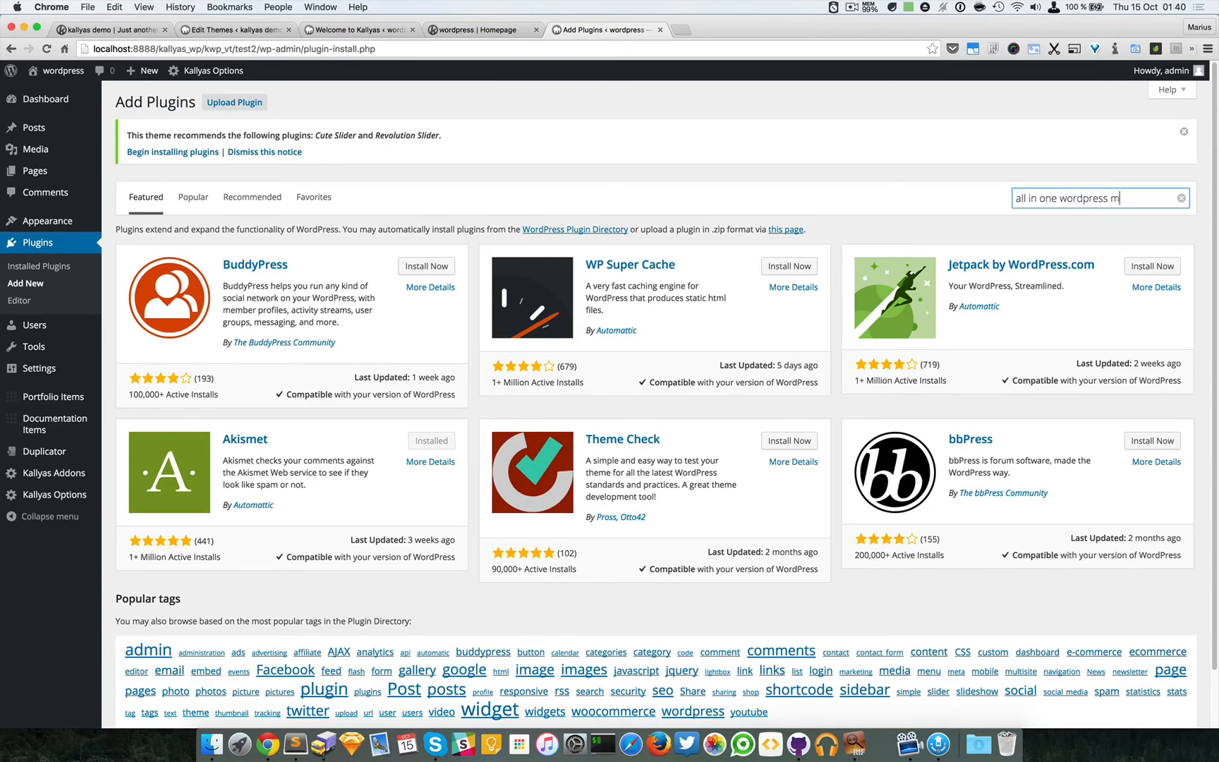
{"action": "type", "text": "igrate"}
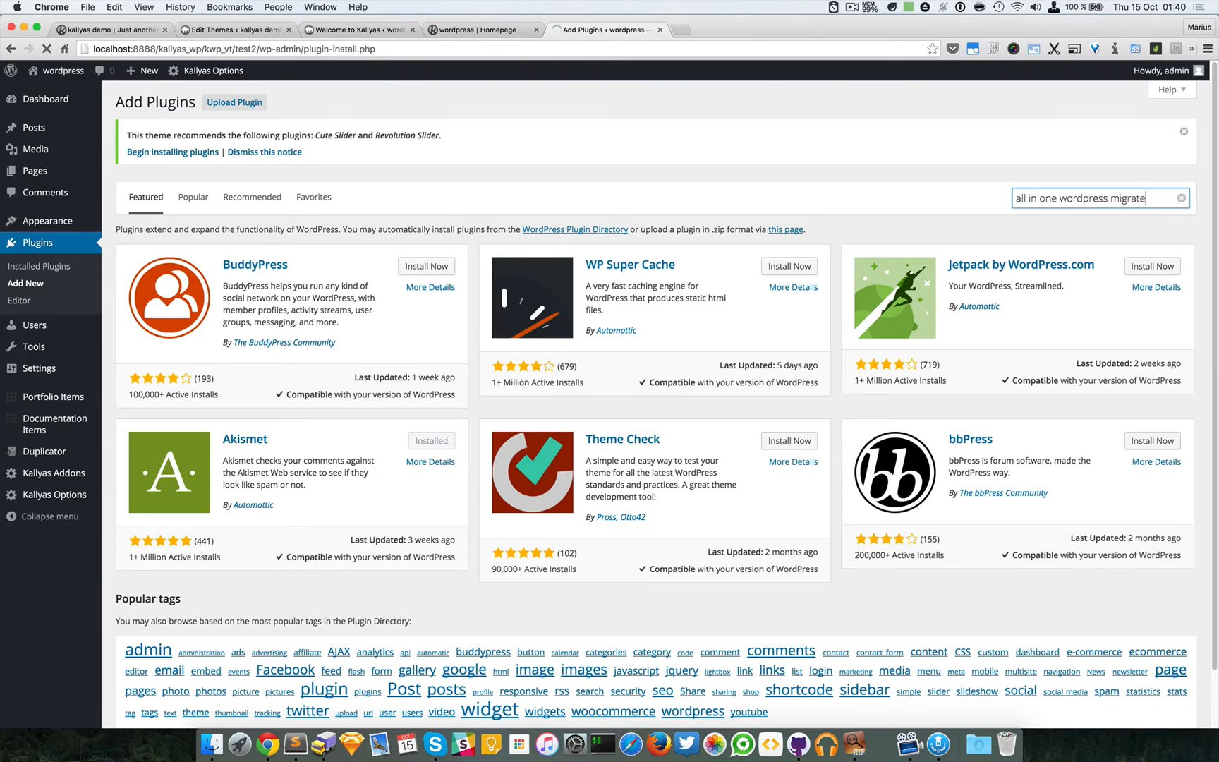
{"action": "key", "text": "Return"}
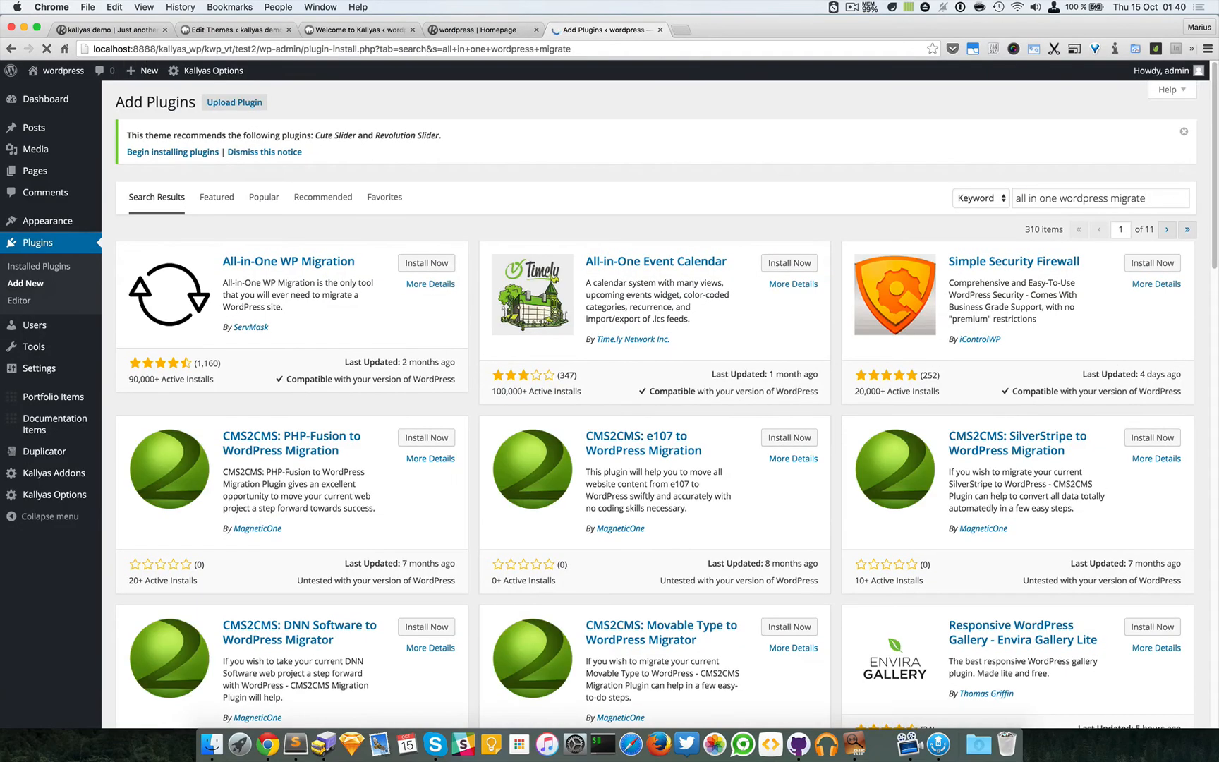
{"action": "mouse_move", "coordinate": [288, 261]}
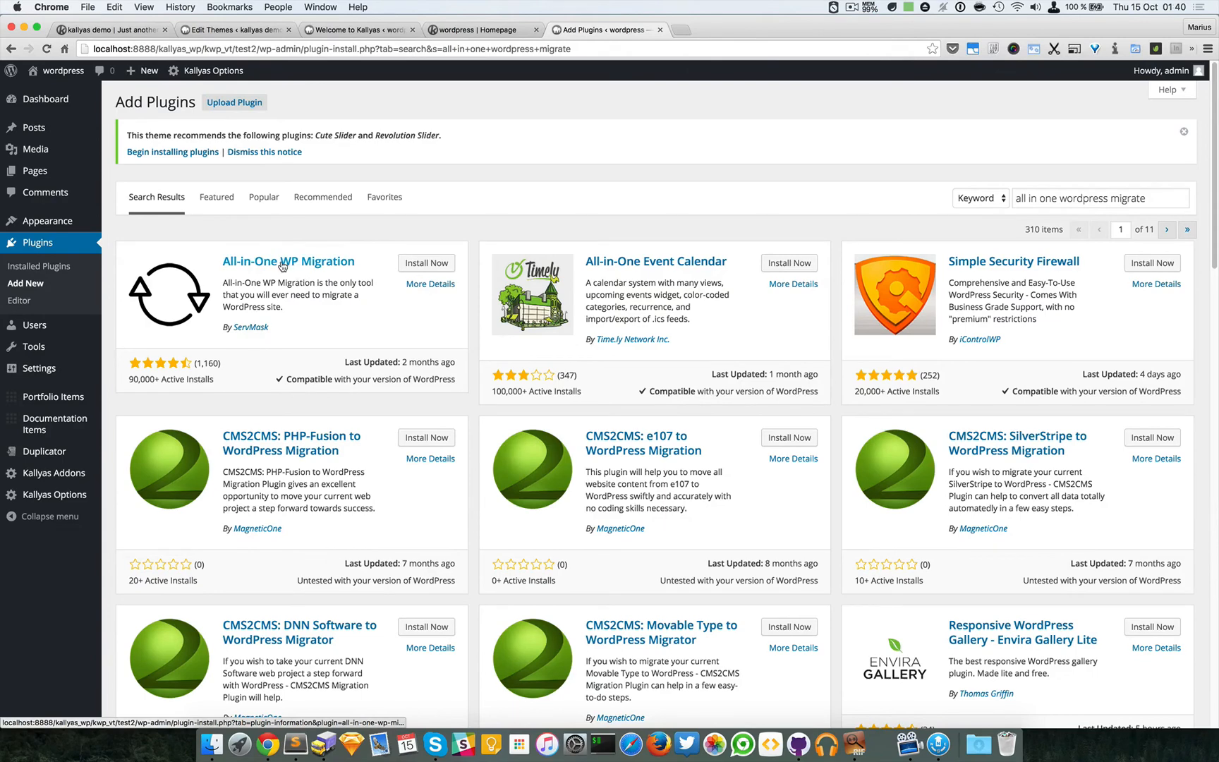
{"action": "mouse_move", "coordinate": [287, 353]}
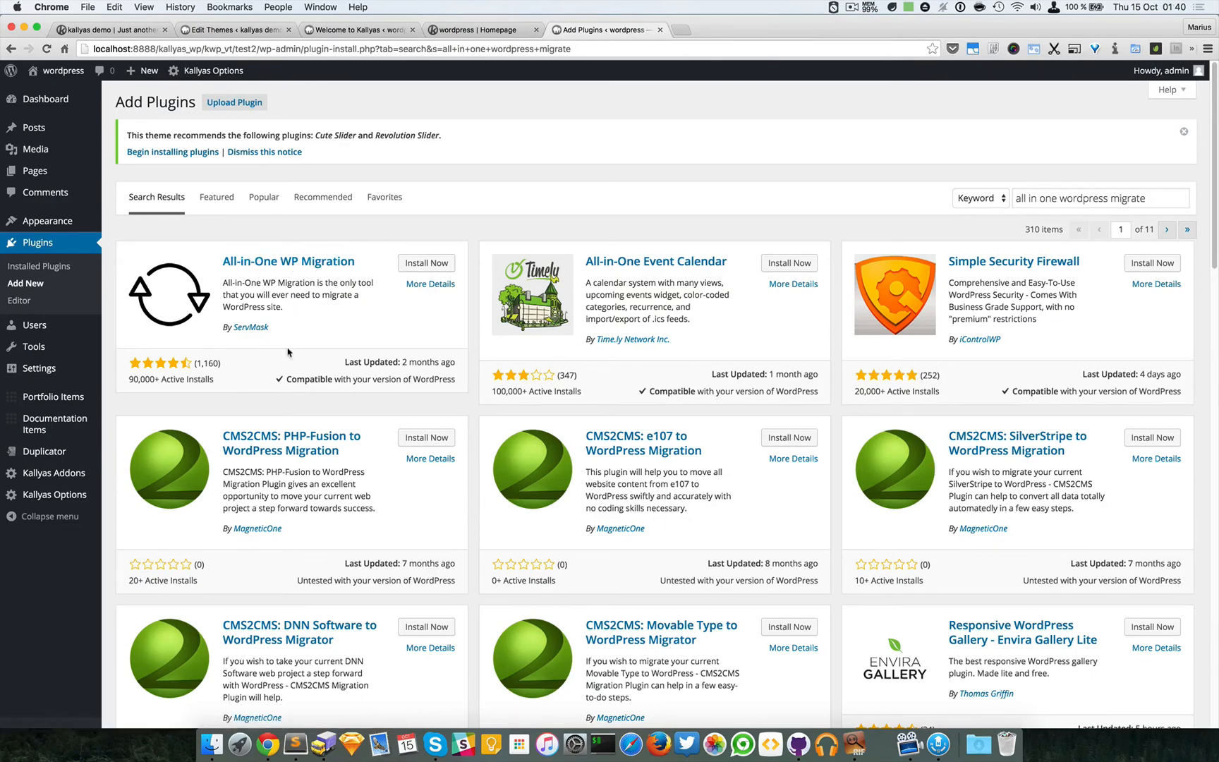
Install the All-in-One WP Migration plugin from the search results
{"action": "left_click", "coordinate": [425, 263]}
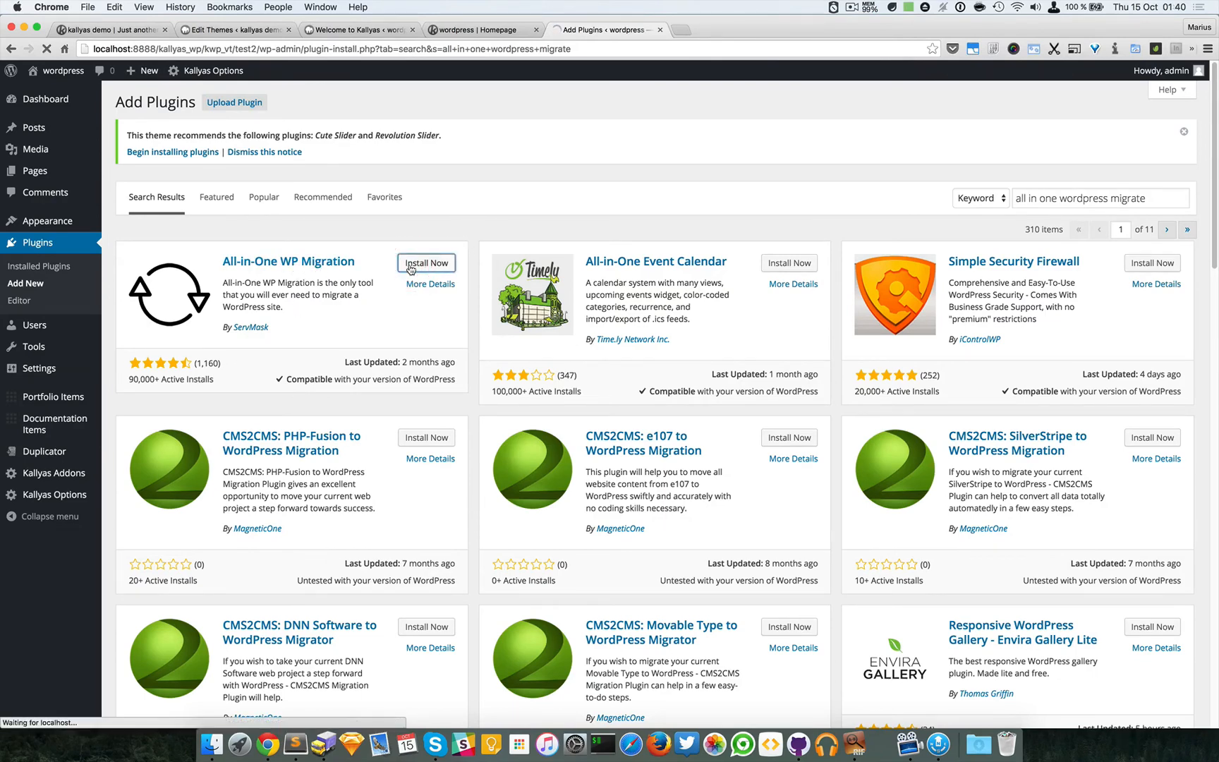
{"action": "left_click", "coordinate": [425, 263]}
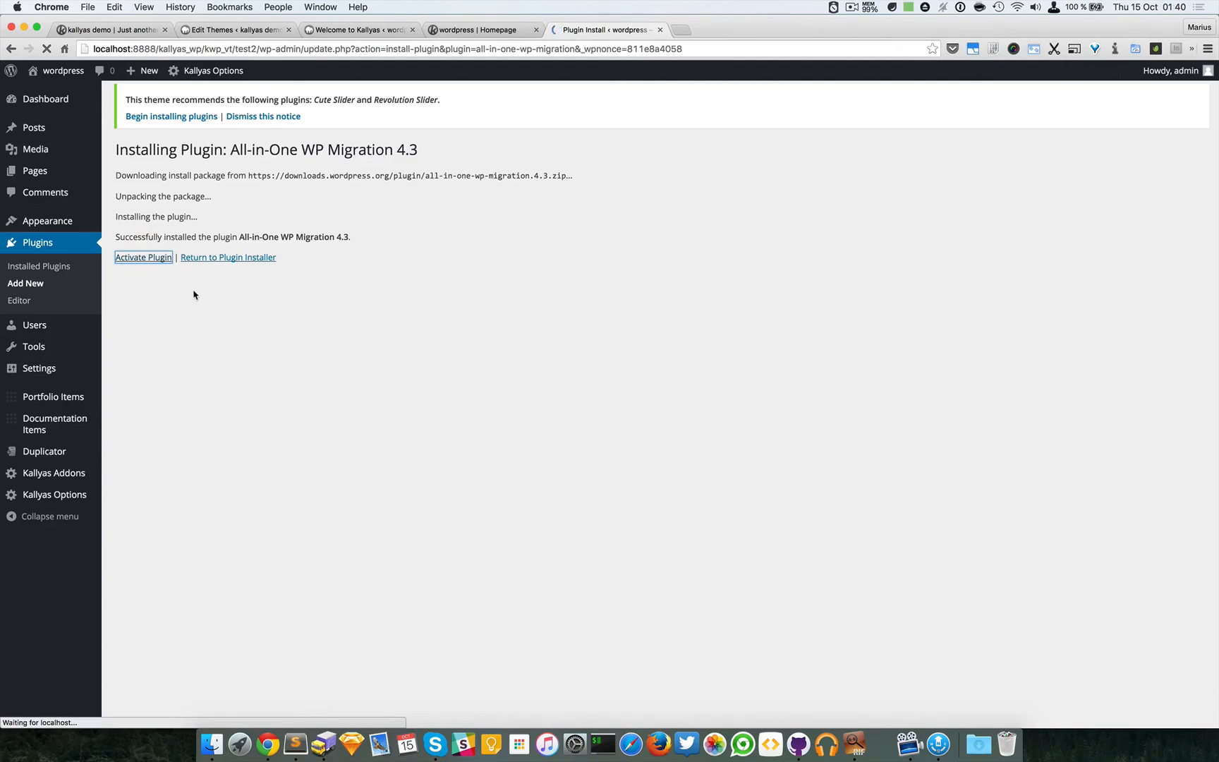
Activate All-in-One WP Migration, reaching its Export Site page, then switch to the live homepage
{"action": "left_click", "coordinate": [143, 256]}
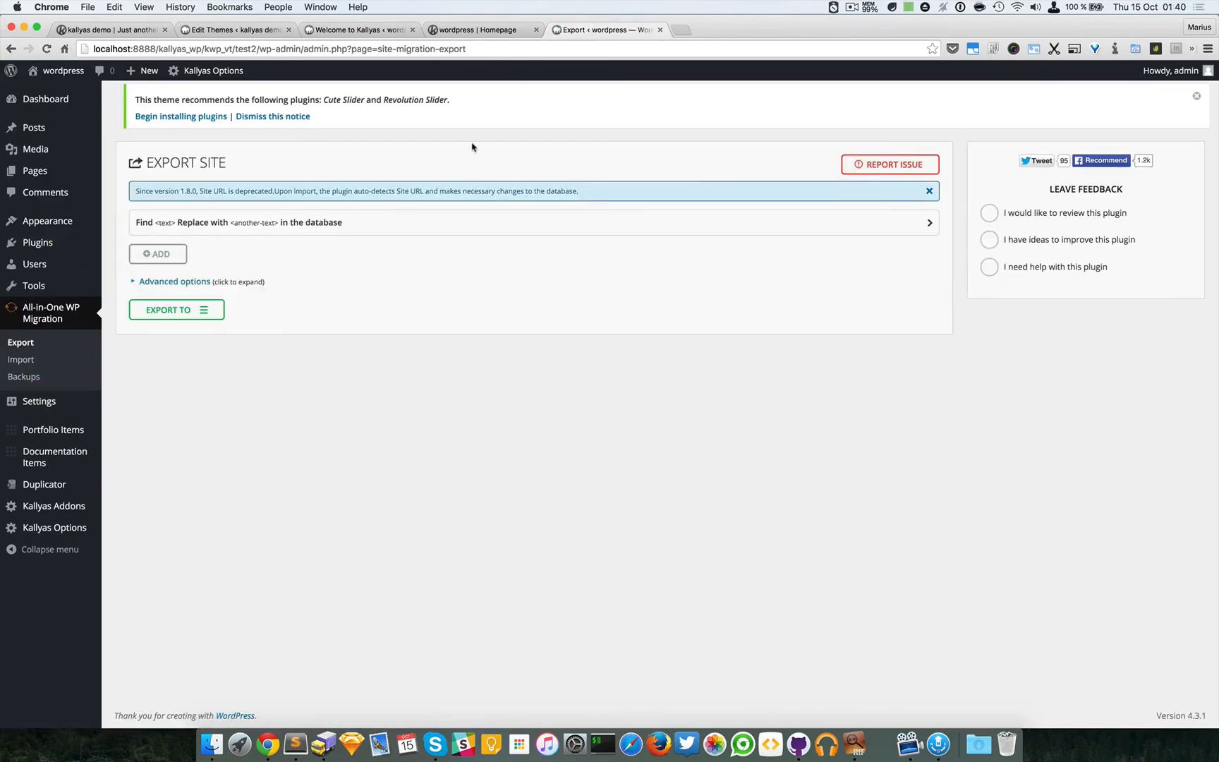
{"action": "left_click", "coordinate": [157, 254]}
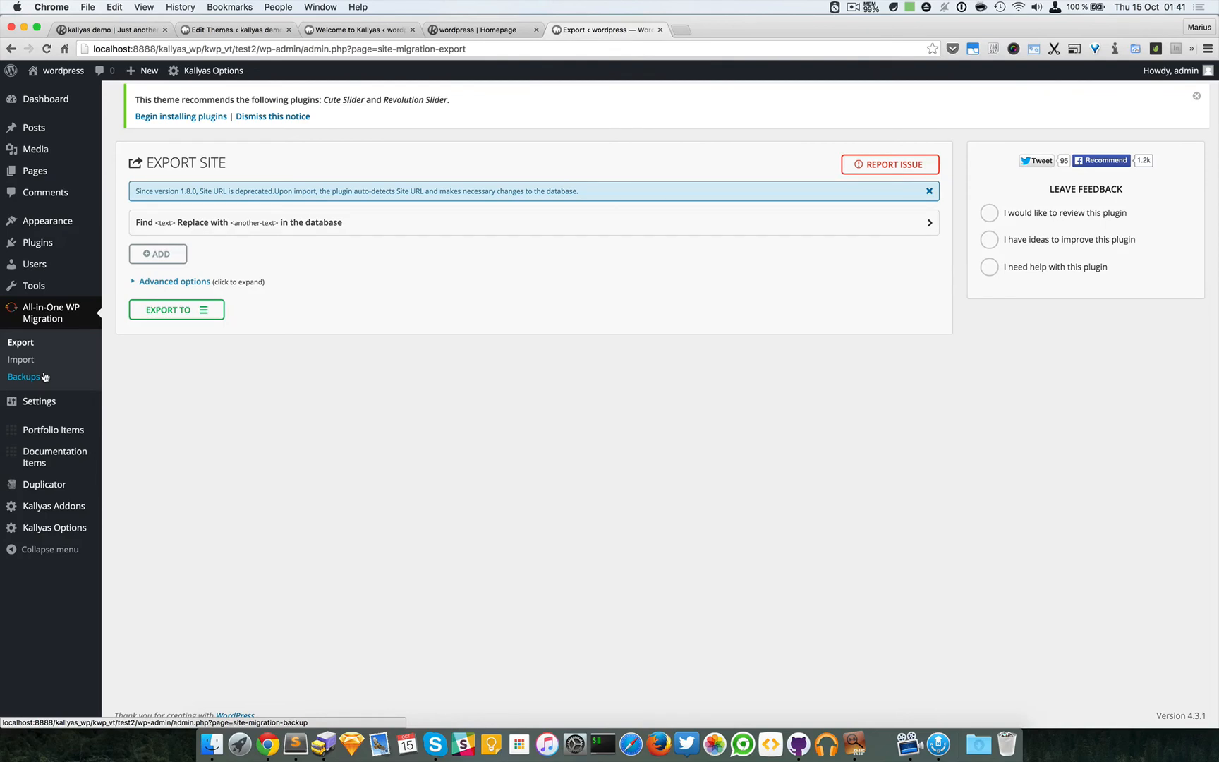
{"action": "mouse_move", "coordinate": [21, 360]}
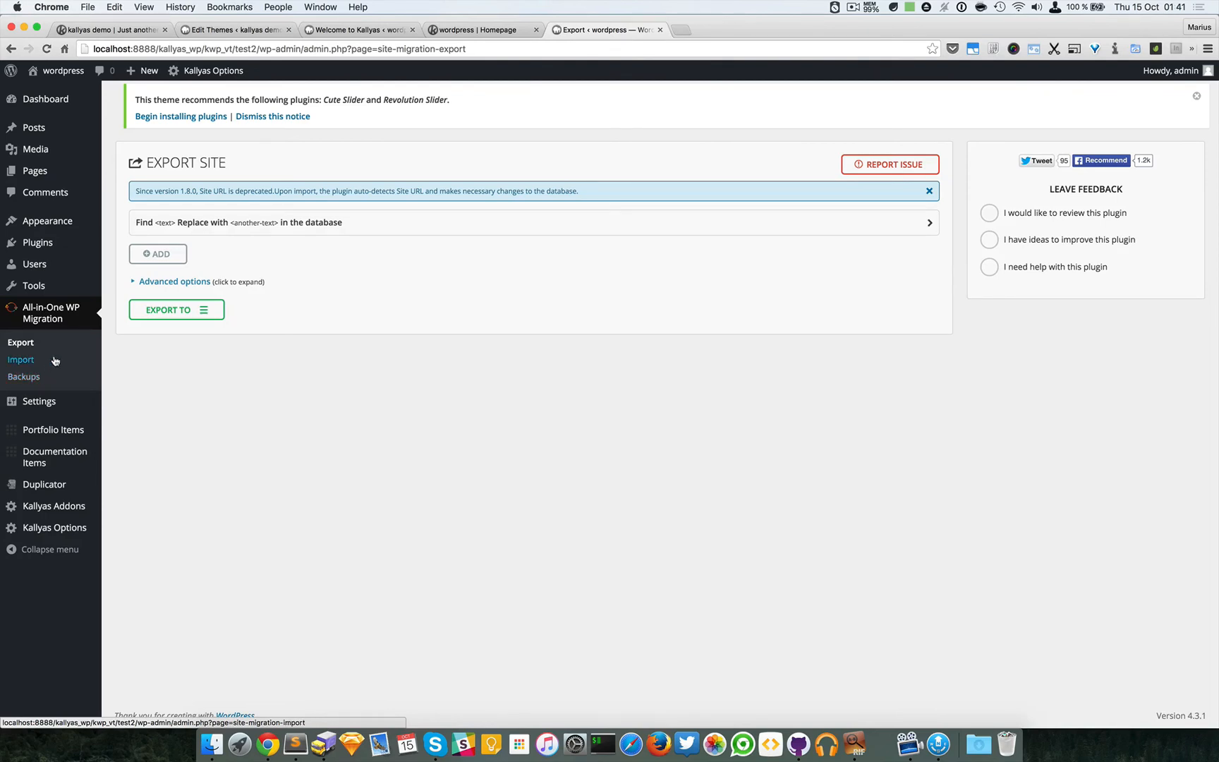
{"action": "mouse_move", "coordinate": [77, 179]}
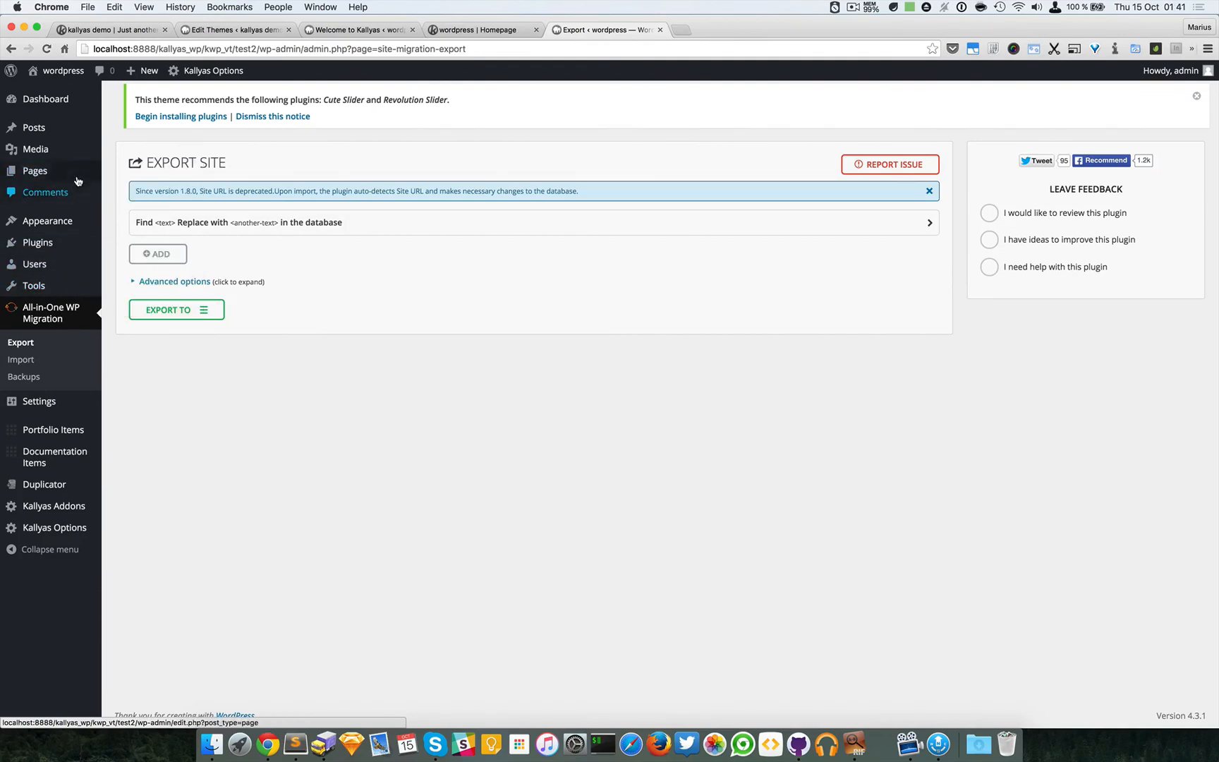
{"action": "left_click", "coordinate": [478, 29]}
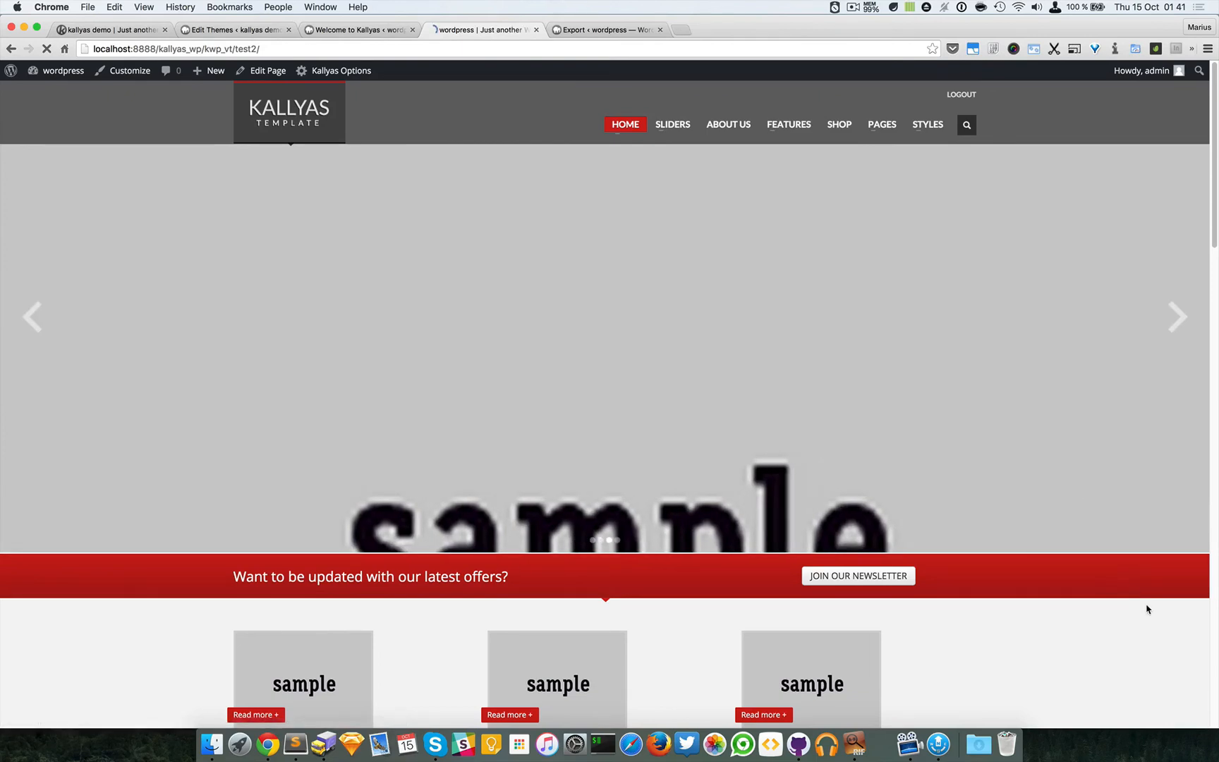
Open Homepage 2 from the HOME menu and scroll through its sections and back to the top
{"action": "left_click", "coordinate": [624, 125]}
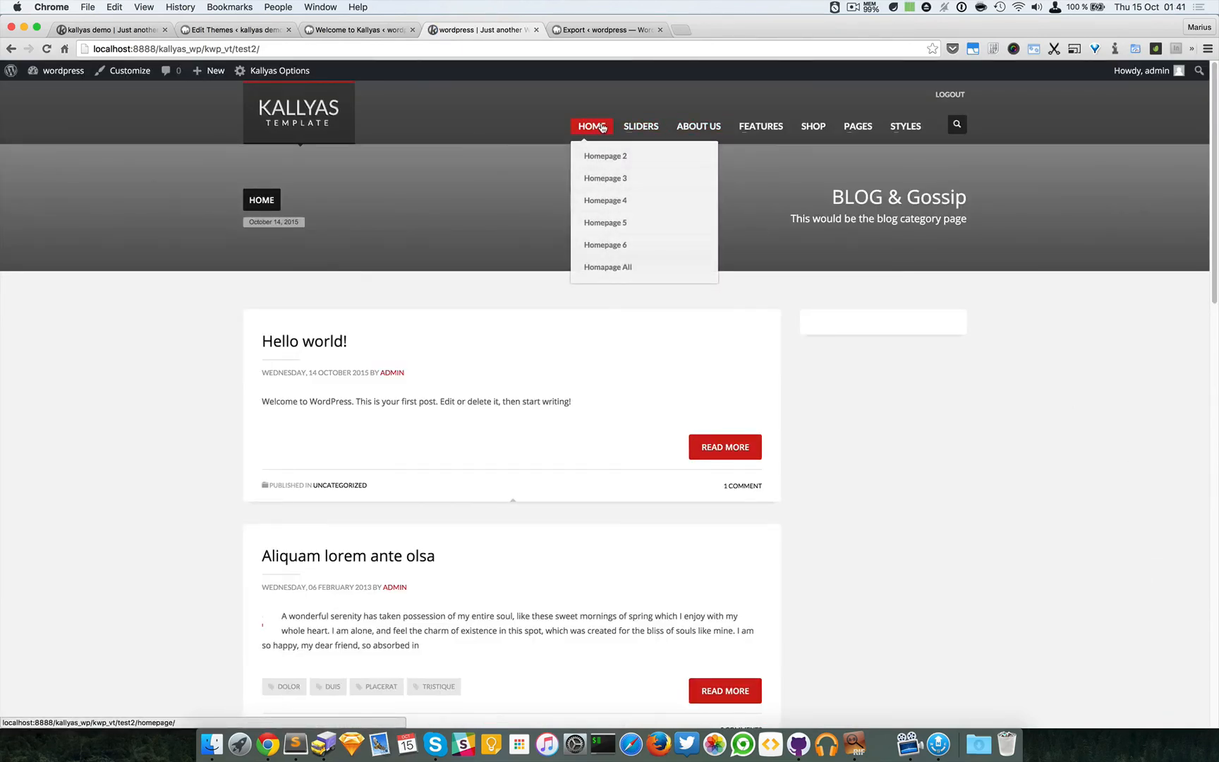
{"action": "left_click", "coordinate": [605, 155]}
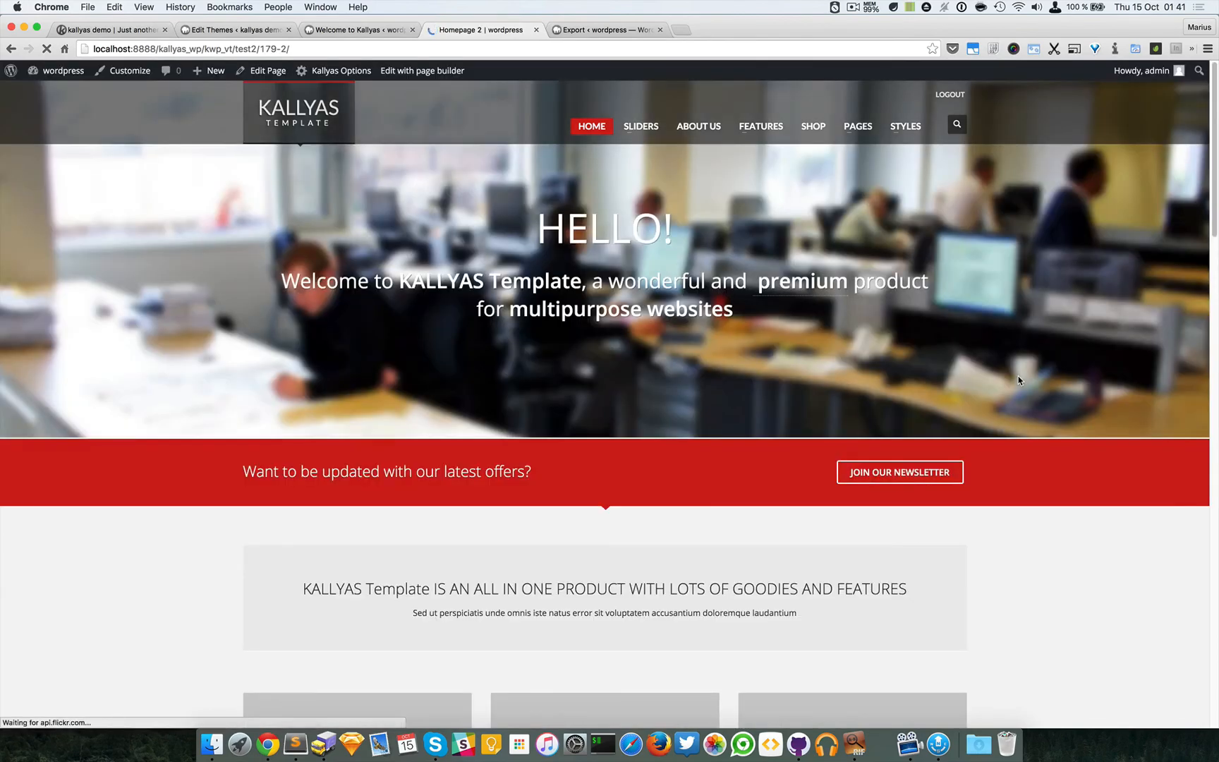
{"action": "scroll", "scroll_direction": "down", "scroll_amount": 3}
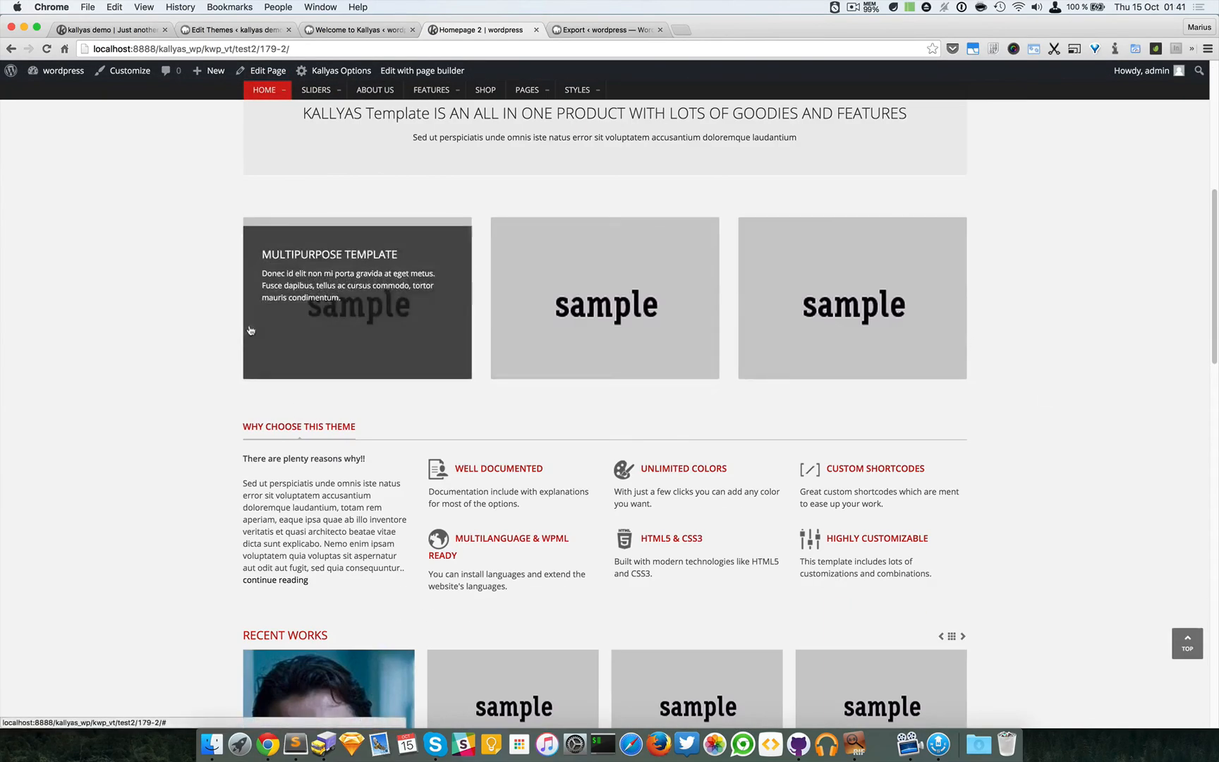
{"action": "scroll", "scroll_direction": "down", "scroll_amount": 3}
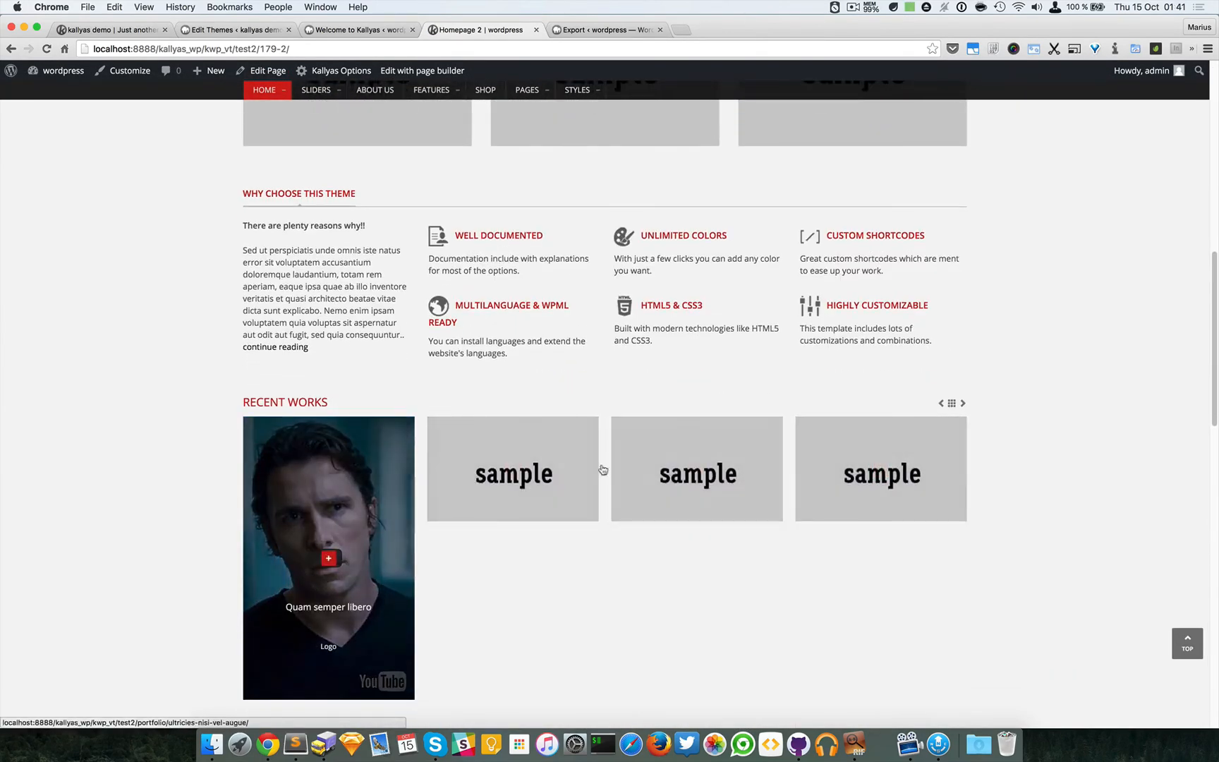
{"action": "scroll", "scroll_direction": "down", "scroll_amount": 3}
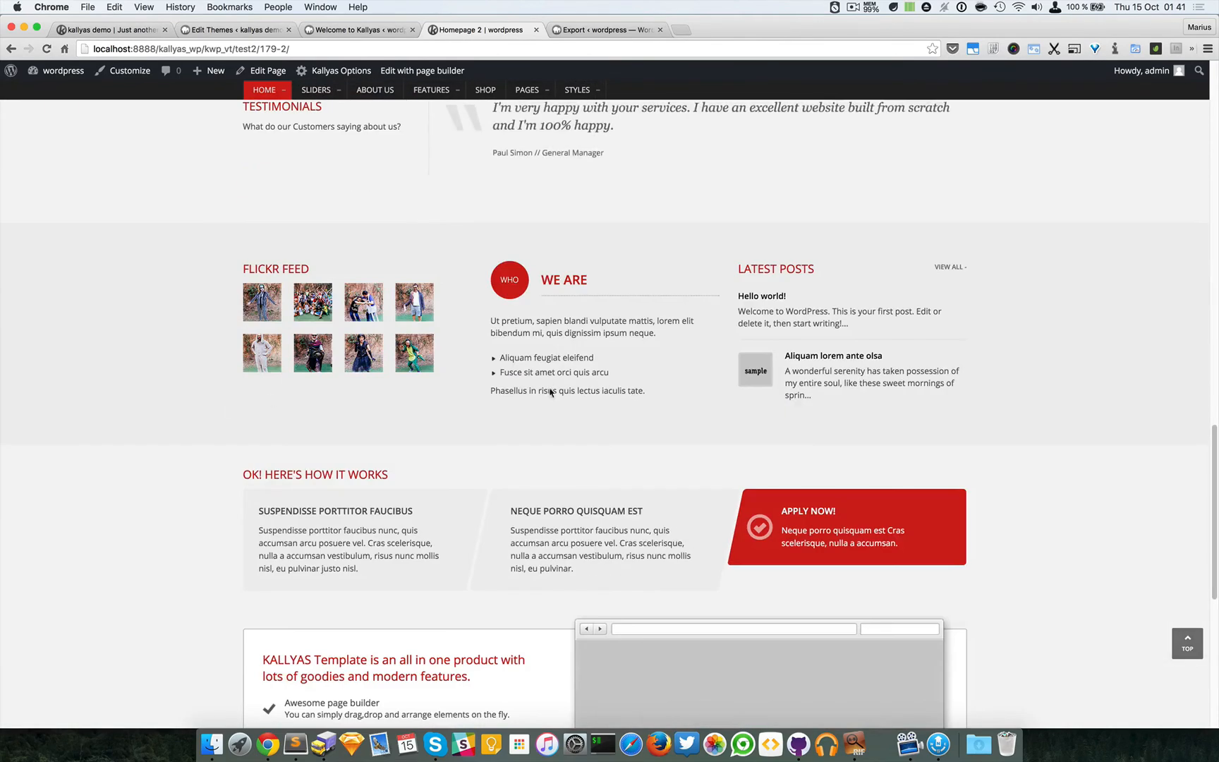
{"action": "scroll", "scroll_direction": "down", "scroll_amount": 3}
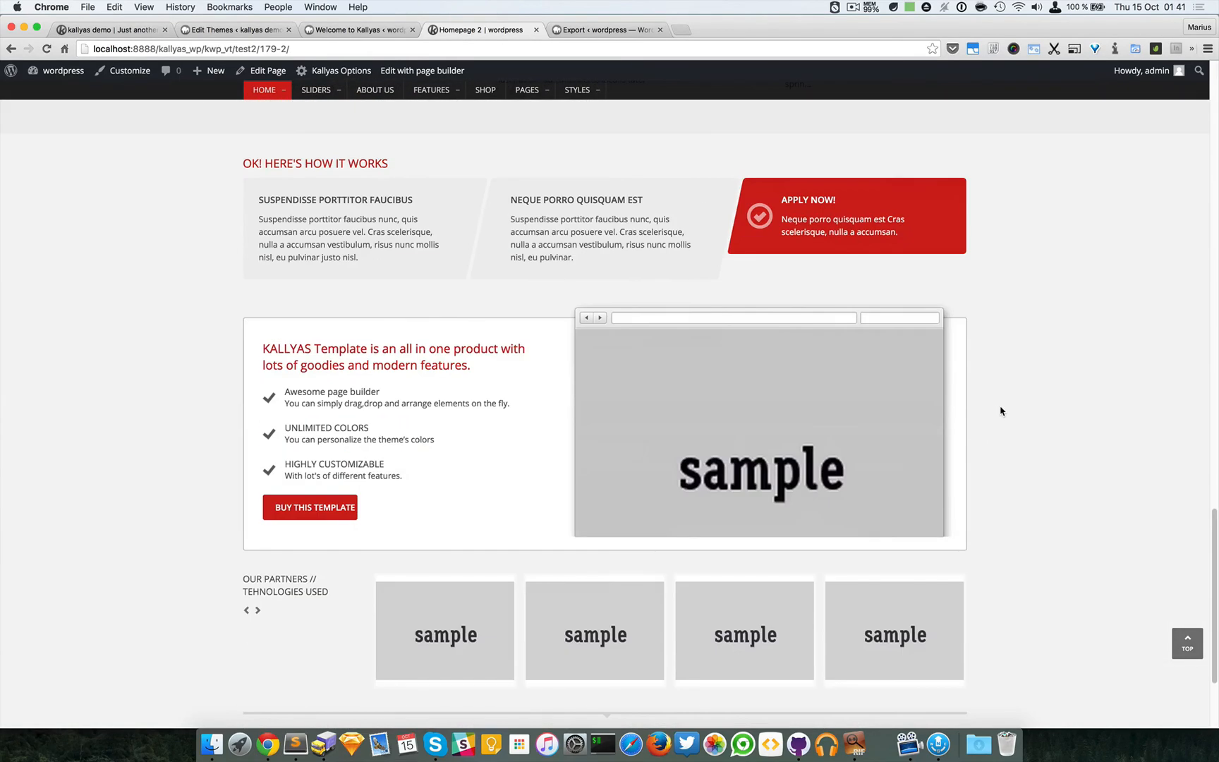
{"action": "scroll", "scroll_direction": "down", "scroll_amount": 3}
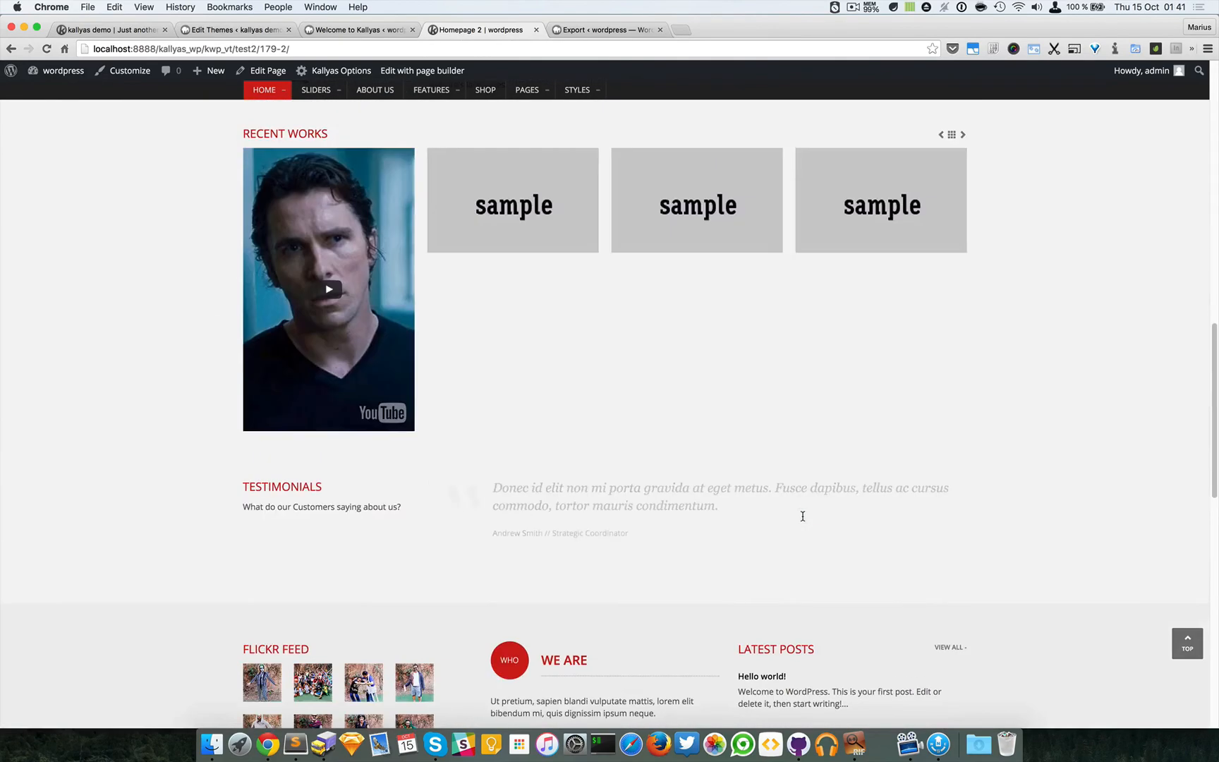
{"action": "scroll", "scroll_direction": "down", "scroll_amount": 3}
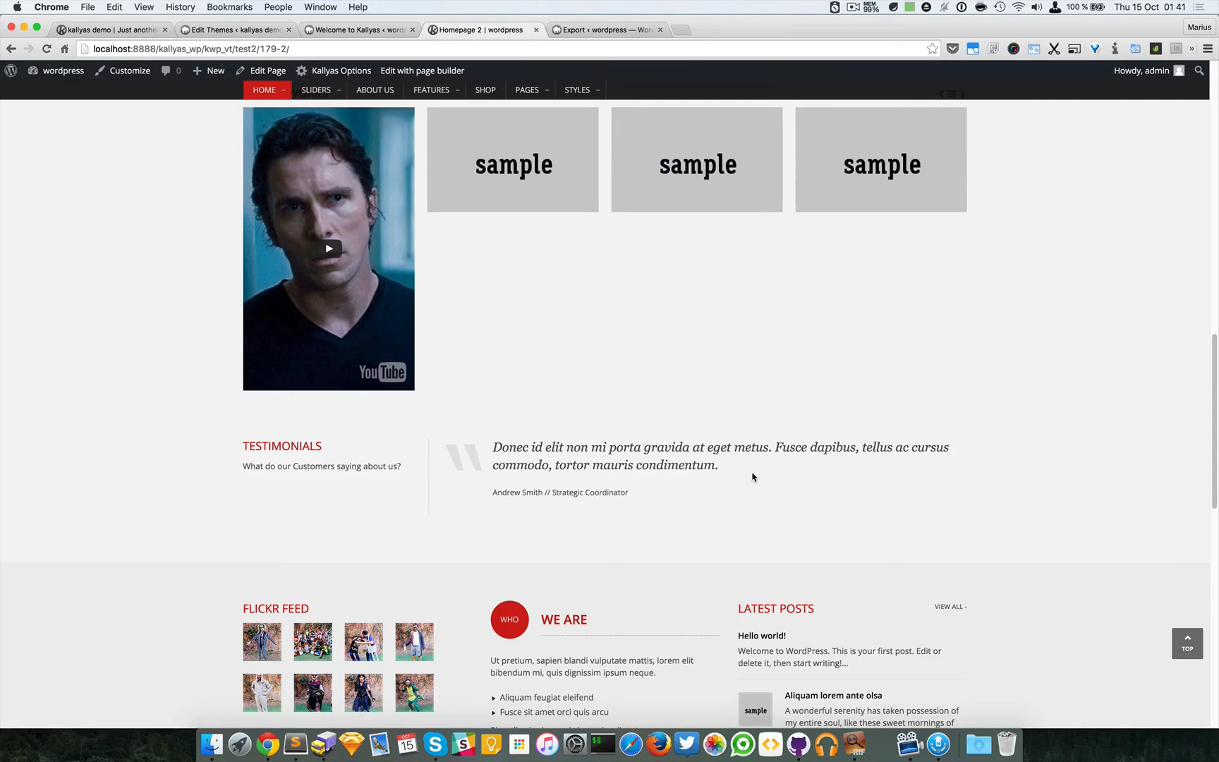
{"action": "scroll", "scroll_direction": "up", "scroll_amount": 3}
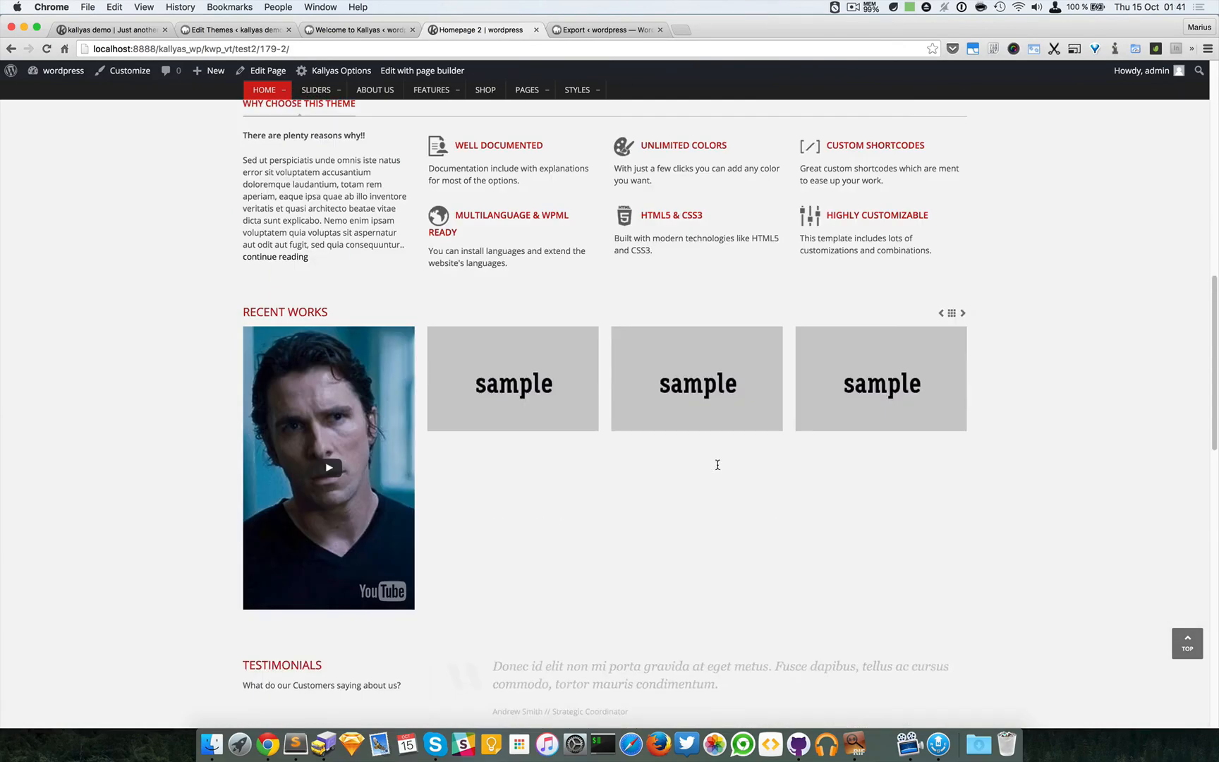
{"action": "scroll", "scroll_direction": "up", "scroll_amount": 3}
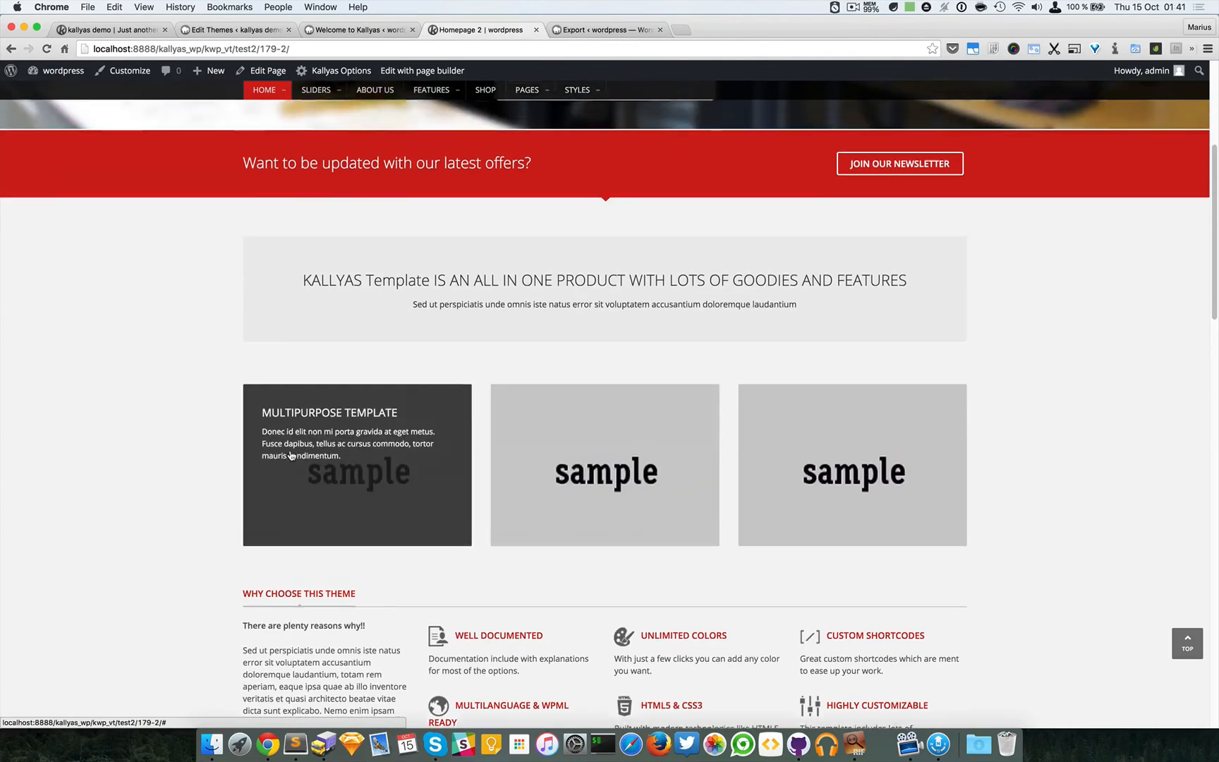
{"action": "scroll", "scroll_direction": "up", "scroll_amount": 3}
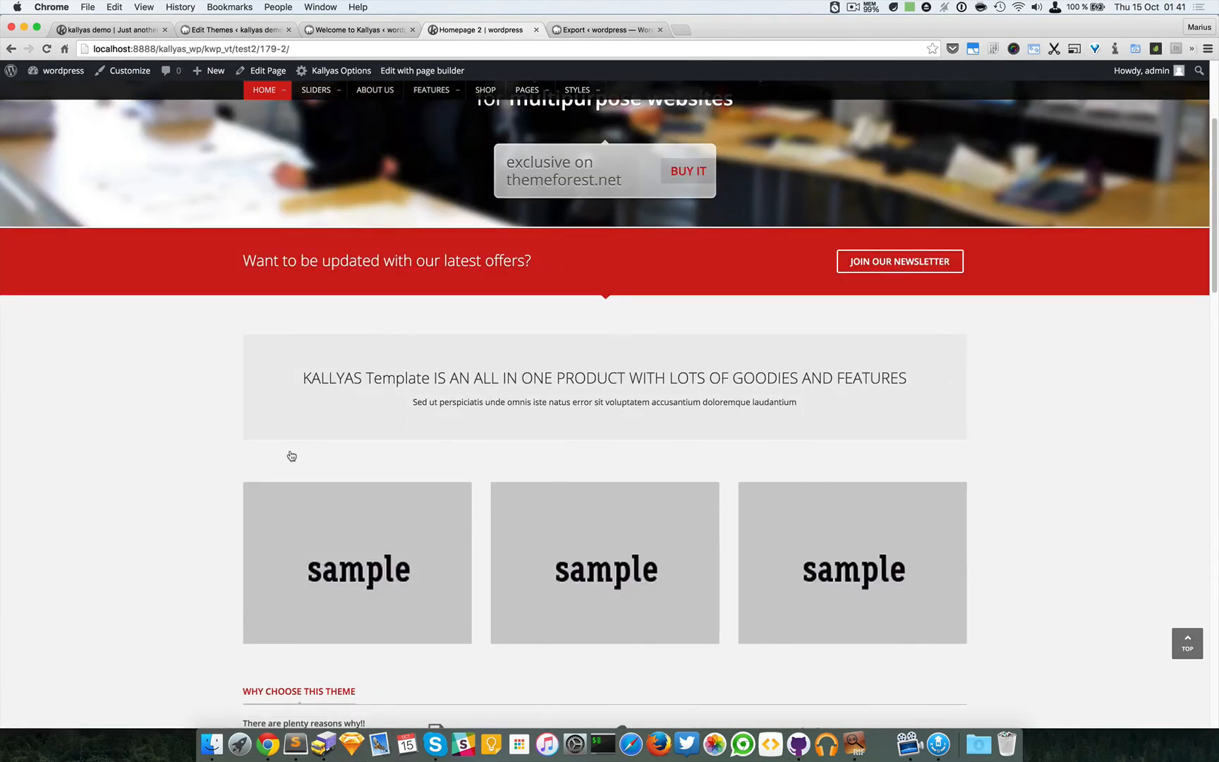
{"action": "scroll", "scroll_direction": "up", "scroll_amount": 3}
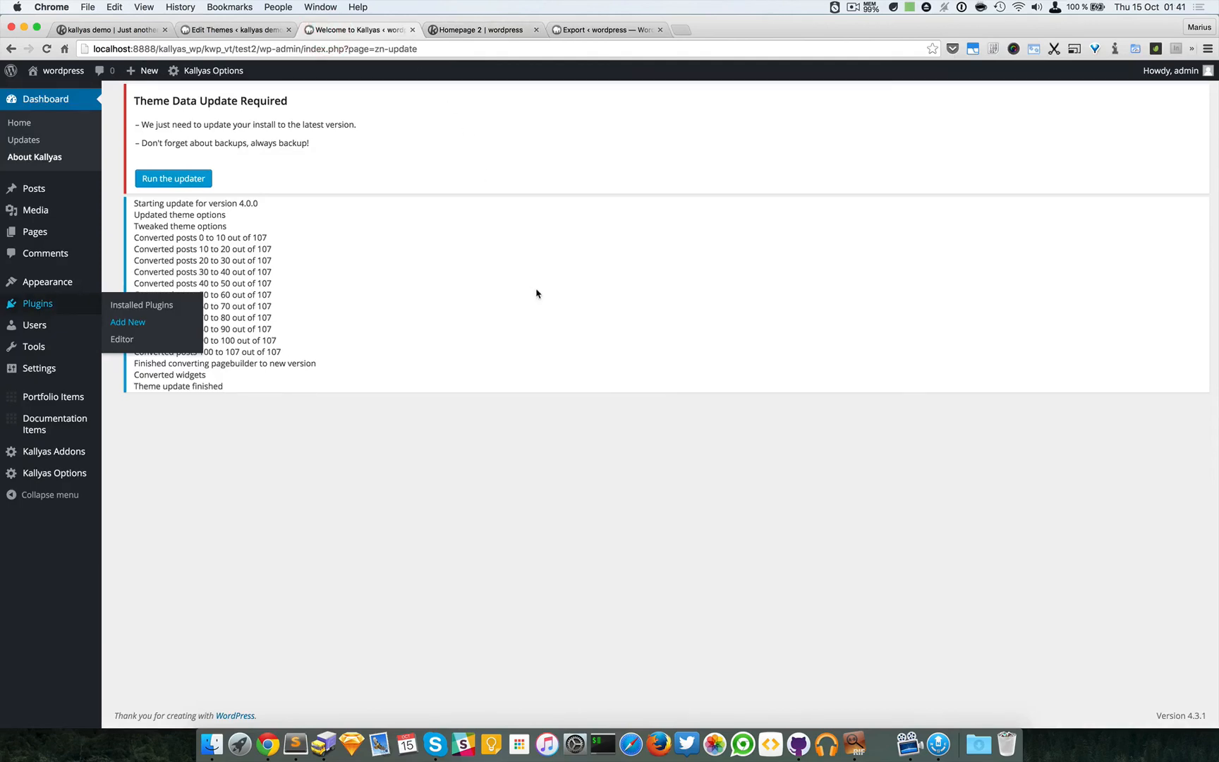
{"action": "left_click", "coordinate": [536, 290]}
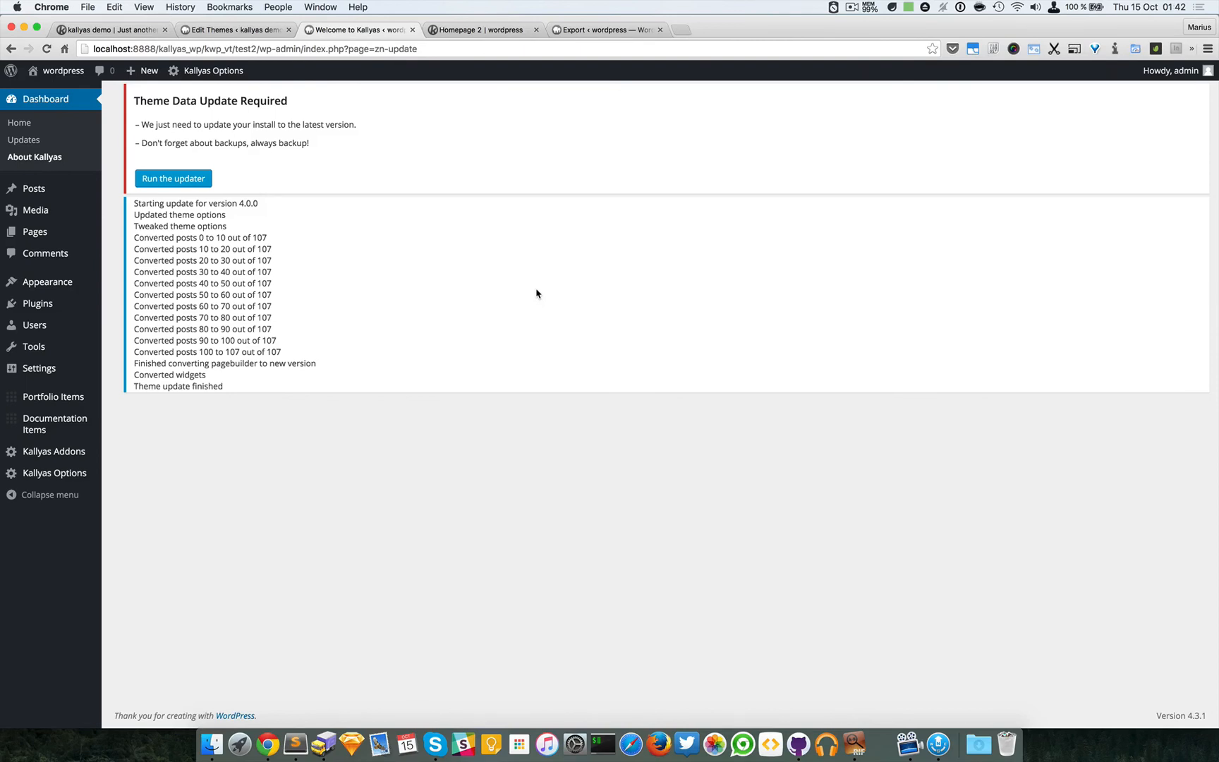
{"action": "mouse_move", "coordinate": [467, 169]}
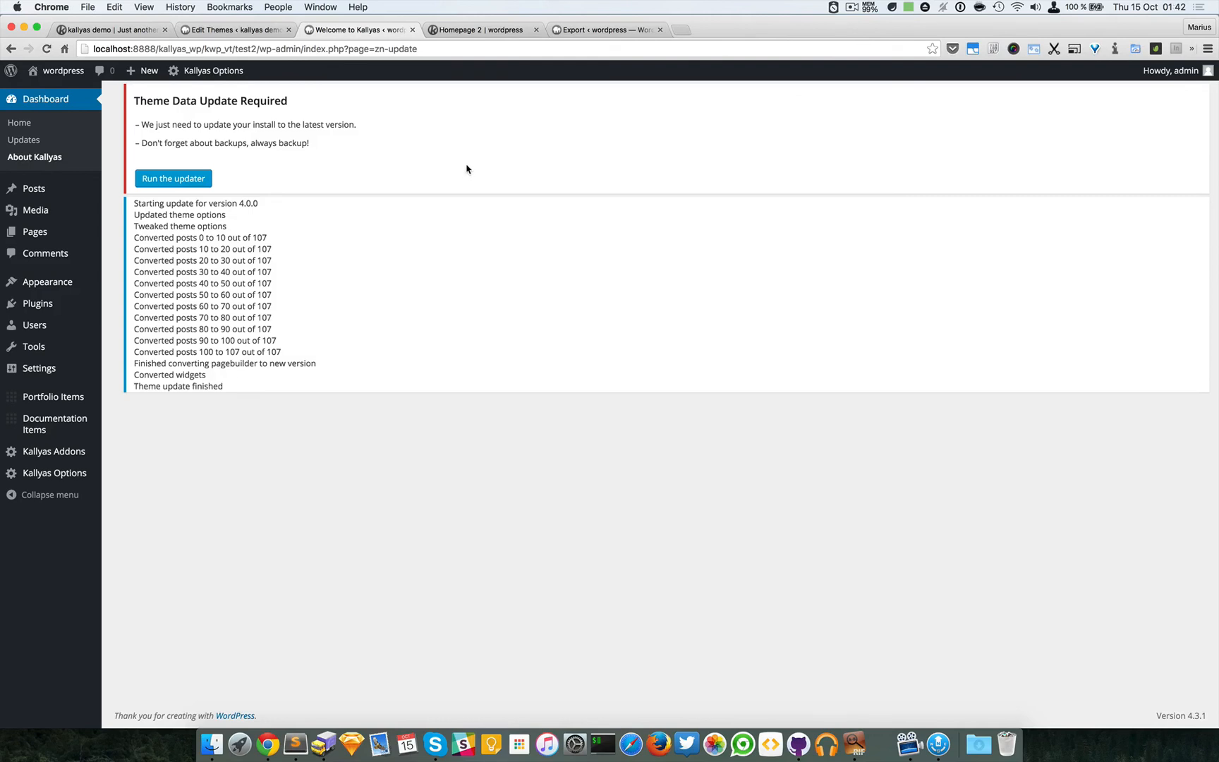
{"action": "mouse_move", "coordinate": [394, 172]}
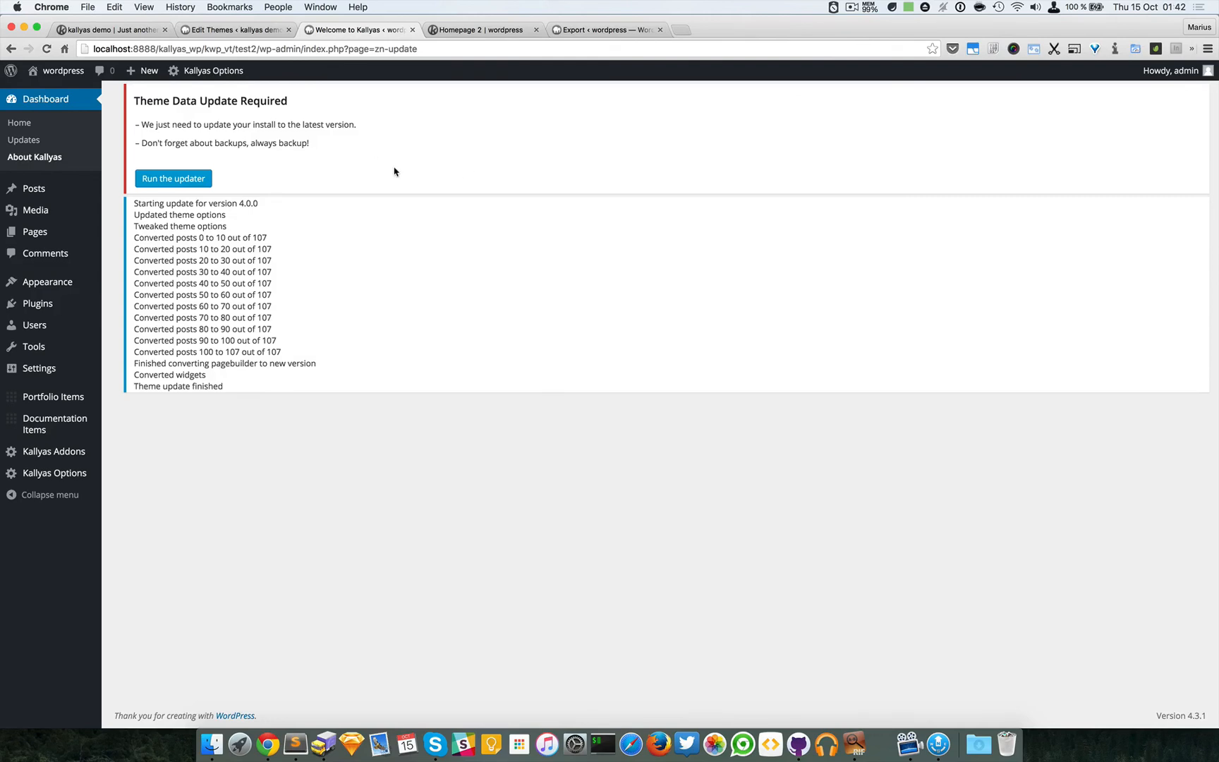